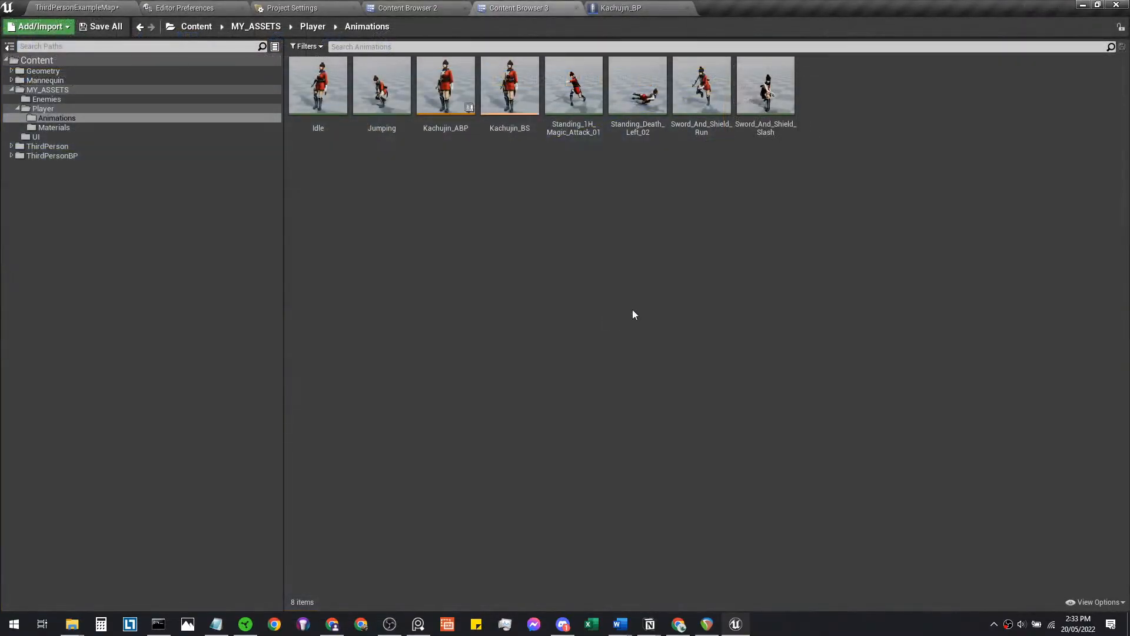
mouse_move(317, 85)
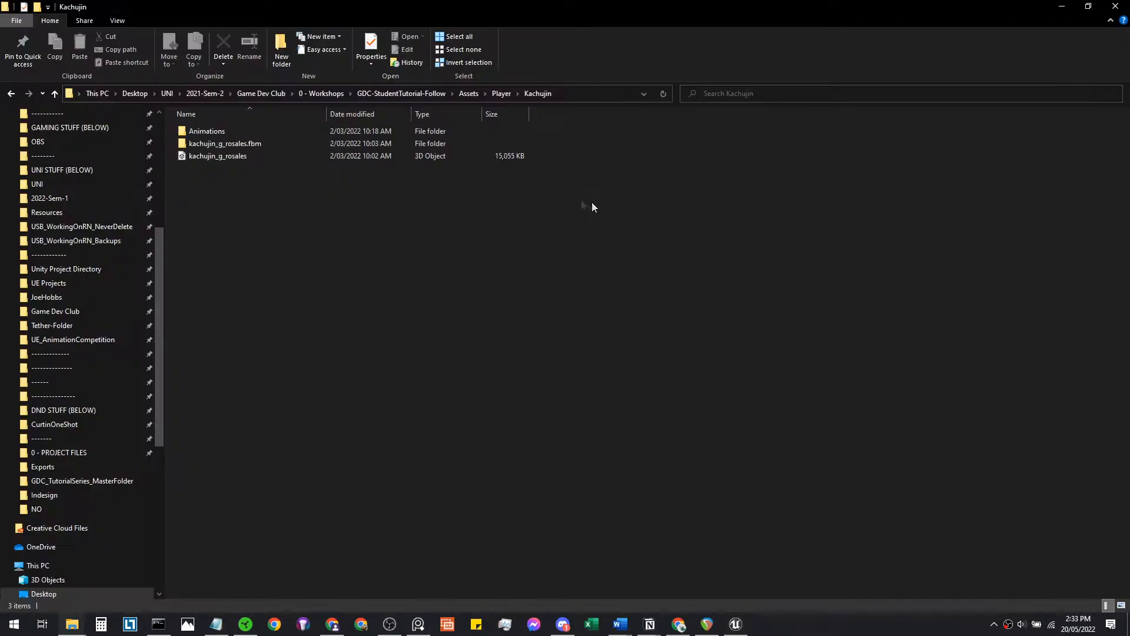
View the Kachujin .fbm folder with its diffuse, normal and specular textures.
click(207, 131)
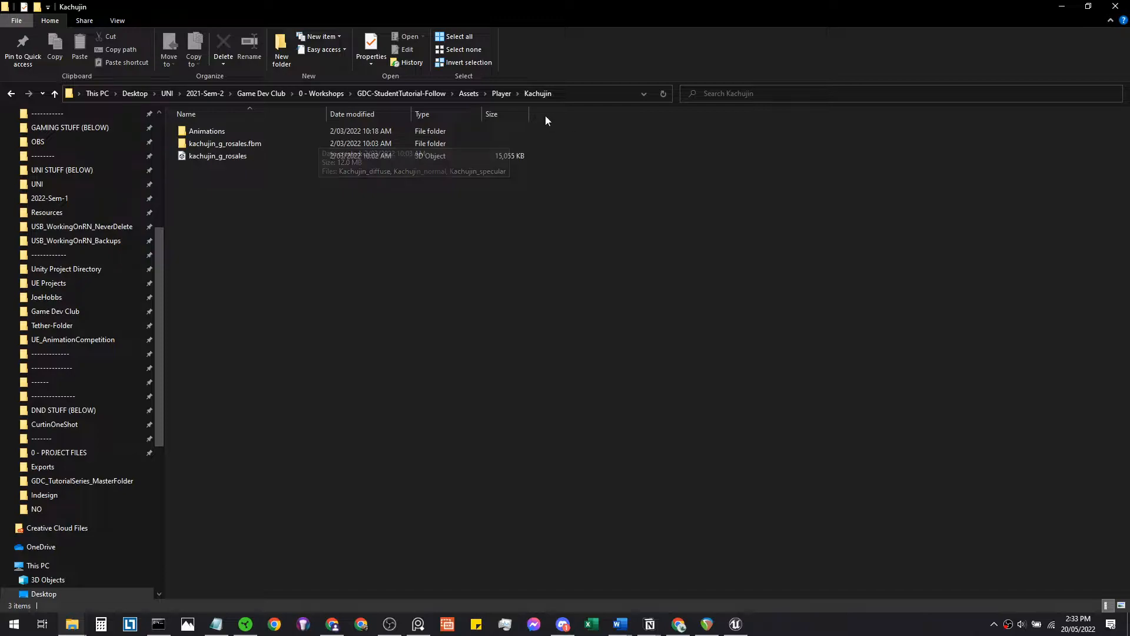
mouse_move(381, 172)
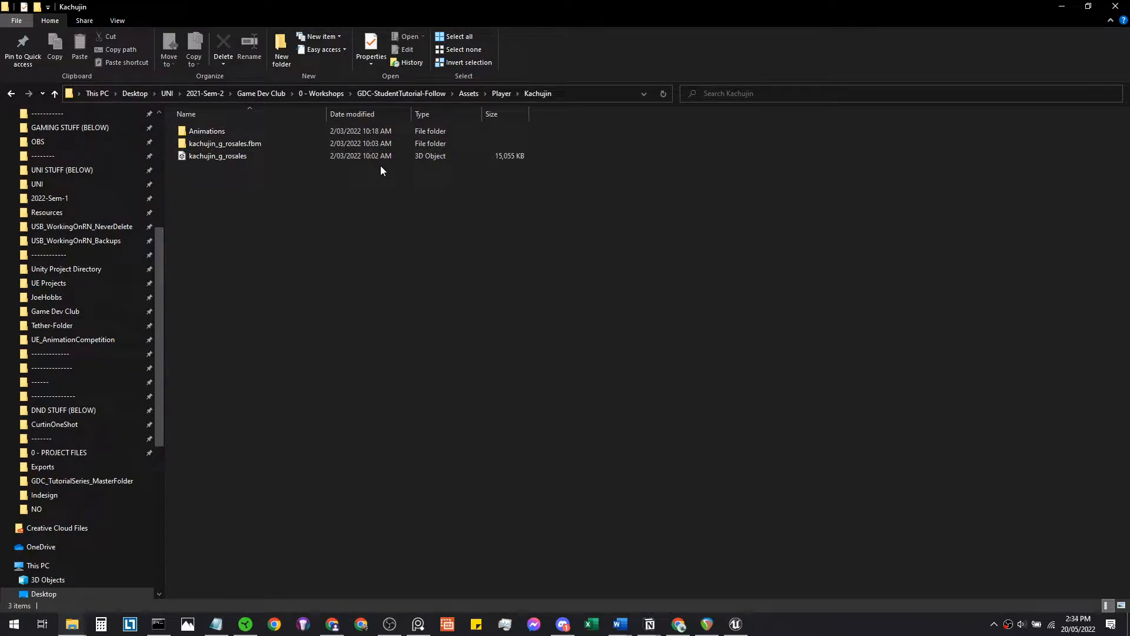
mouse_move(340, 190)
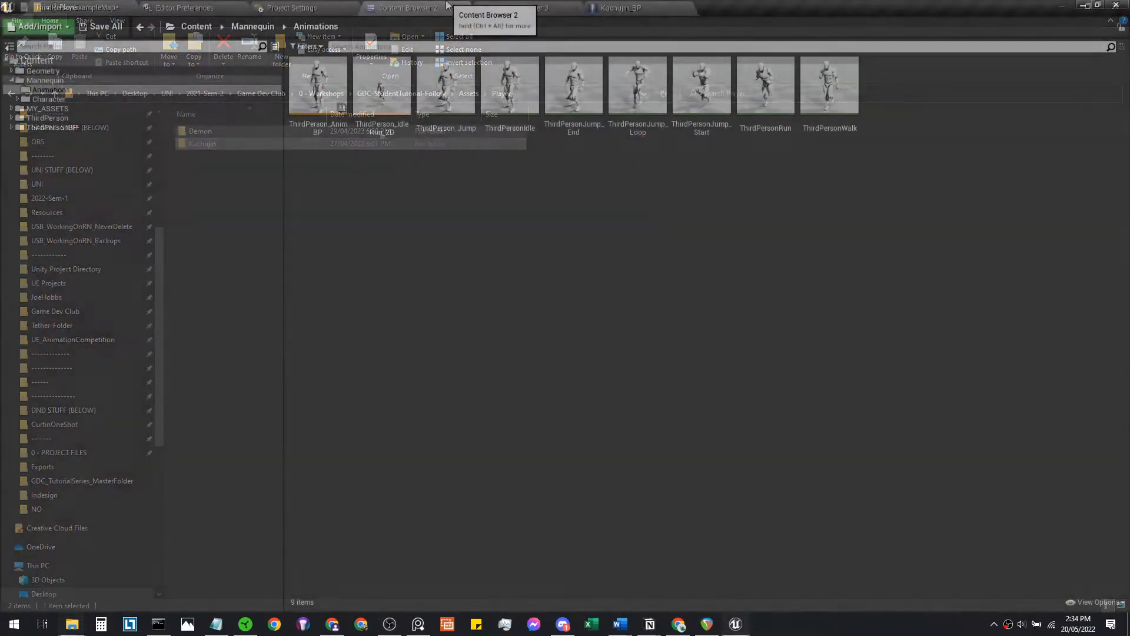
In the Enemies folder, create a Traps folder and move the Spikes asset into it.
click(196, 27)
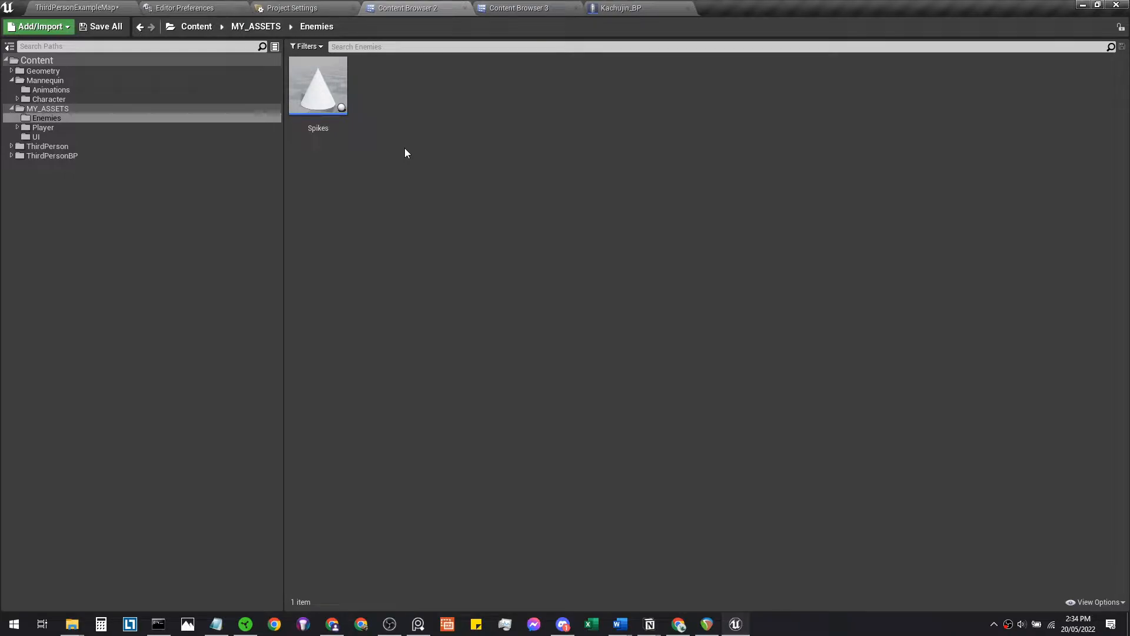
mouse_move(402, 149)
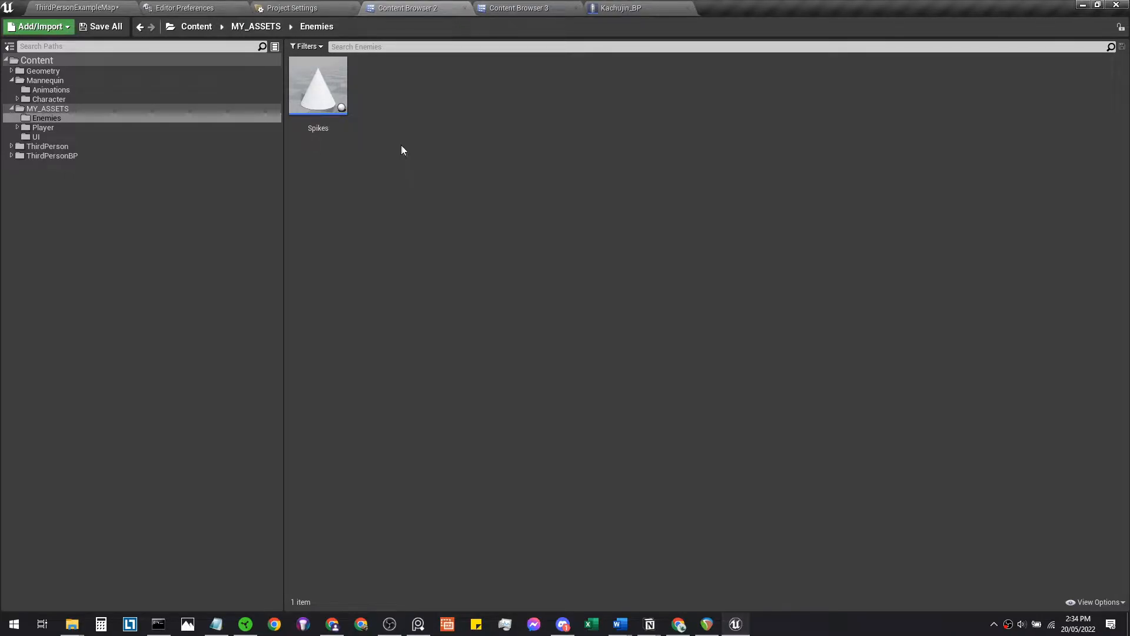
right_click(403, 149)
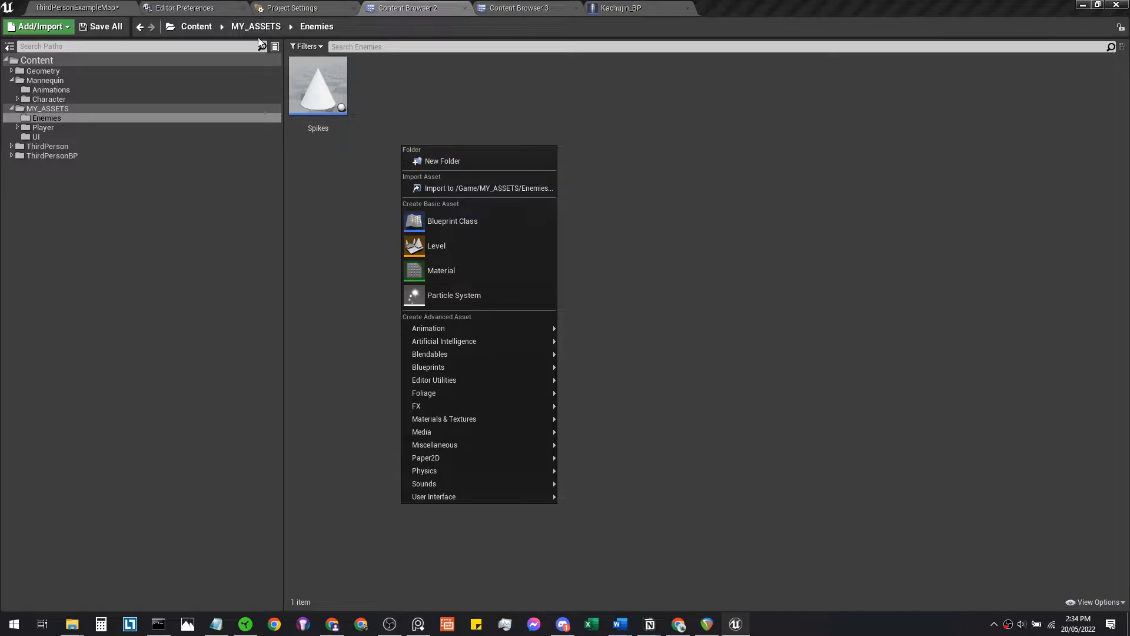
mouse_move(442, 161)
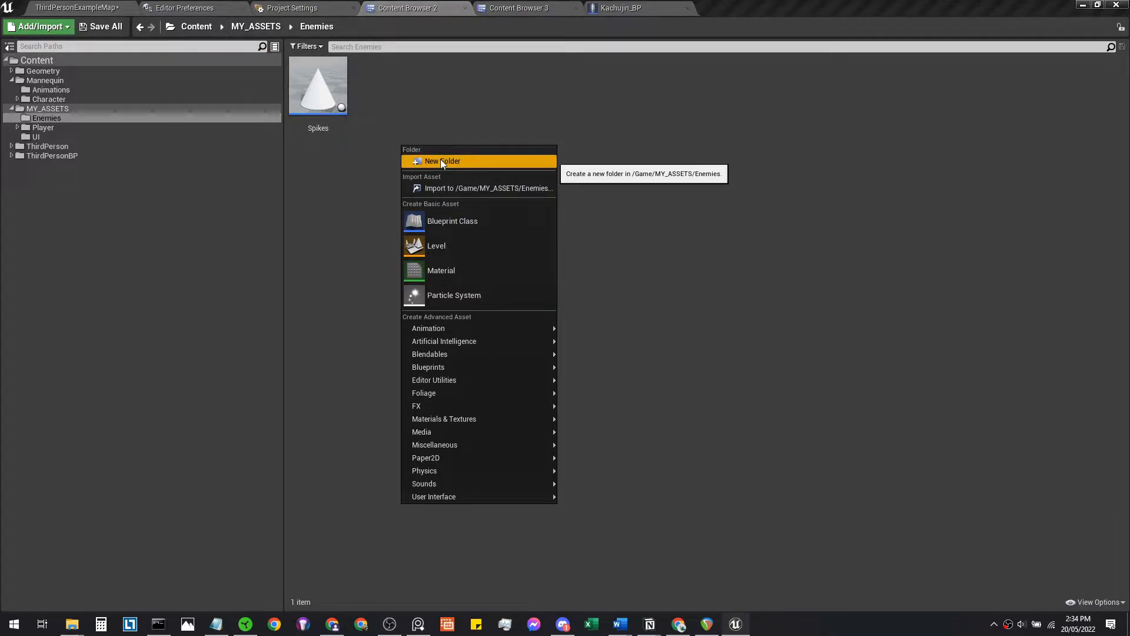
click(442, 161)
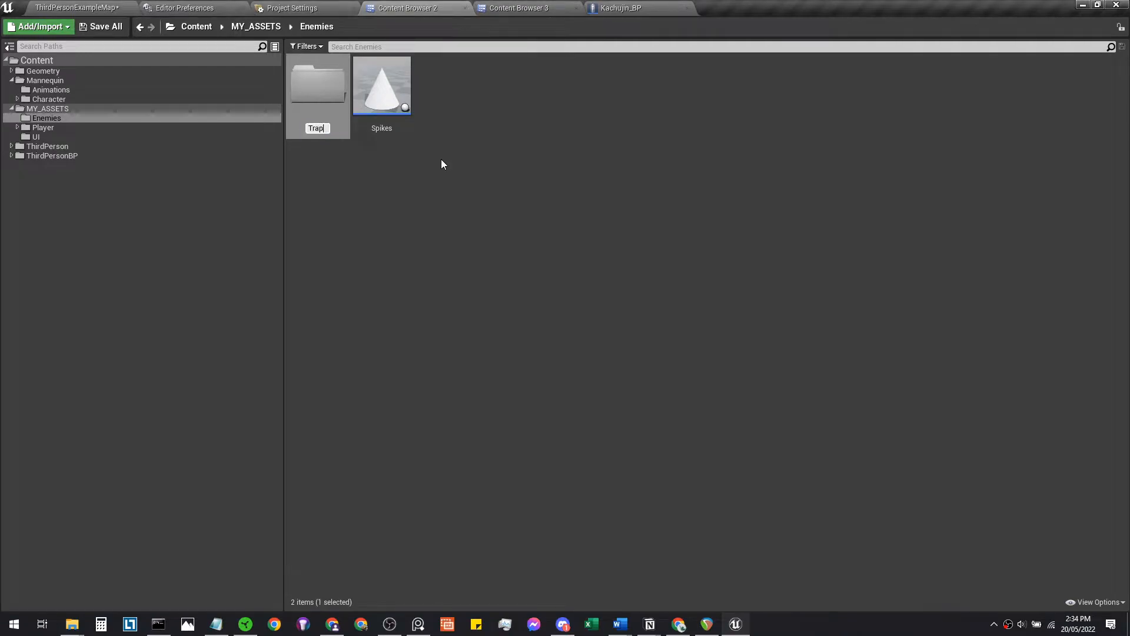
drag(381, 82, 317, 82)
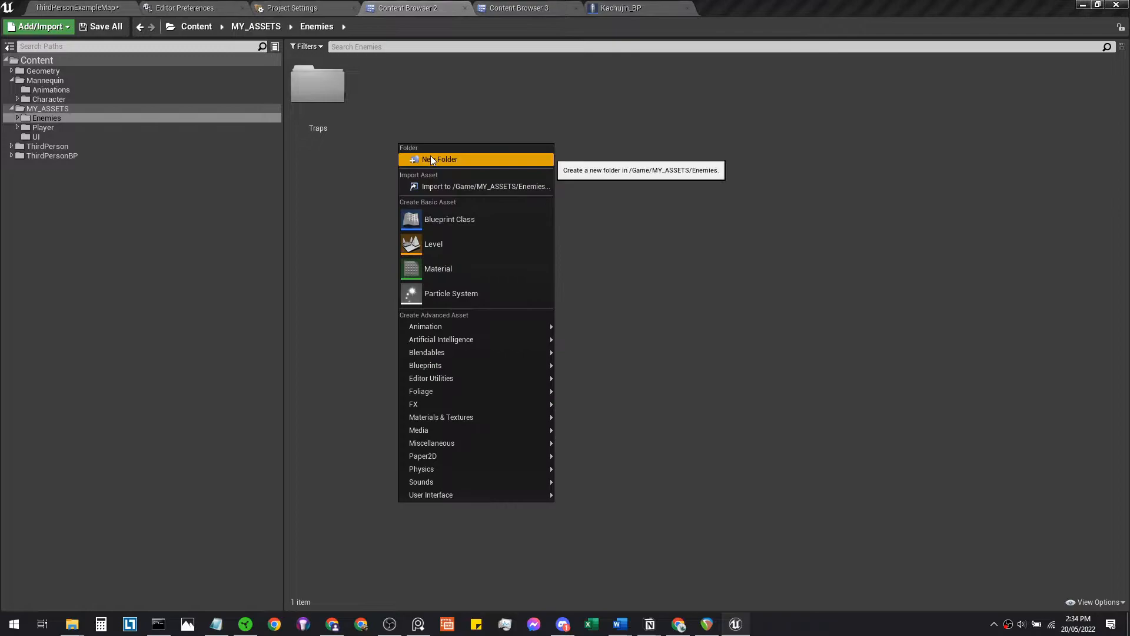
Create a Ninja folder in Enemies and add an AI subfolder inside it.
click(438, 159)
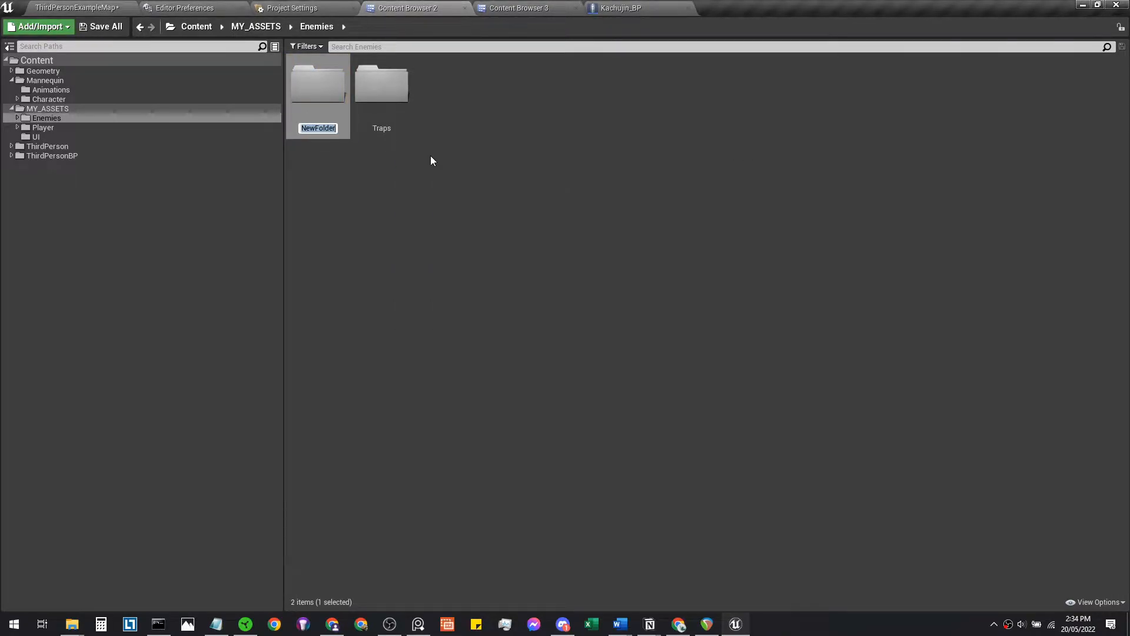
text(Ninja)
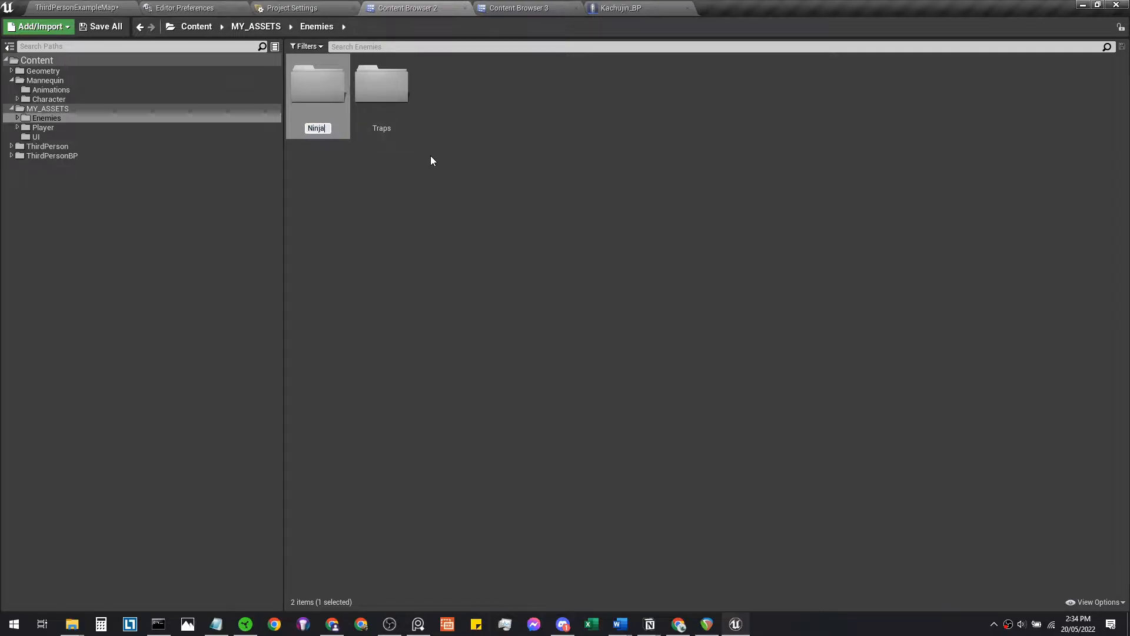
double_click(317, 83)
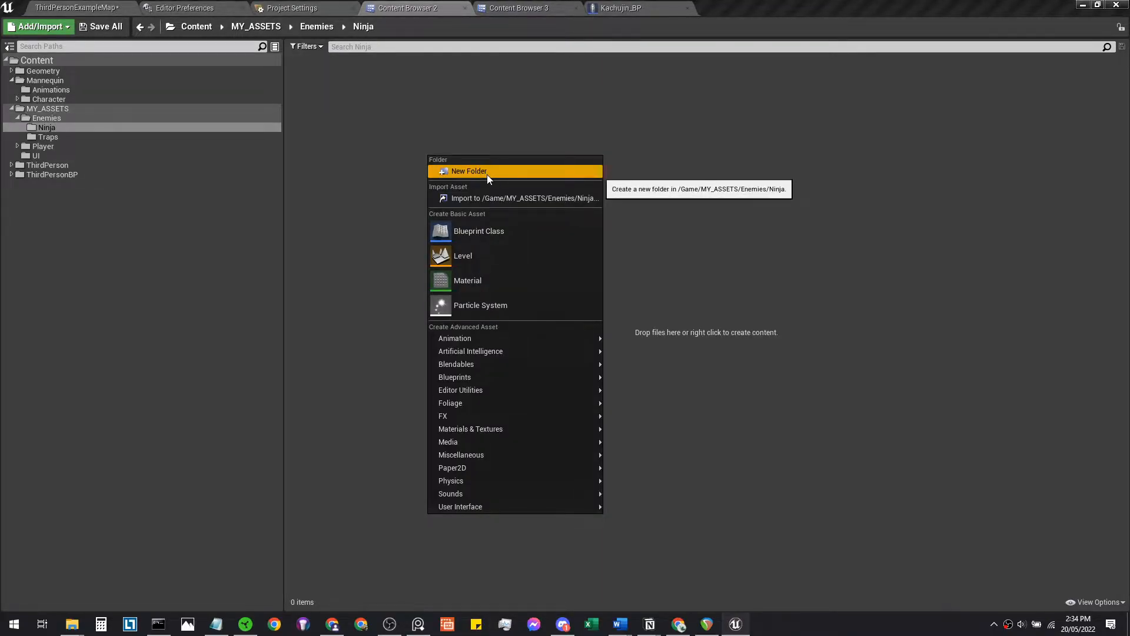
click(468, 171)
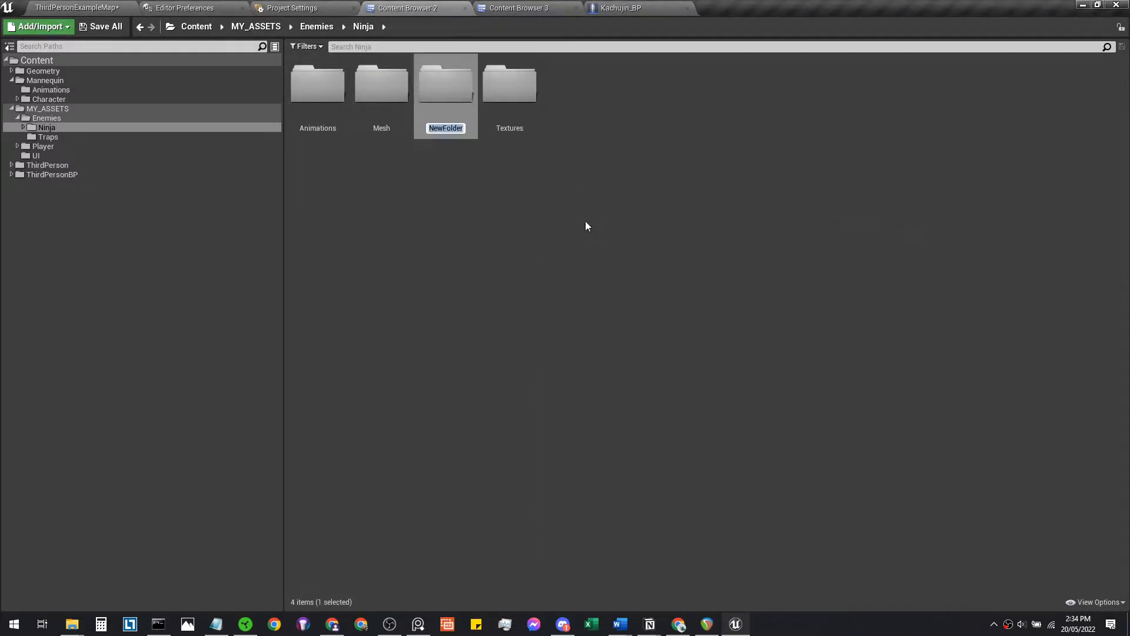
text(AI)
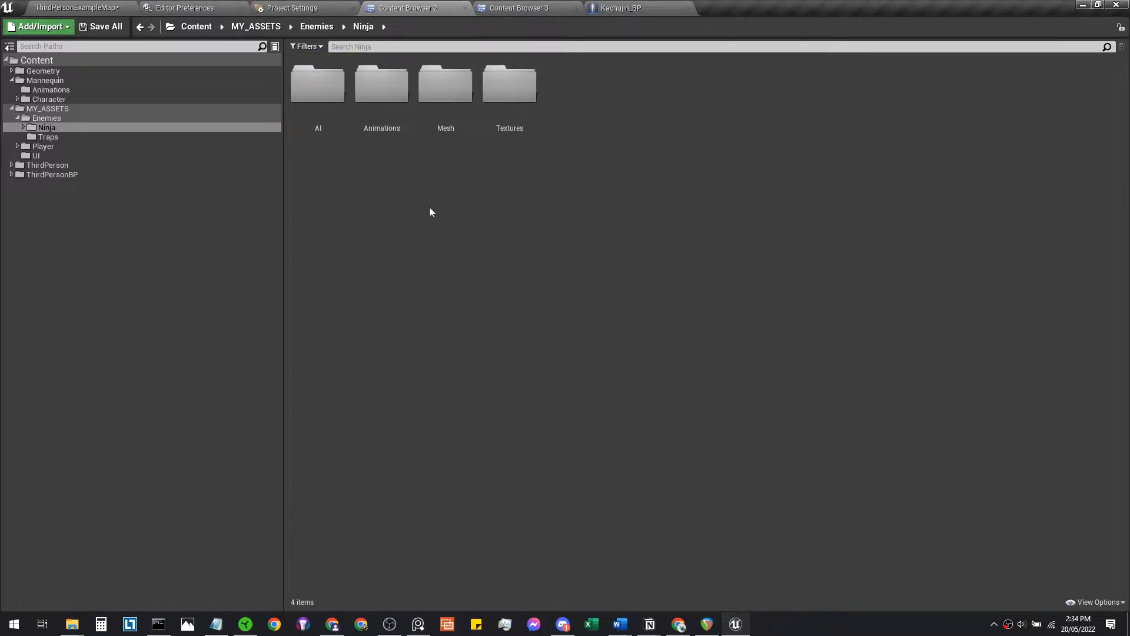
click(71, 624)
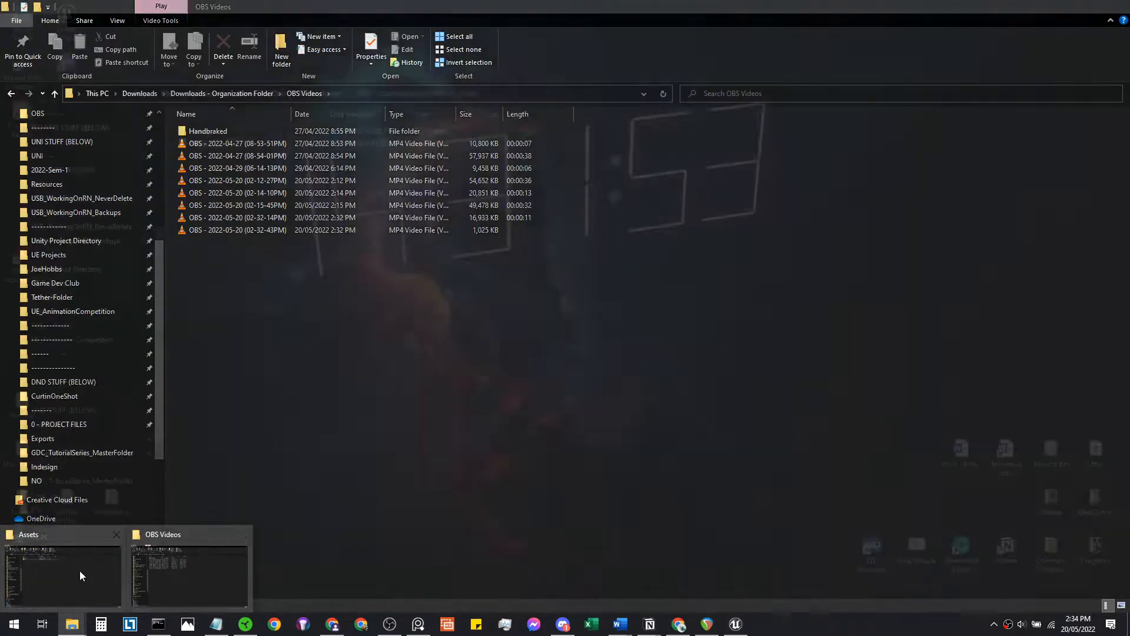
Browse the Assets window to the Enemy folder and select the Enemy ZIP archive.
click(61, 570)
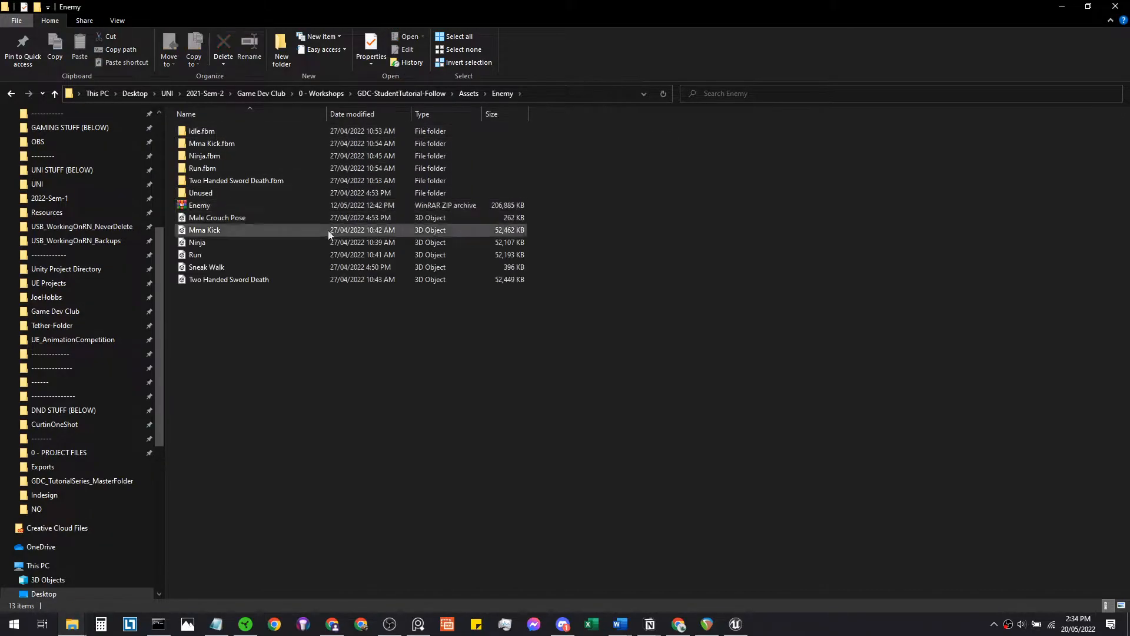
click(216, 216)
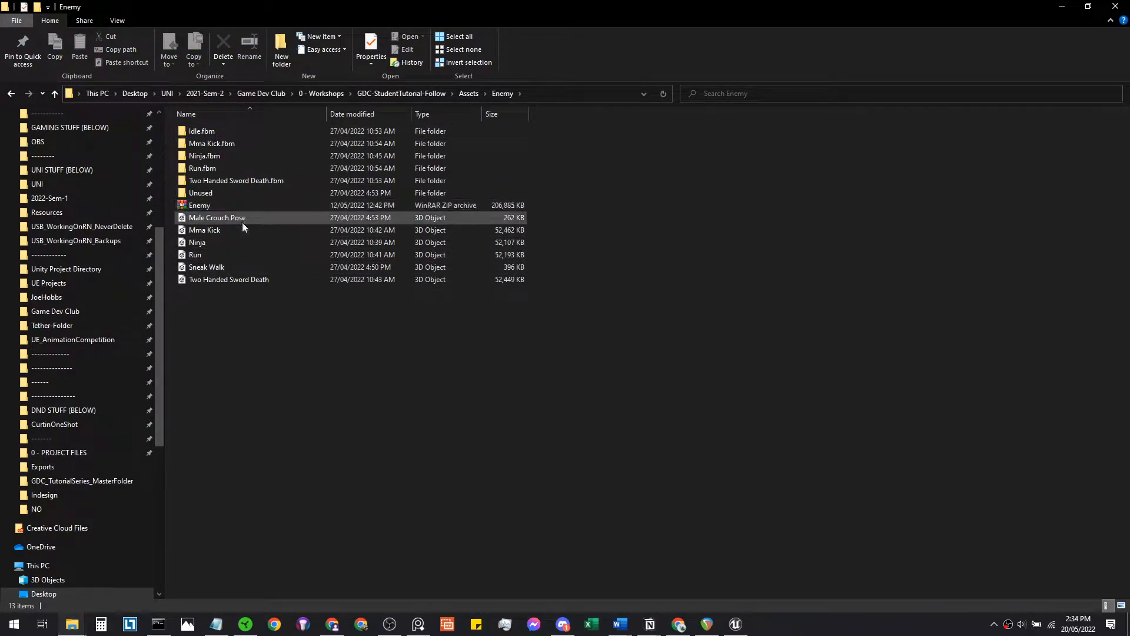
click(217, 230)
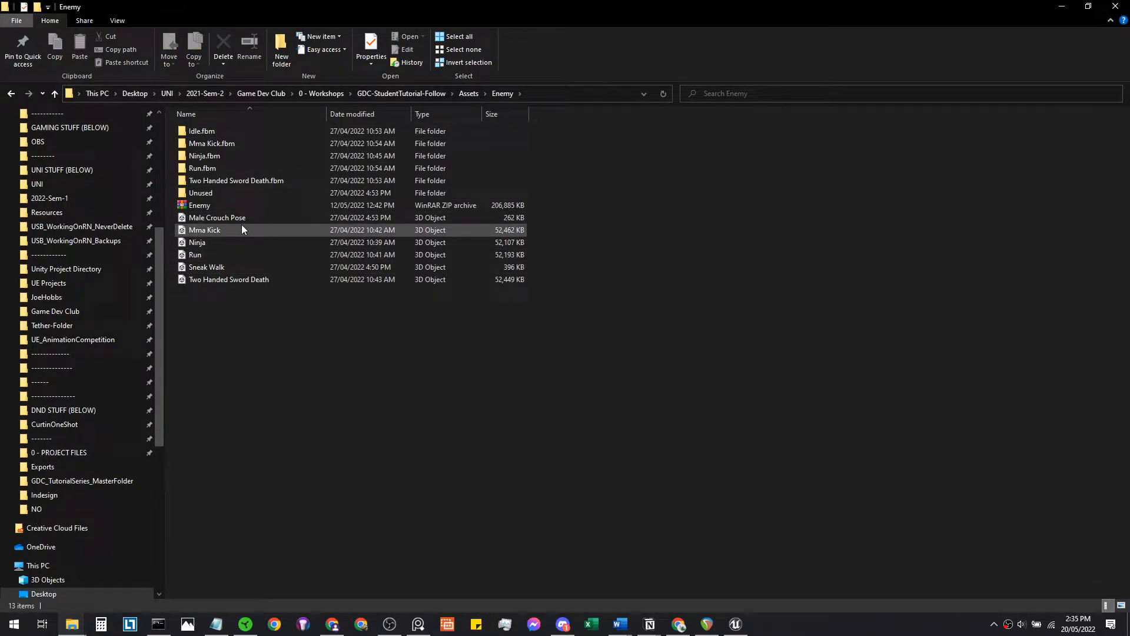
click(217, 217)
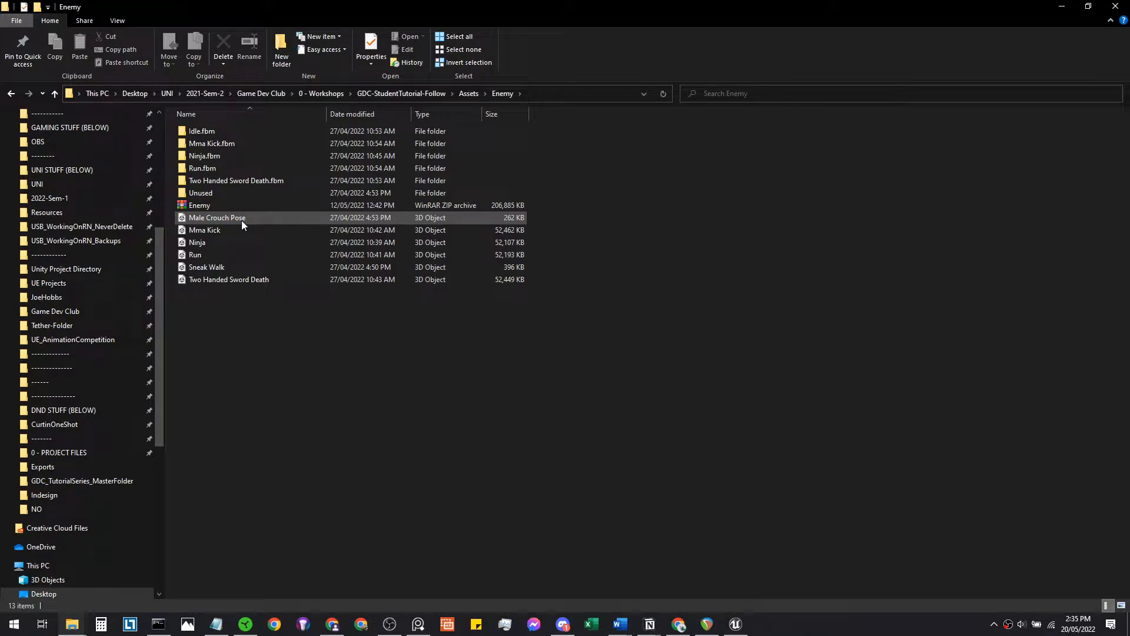
mouse_move(247, 229)
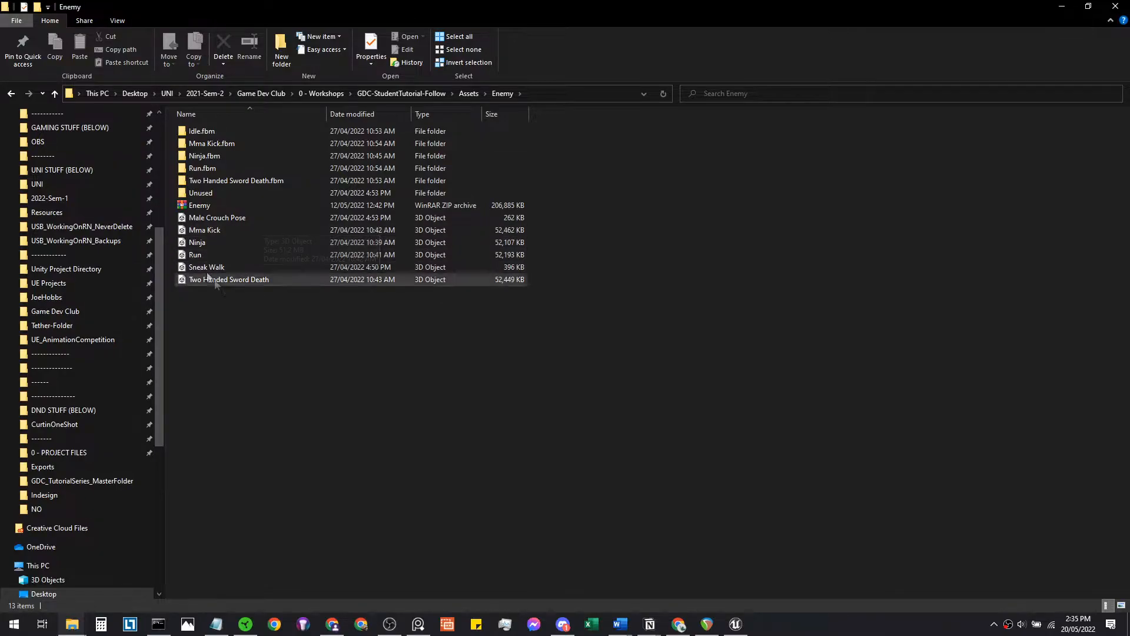
click(200, 205)
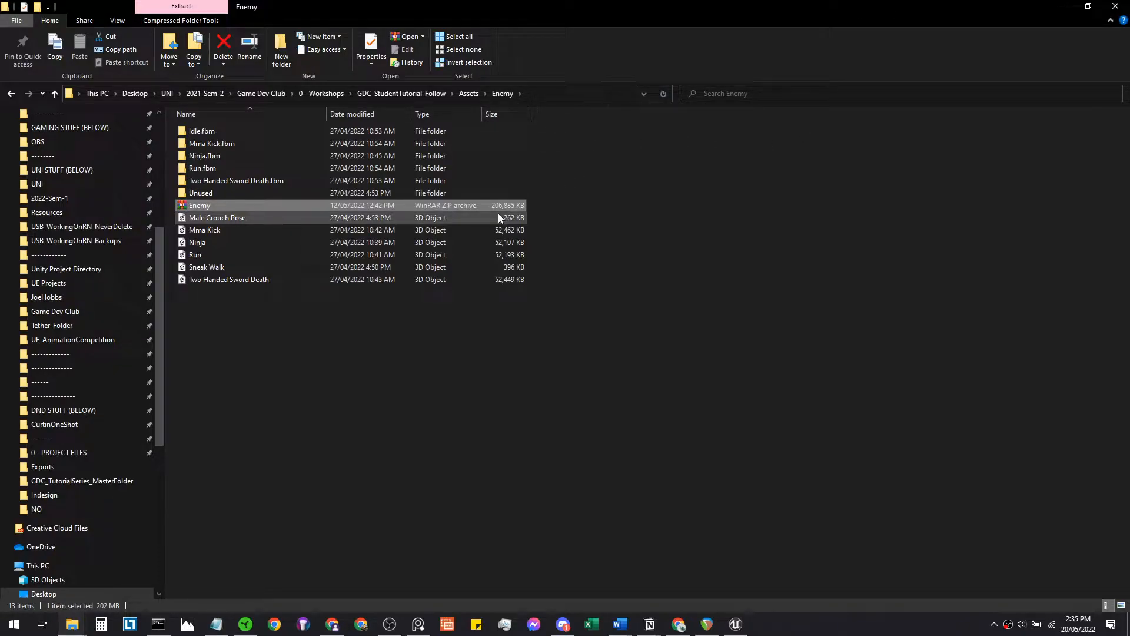
mouse_move(480, 222)
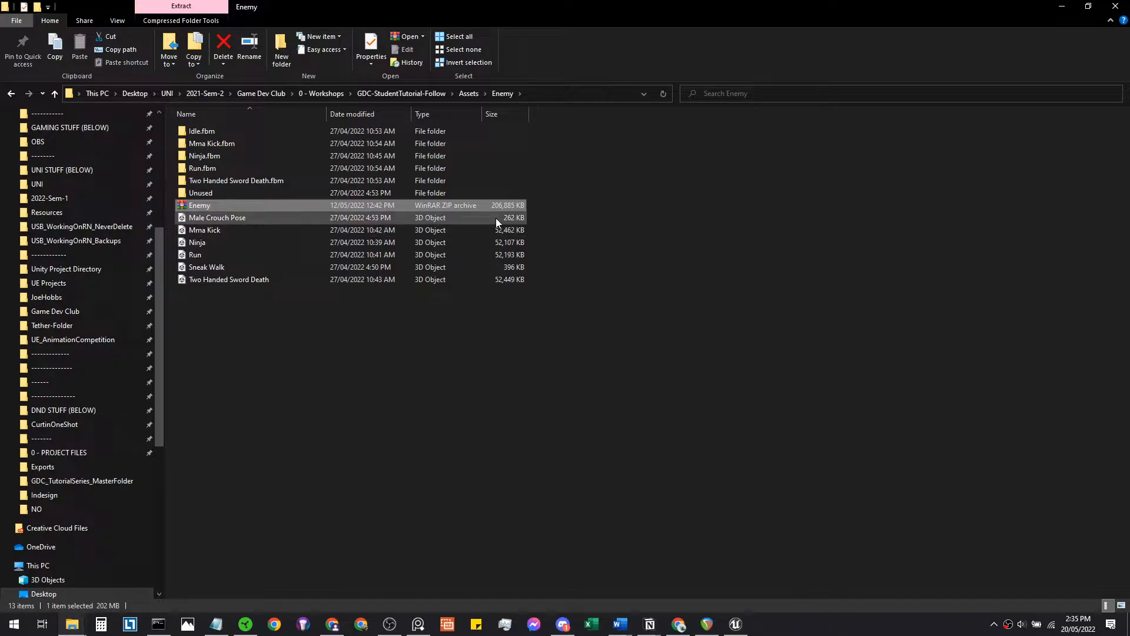
mouse_move(207, 243)
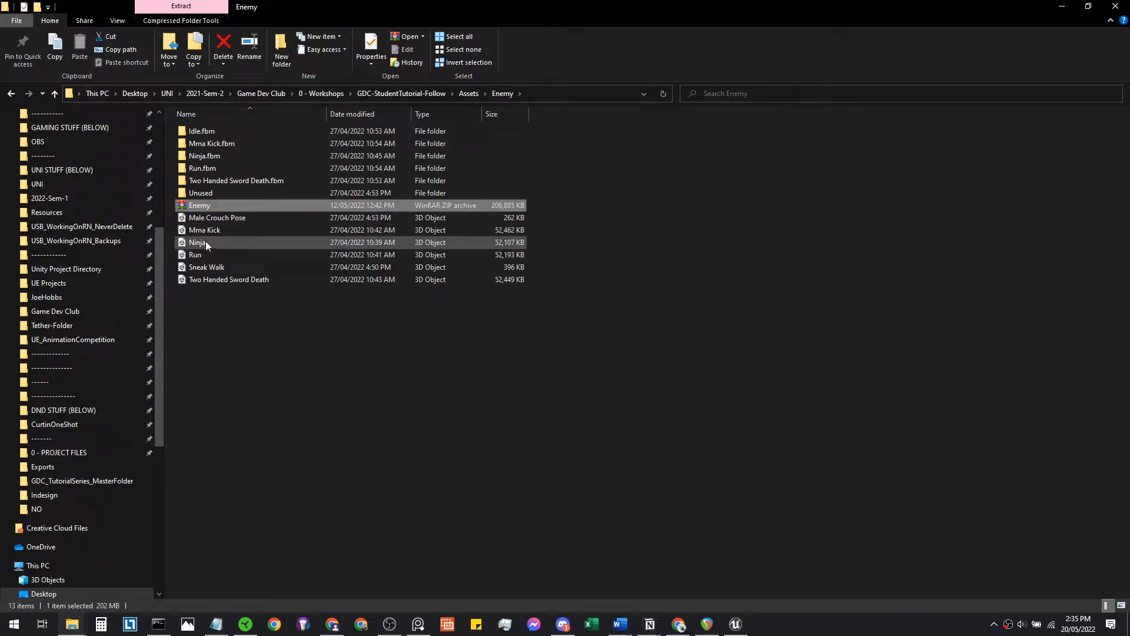
Import the Ninja.fbx skeletal mesh into the Ninja folder with default FBX options.
click(198, 243)
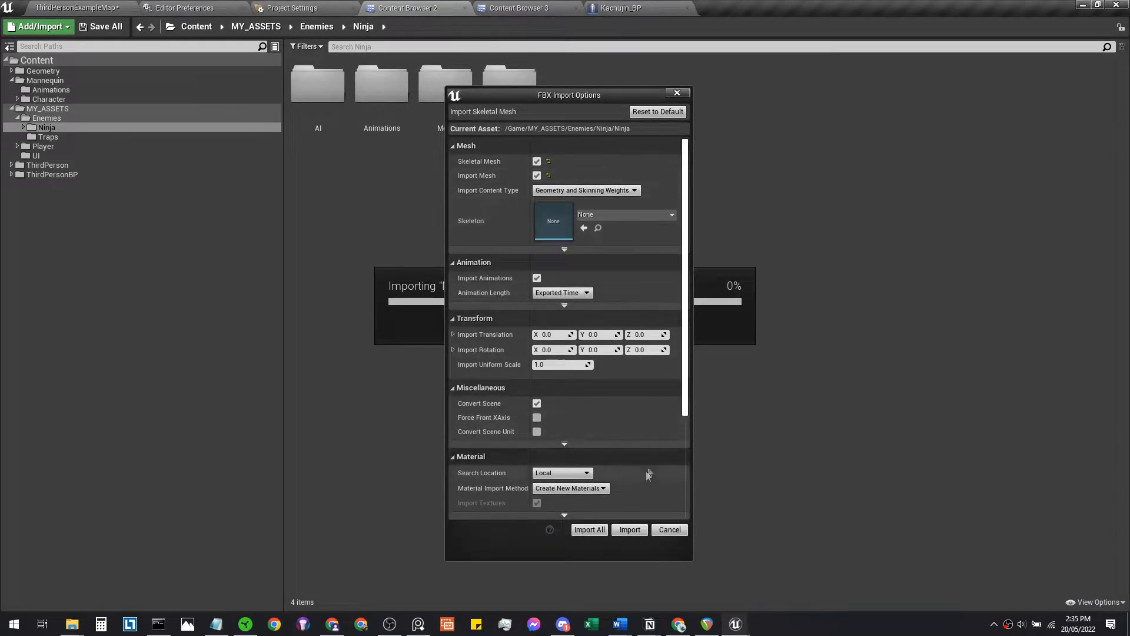
click(629, 528)
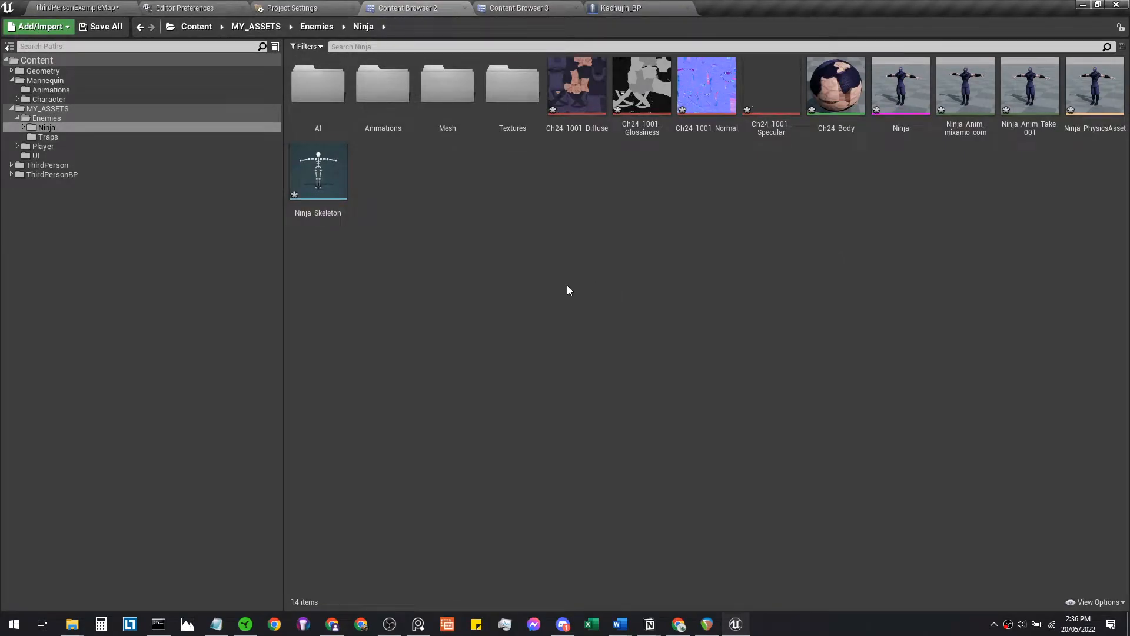
mouse_move(577, 84)
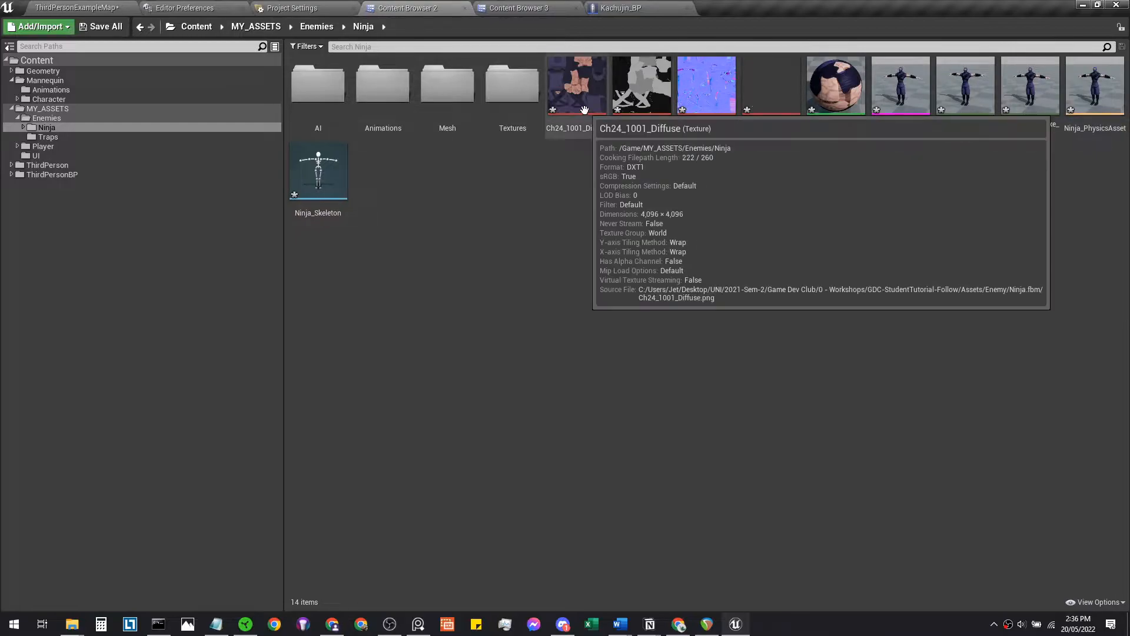
Move the textures, the two animations, and the mesh, physics asset and skeleton into their subfolders.
click(577, 84)
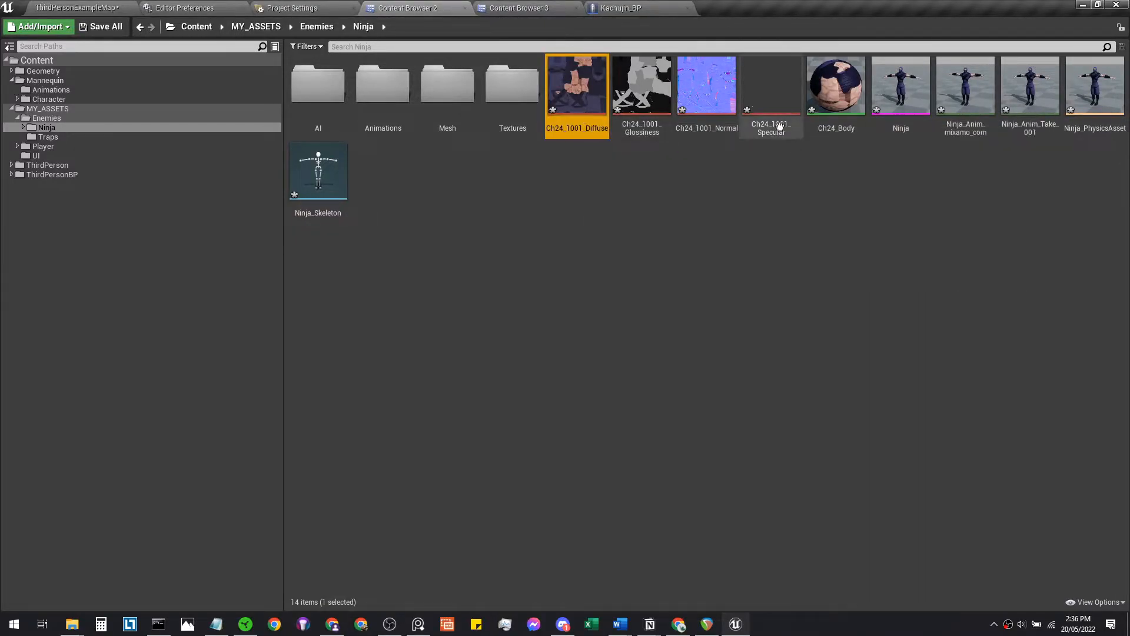
click(836, 85)
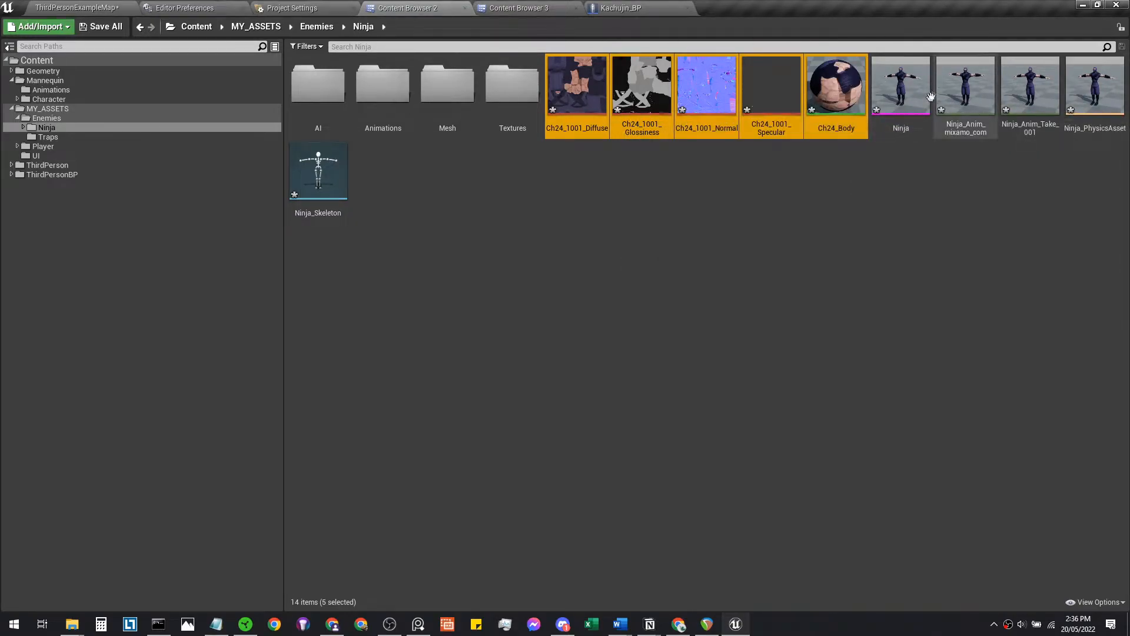
mouse_move(575, 83)
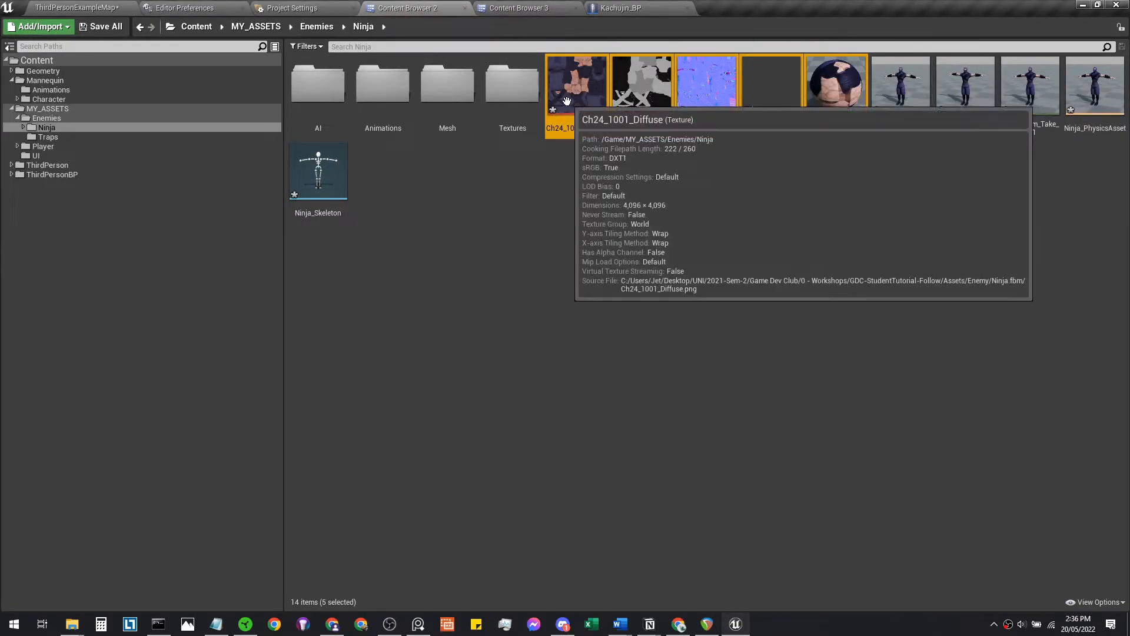
mouse_move(533, 133)
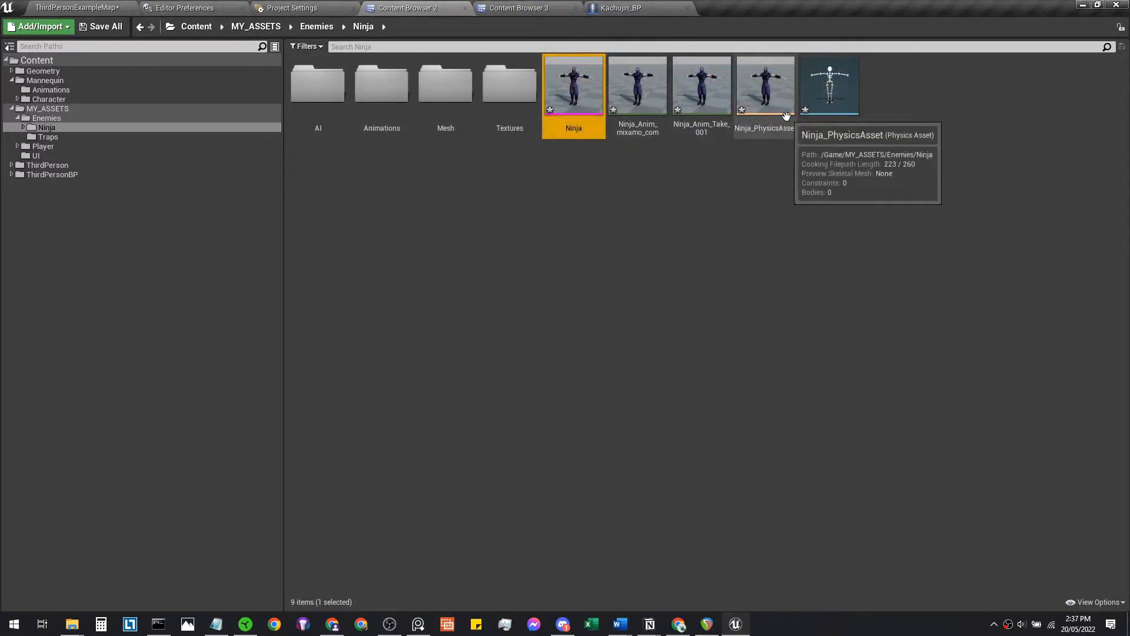
mouse_move(637, 86)
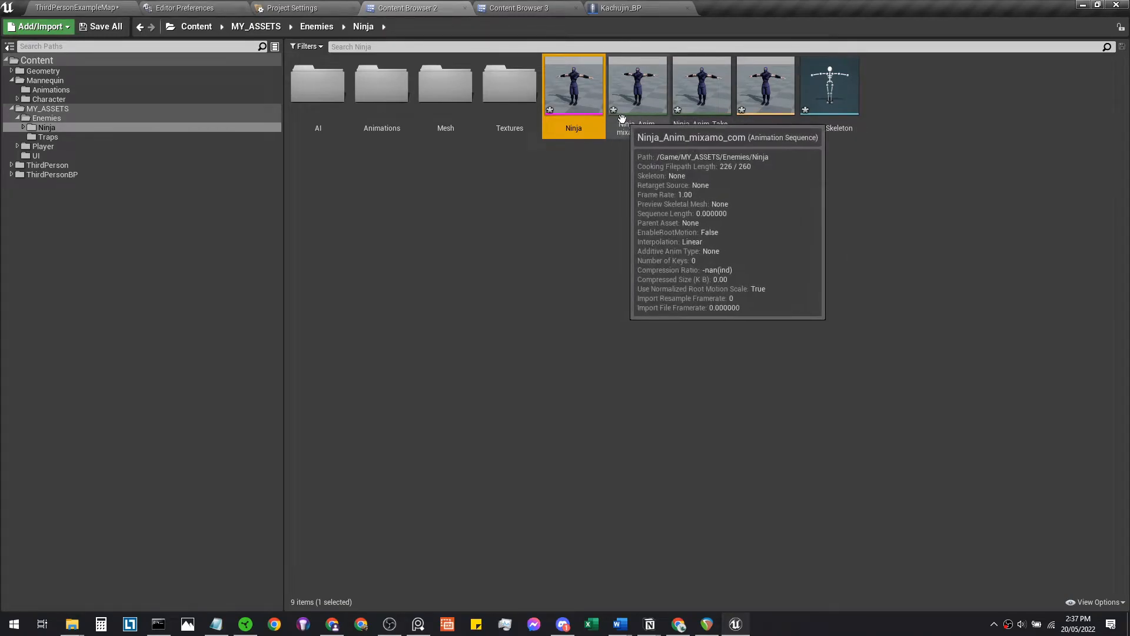
click(637, 84)
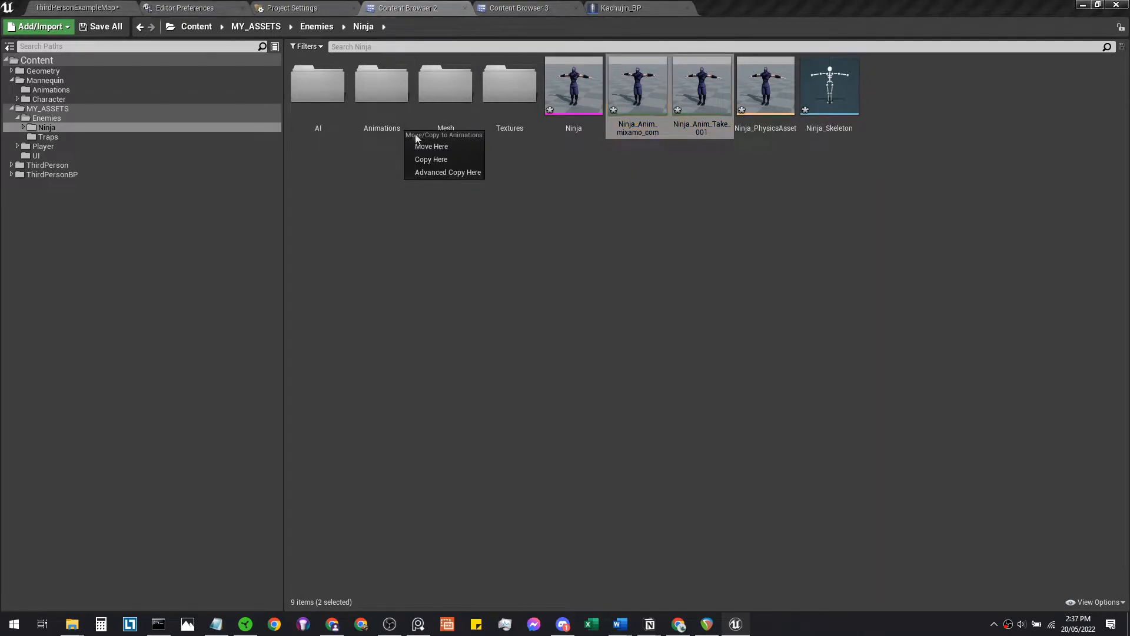
click(431, 146)
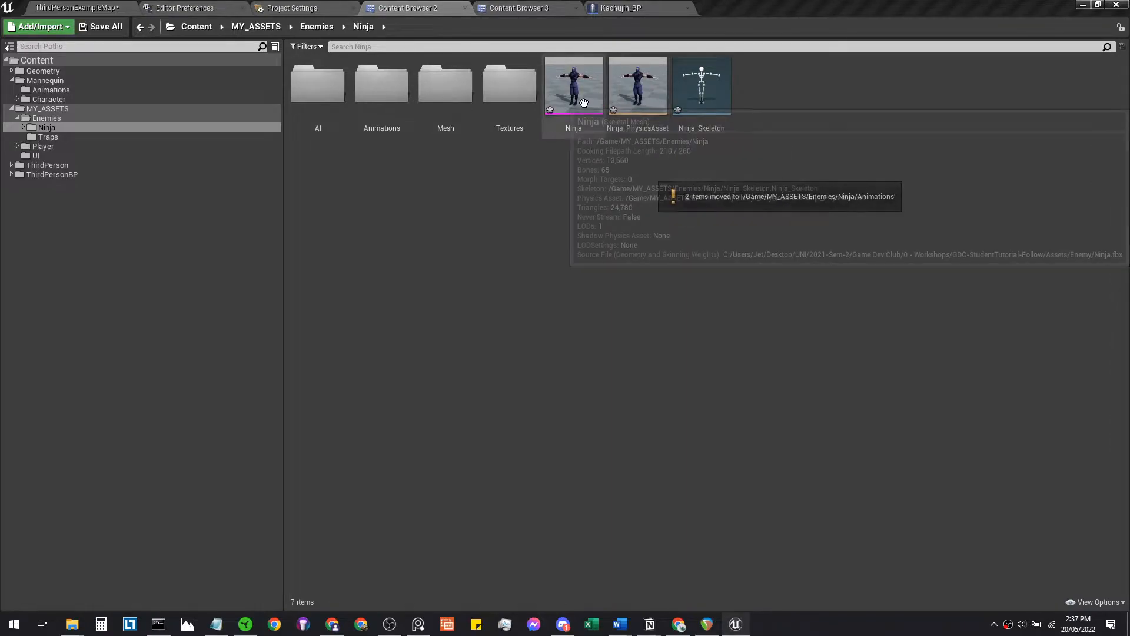
mouse_move(700, 86)
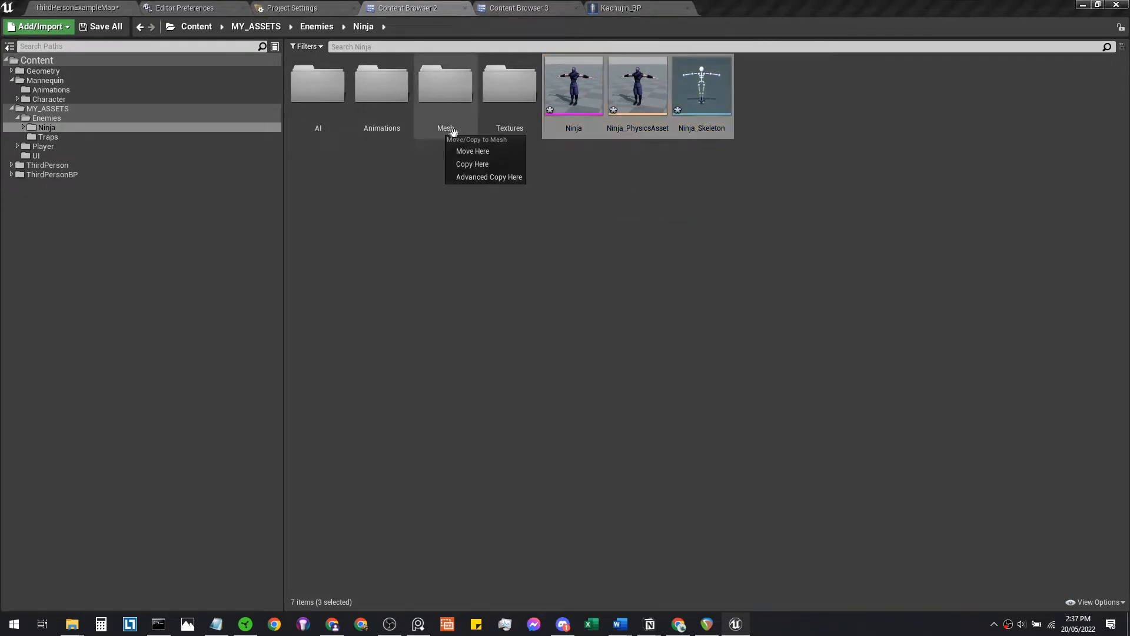
click(472, 151)
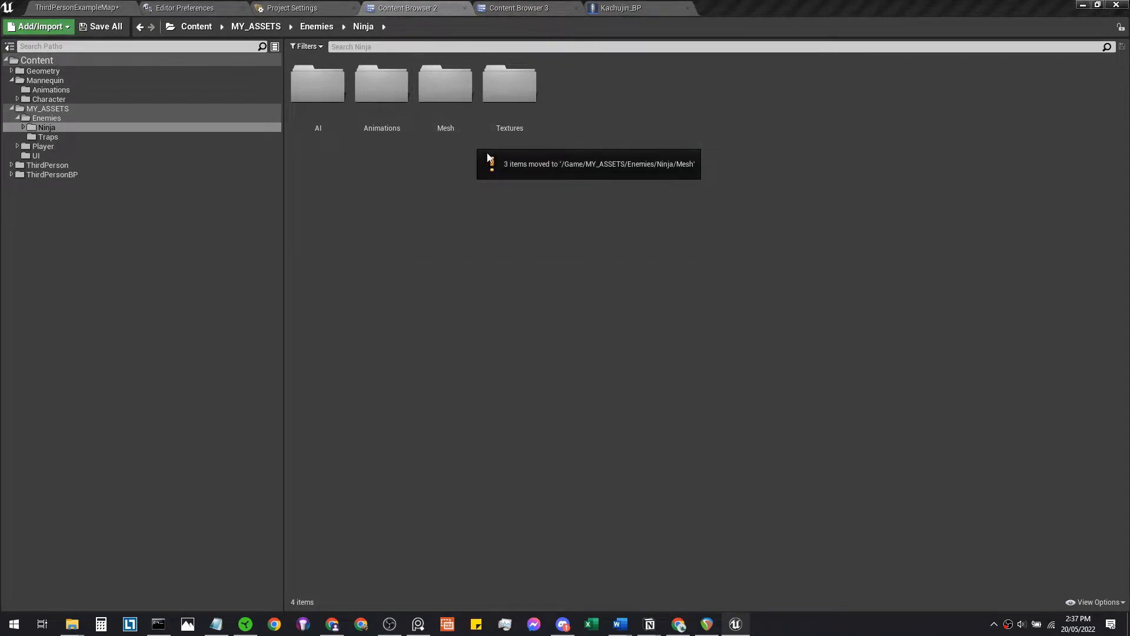
Save all unsaved changes, confirming the level save.
click(105, 27)
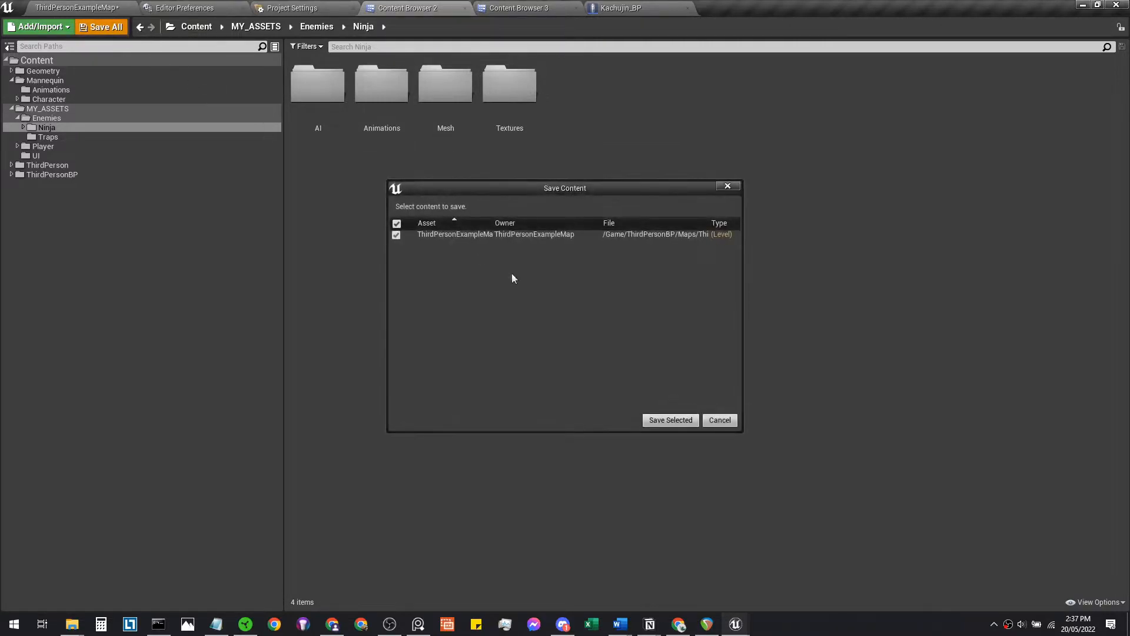
click(668, 419)
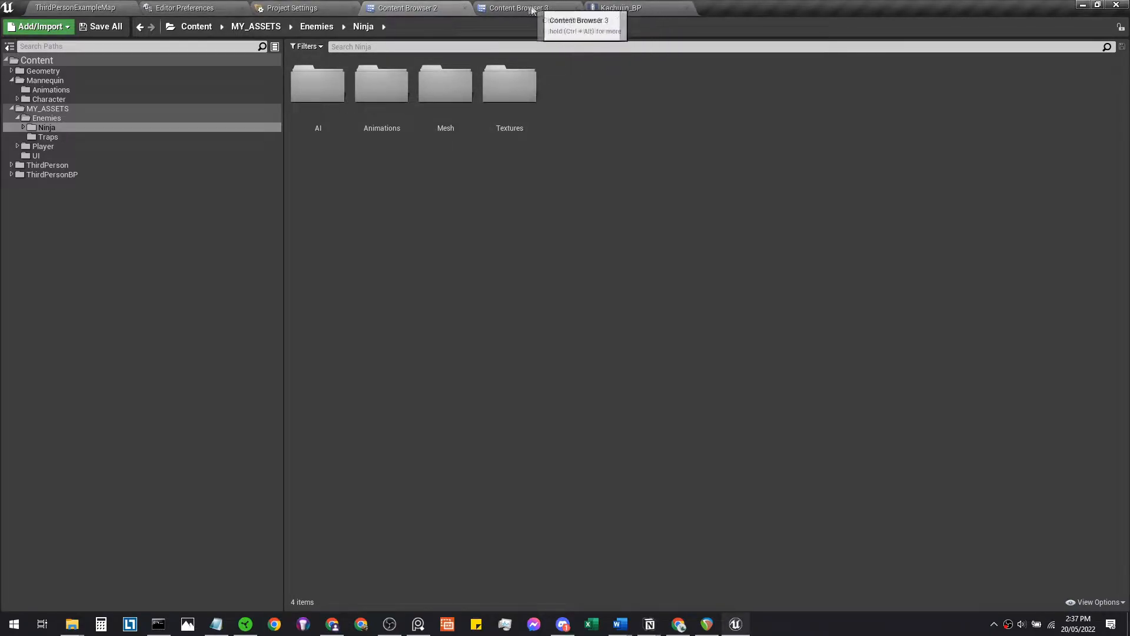
Copy Kachujin_BP into Enemies, move the copy into the Ninja folder as Ninja_BP.
click(56, 118)
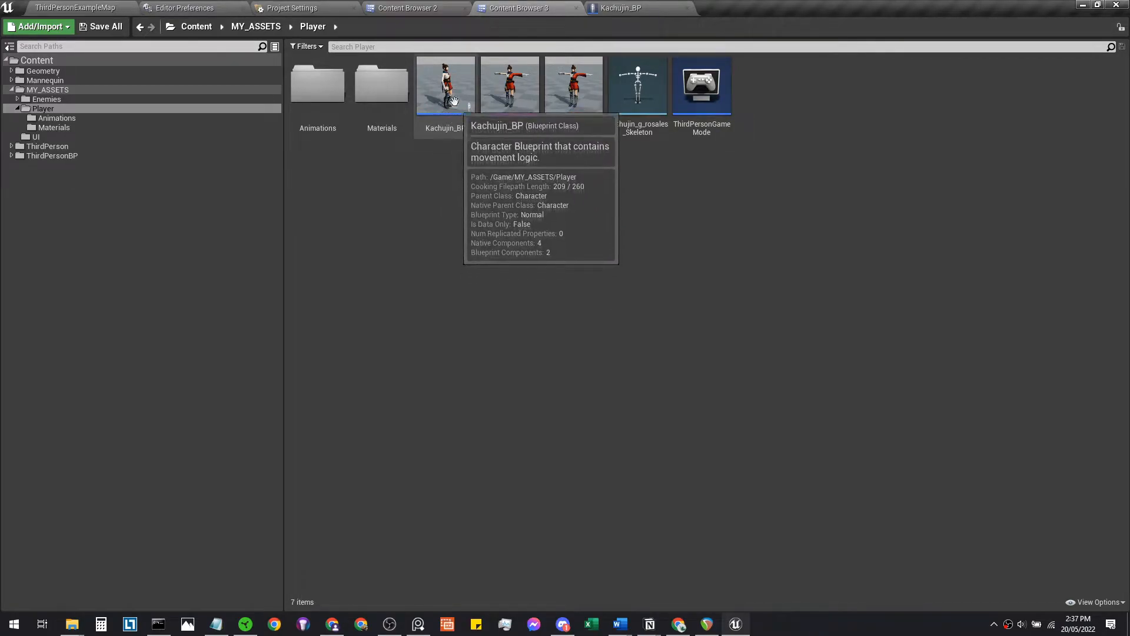
mouse_move(444, 76)
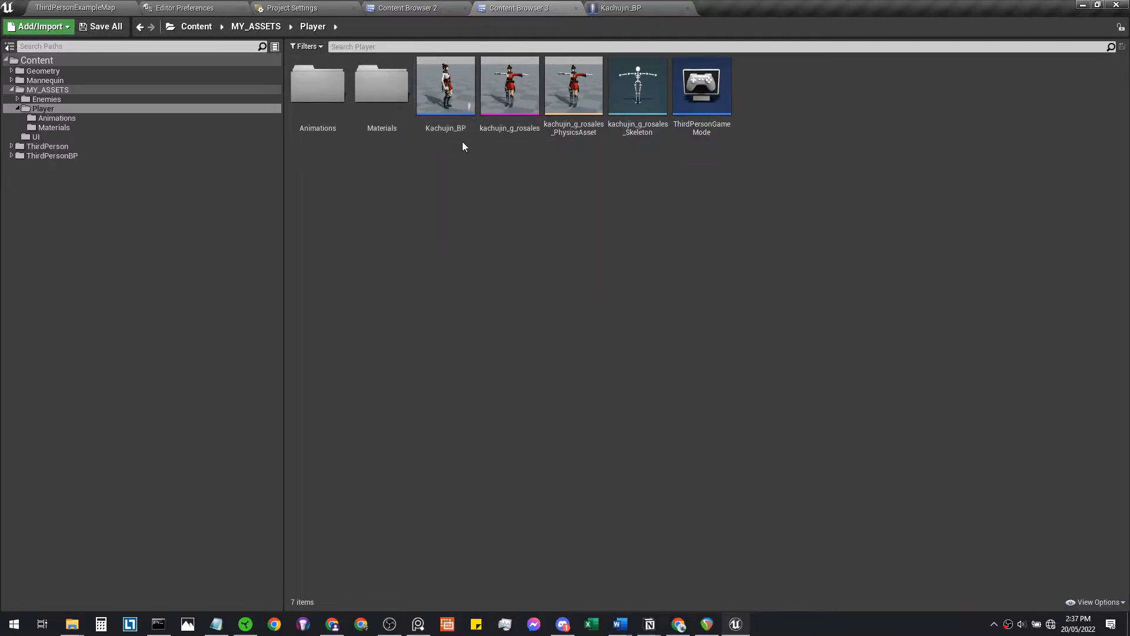
mouse_move(445, 85)
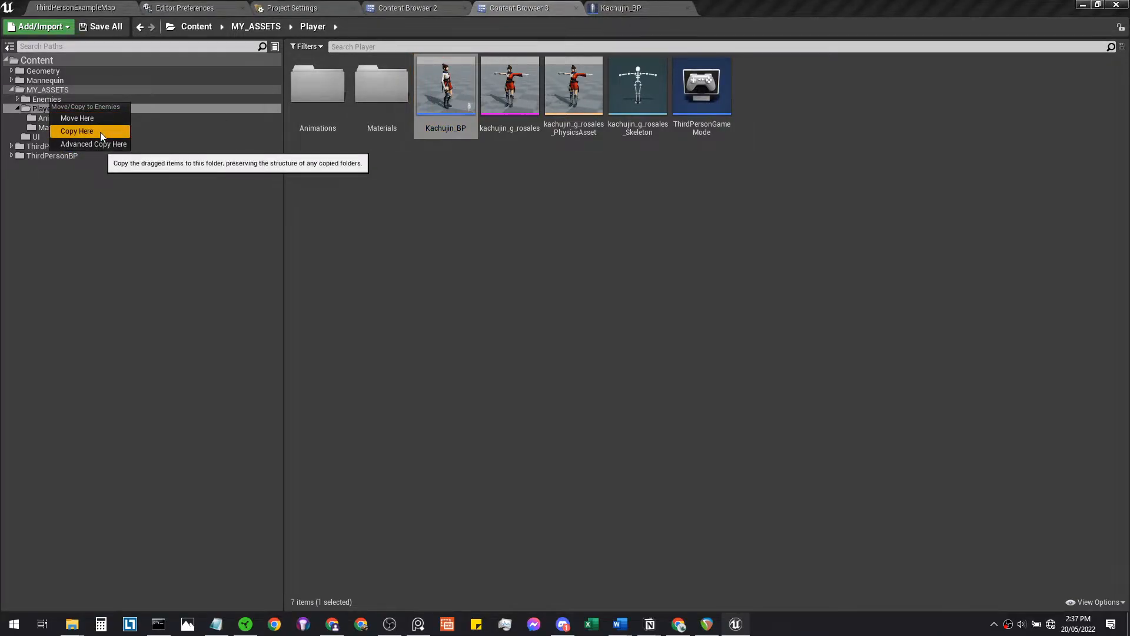
click(78, 131)
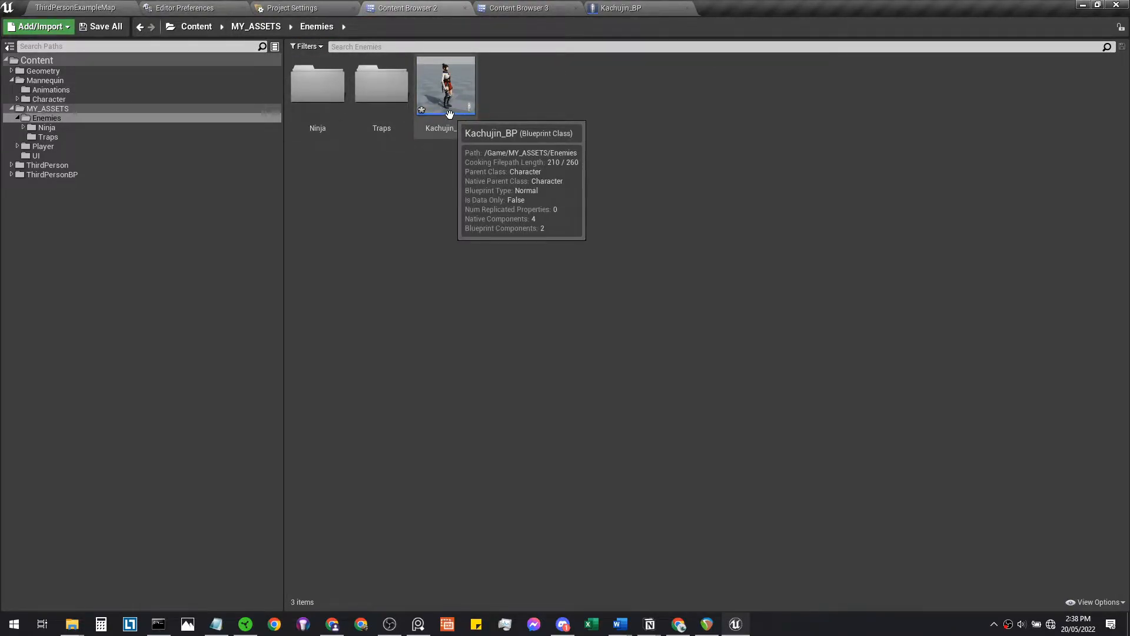
drag(445, 85, 336, 116)
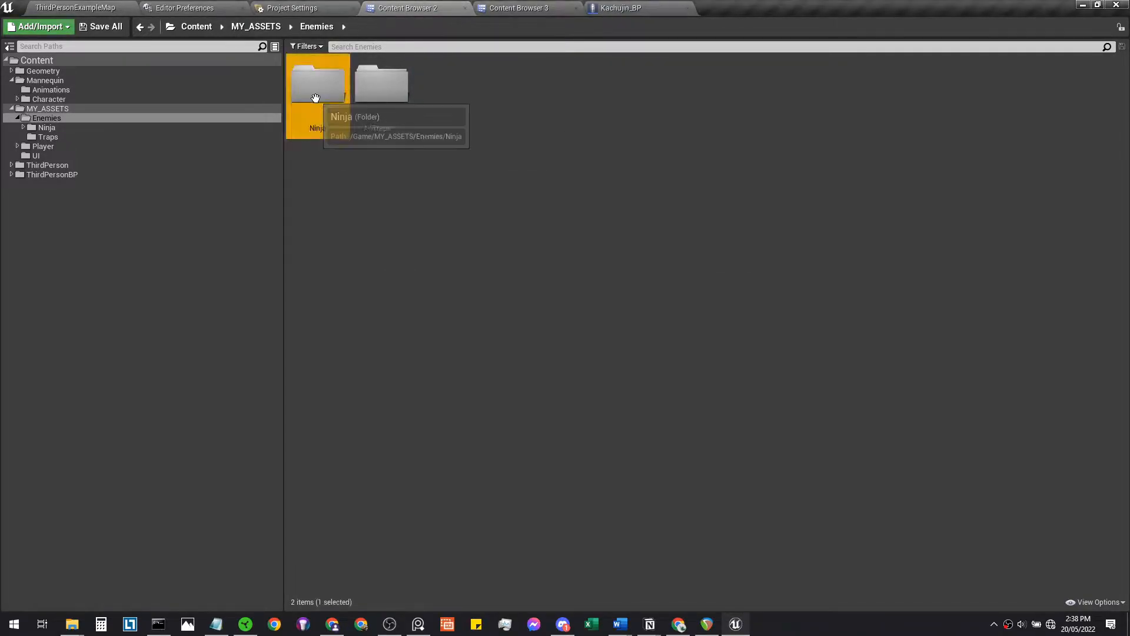
double_click(318, 82)
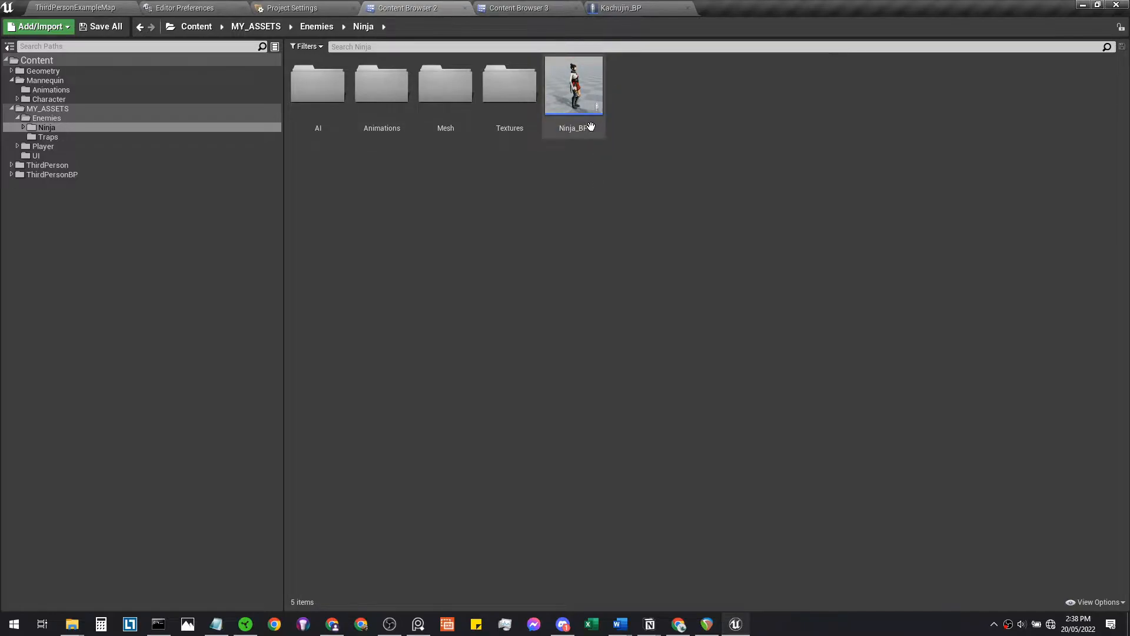
mouse_move(573, 85)
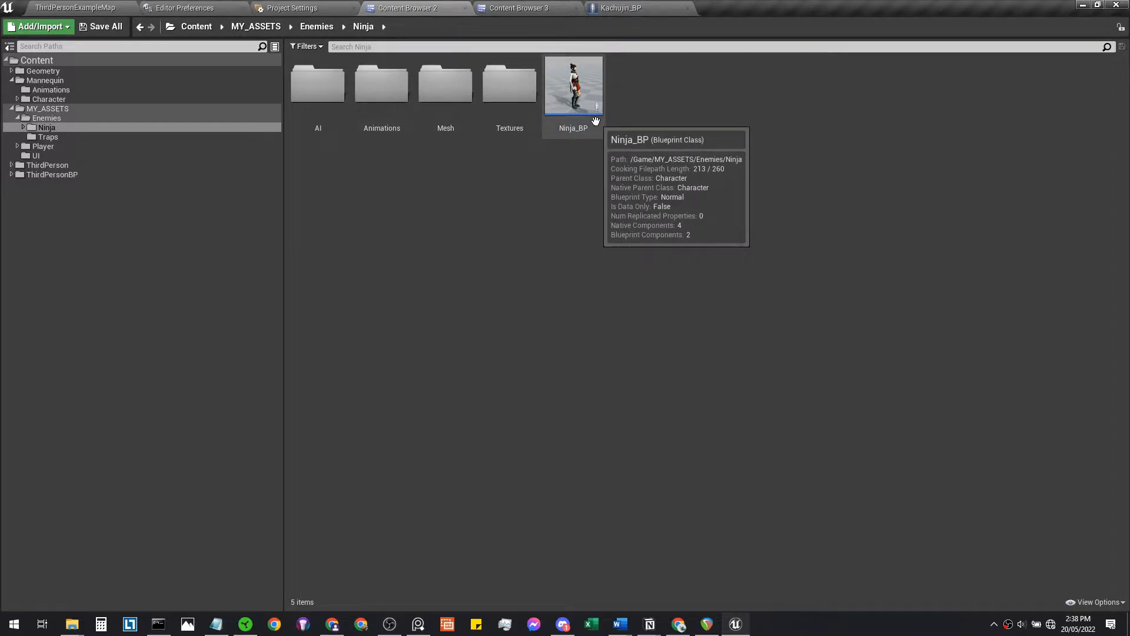
In Ninja_BP's viewport, assign the Ninja skeletal mesh to the Mesh component.
double_click(574, 84)
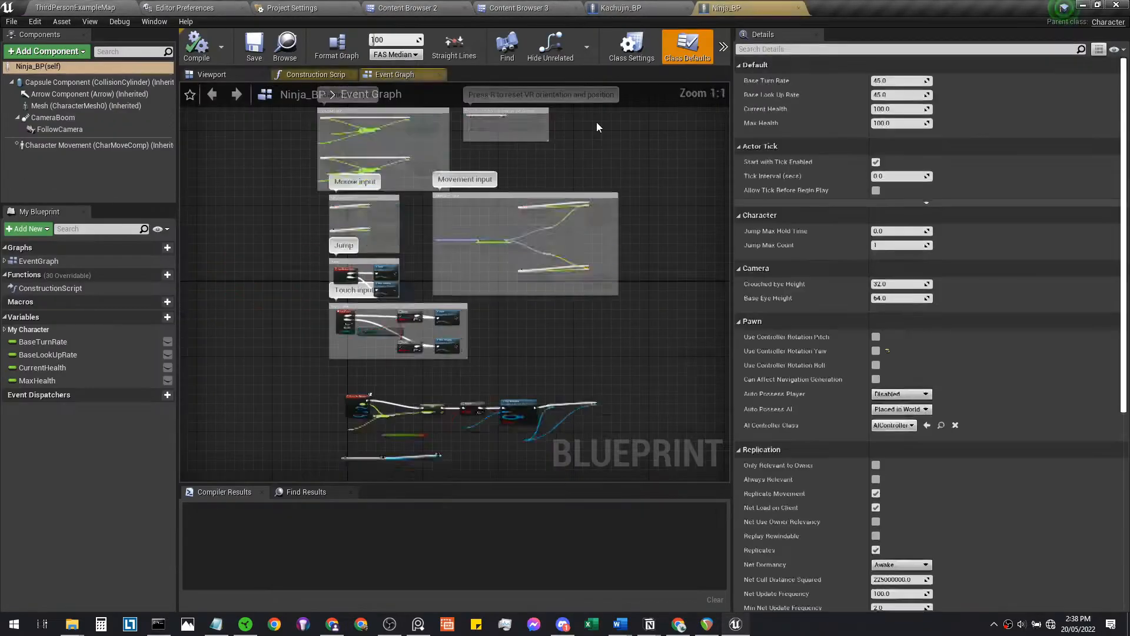
click(210, 74)
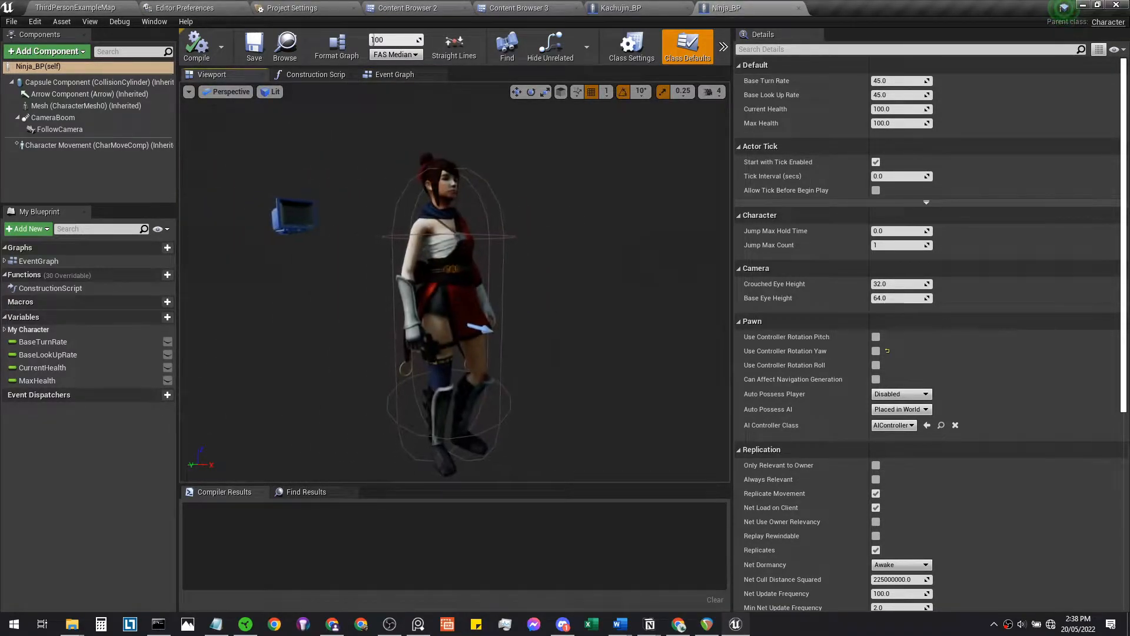
click(71, 104)
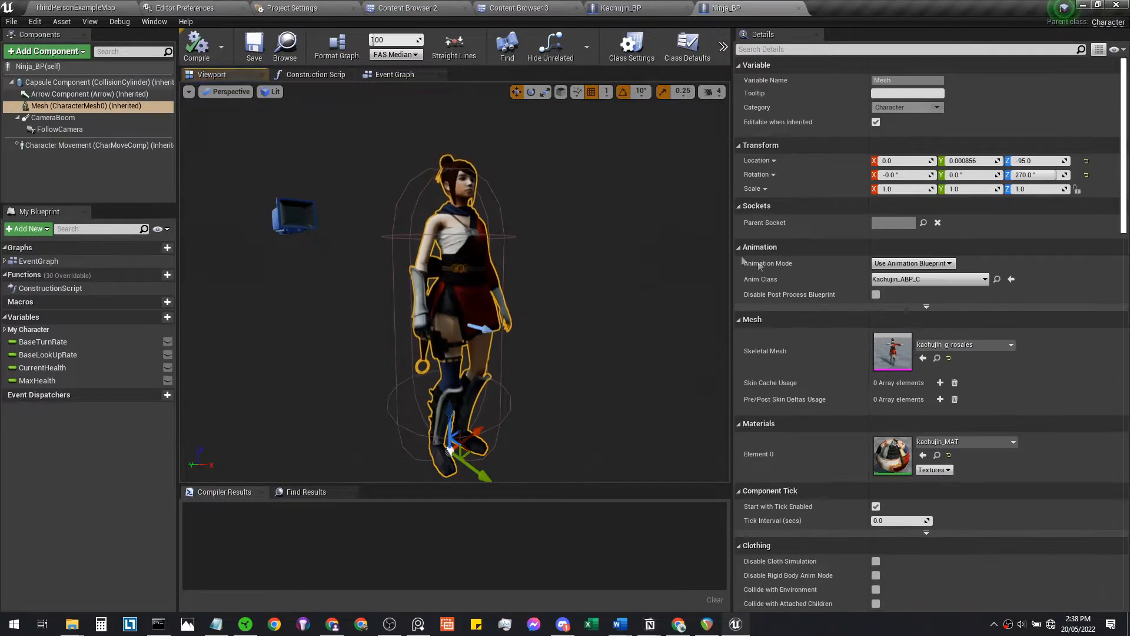
click(1010, 345)
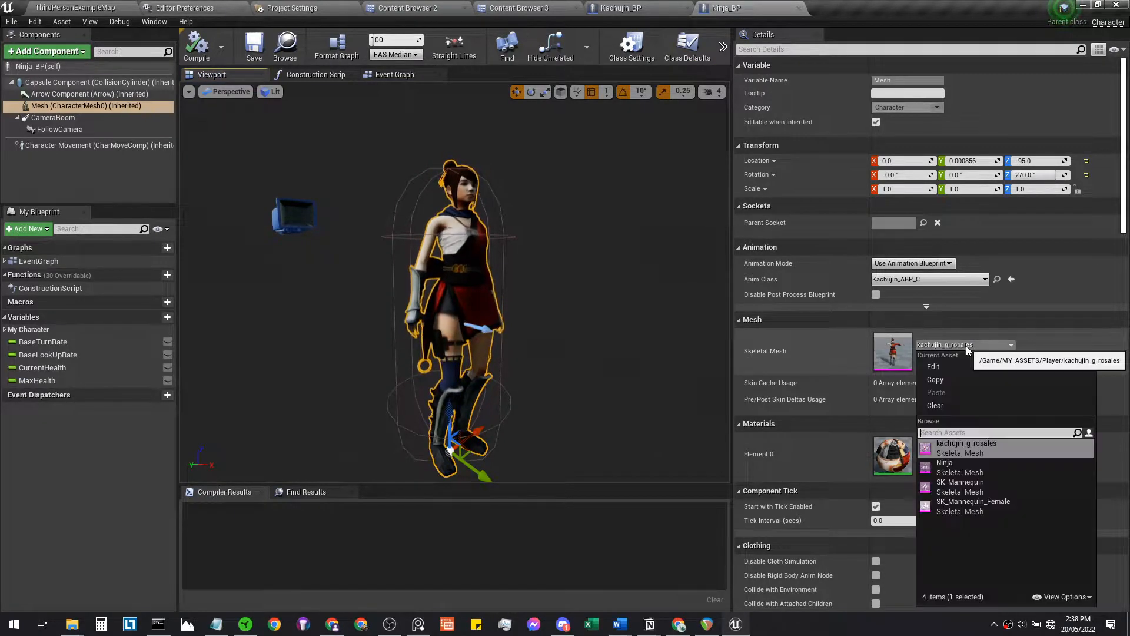
mouse_move(946, 462)
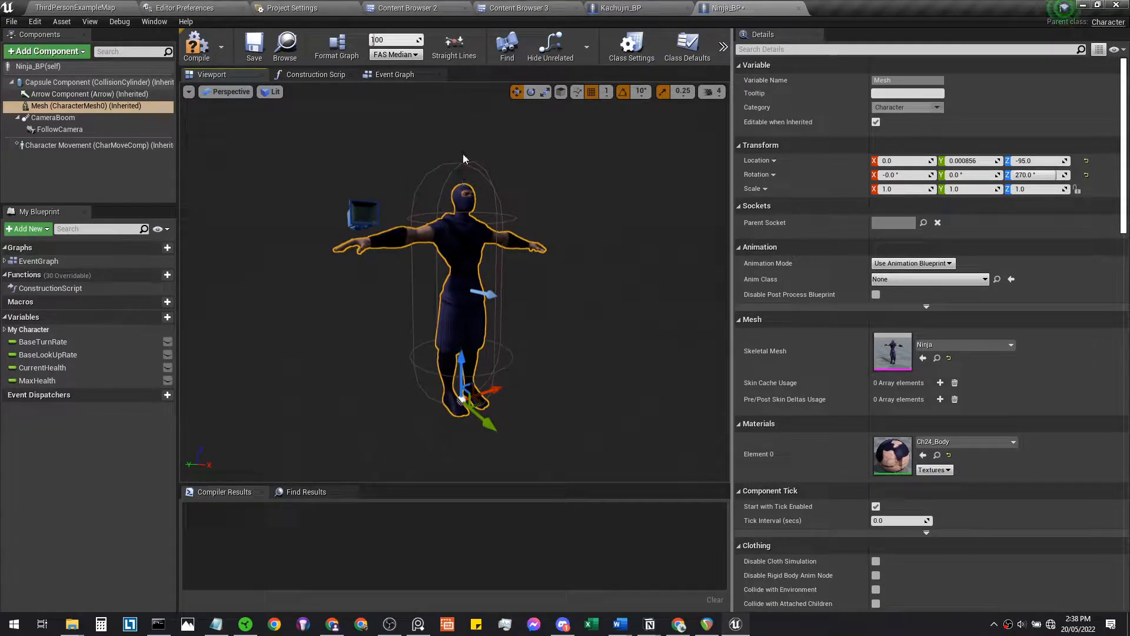
mouse_move(1074, 189)
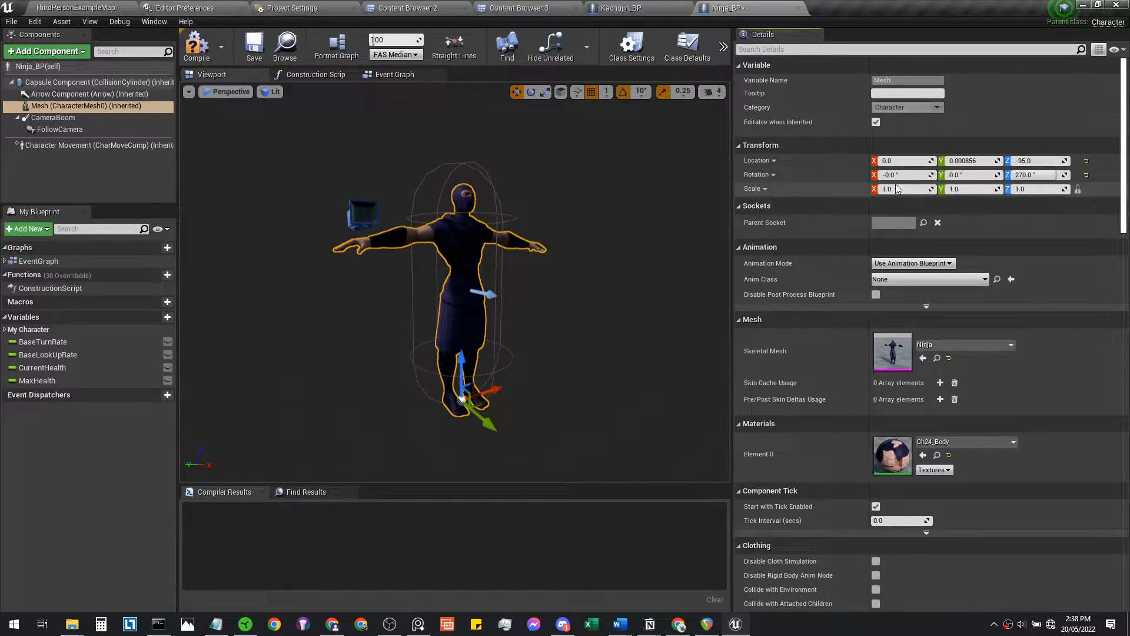
Enlarge the mesh scale, trying 1.2 then 1.15.
click(901, 188)
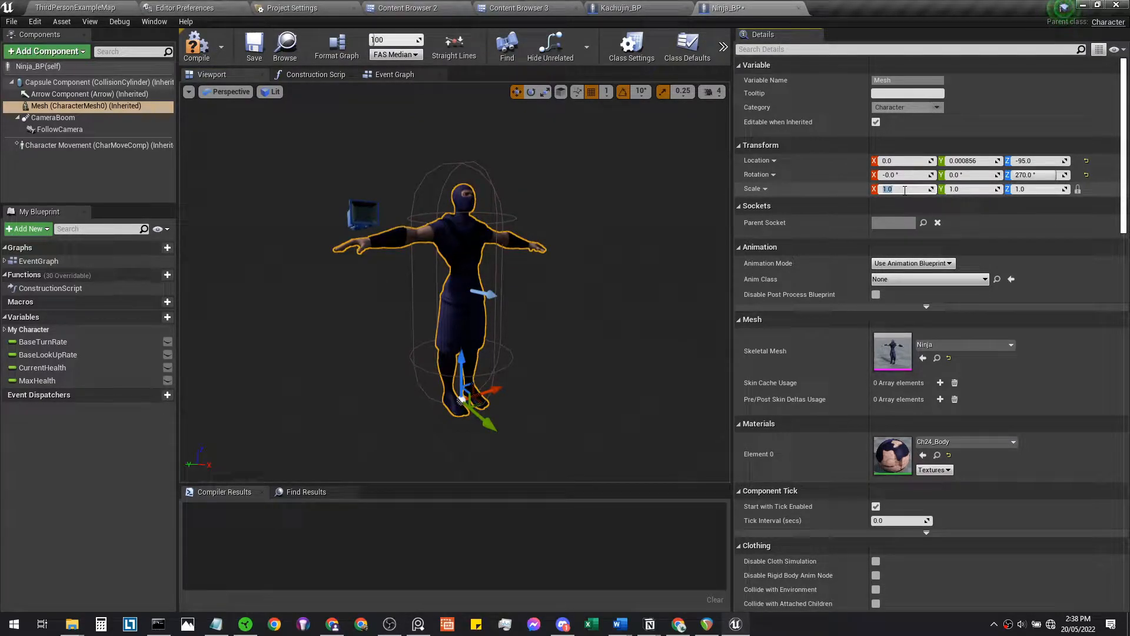
text(1.2)
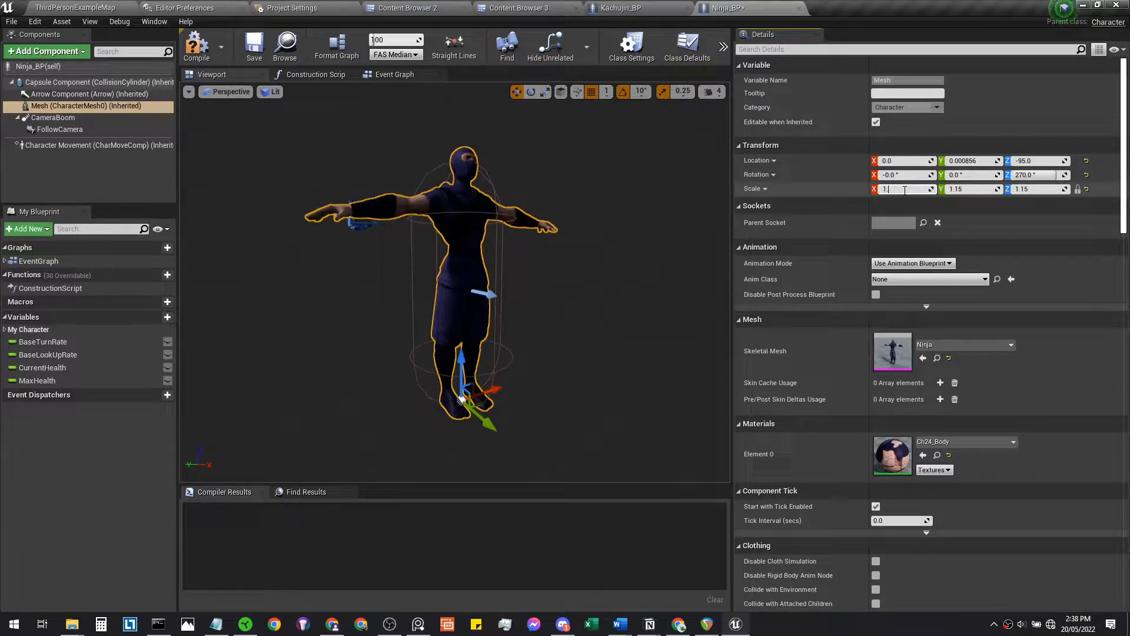
text(1.15)
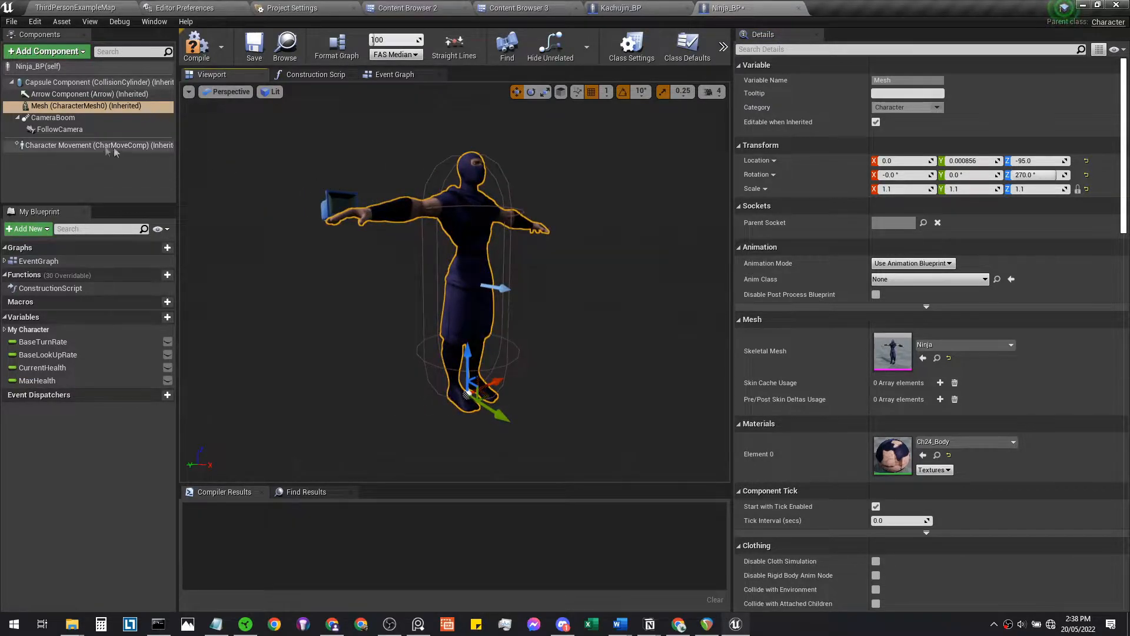
Select the CameraBoom component in Ninja_BP for removal.
click(53, 117)
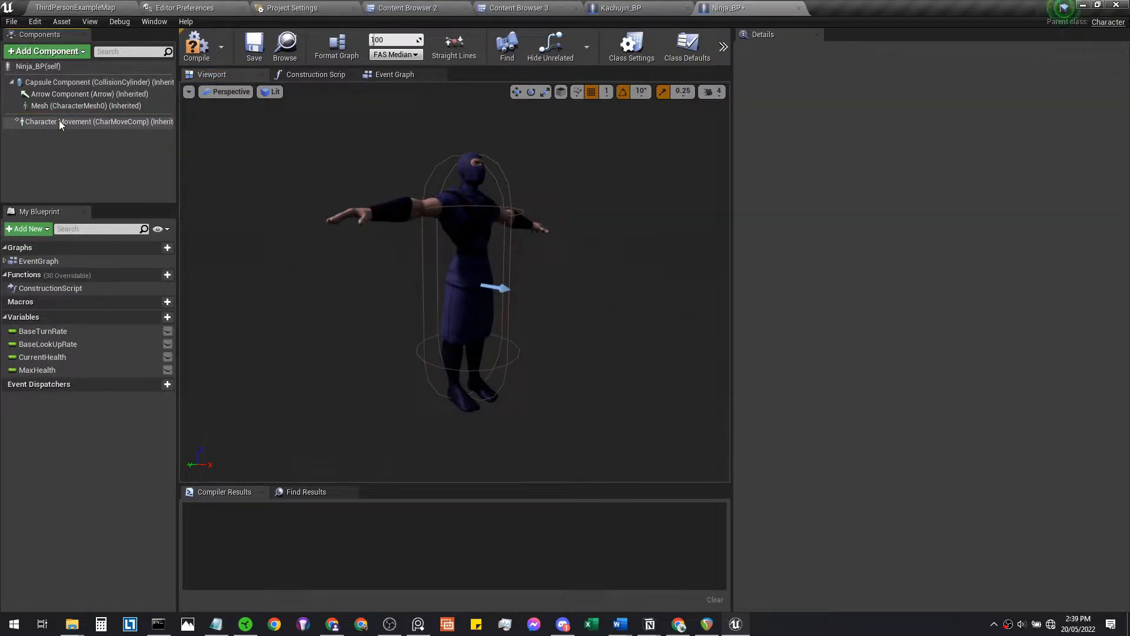
mouse_move(407, 8)
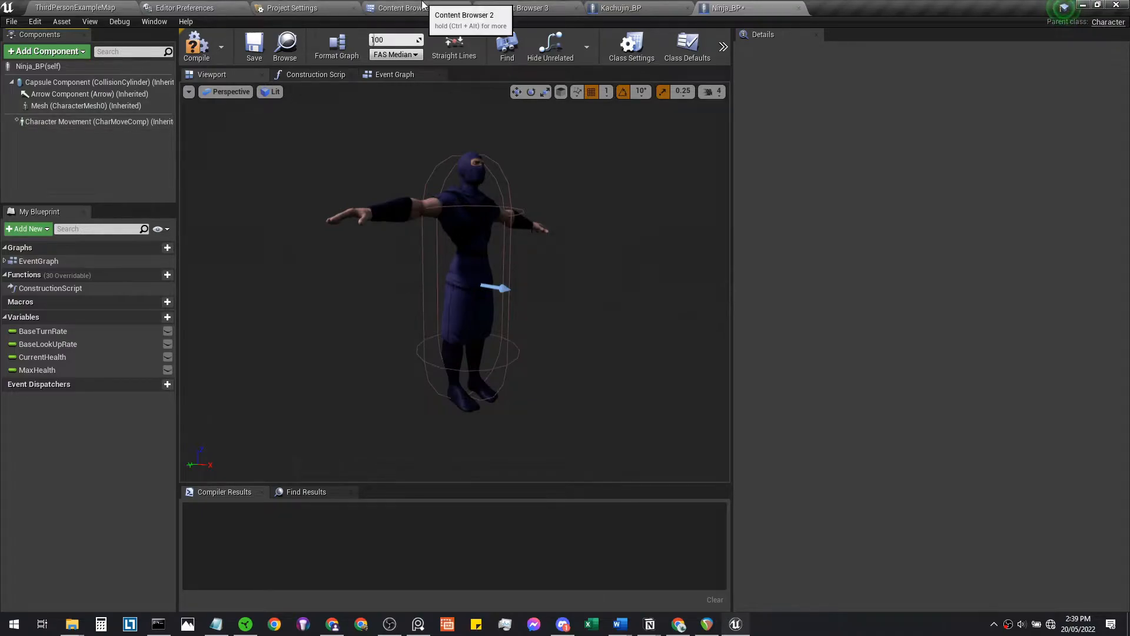
Return to the level and place a Ninja_BP instance beside the stairs at about -160 yaw.
click(397, 8)
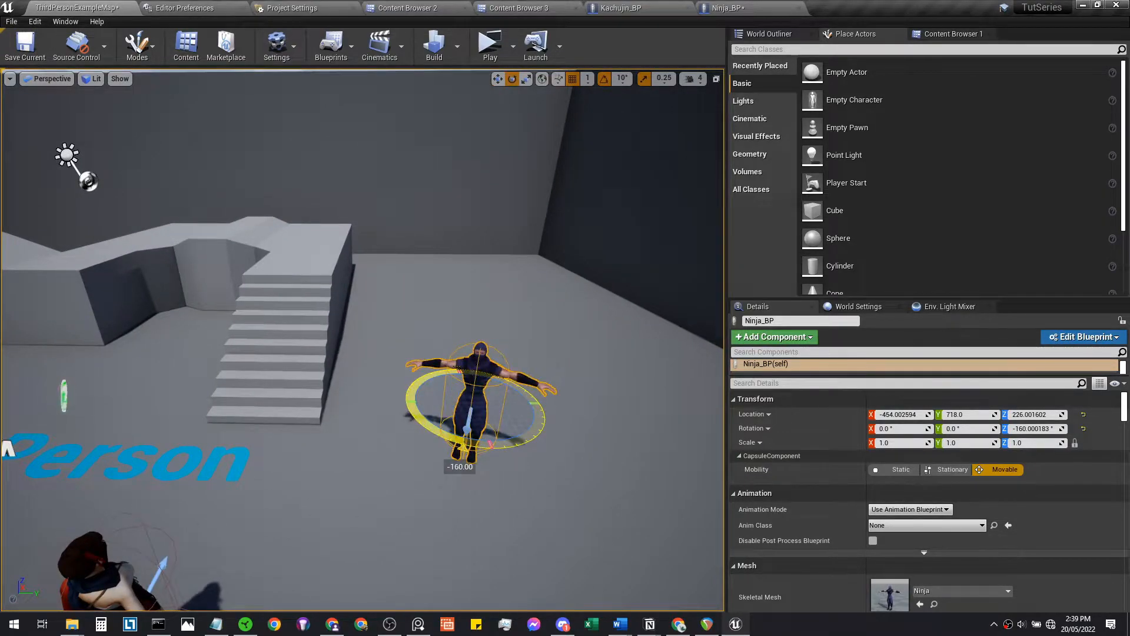
click(490, 44)
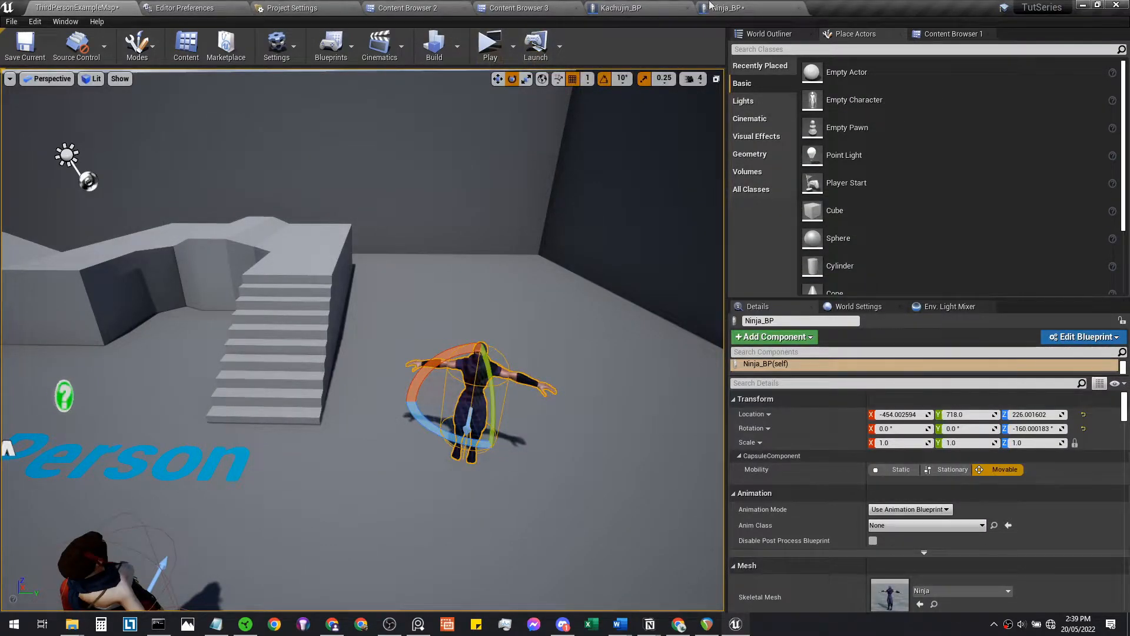
Set the Ninja capsule's collision preset to Custom with the Camera trace ignored.
click(1083, 337)
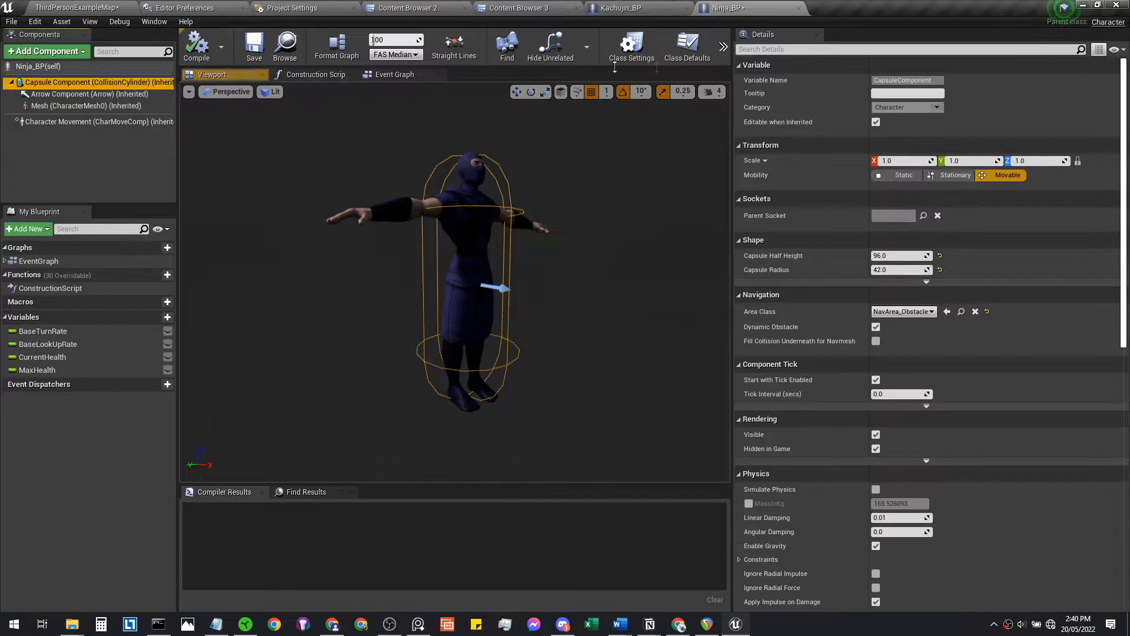
text(coll)
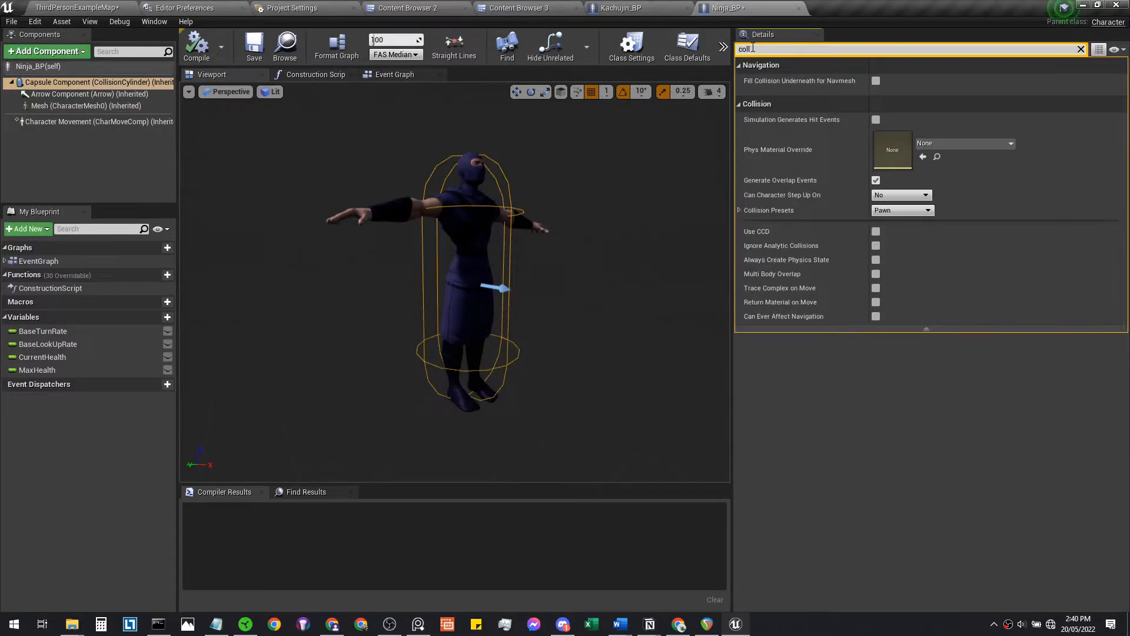
text(collision)
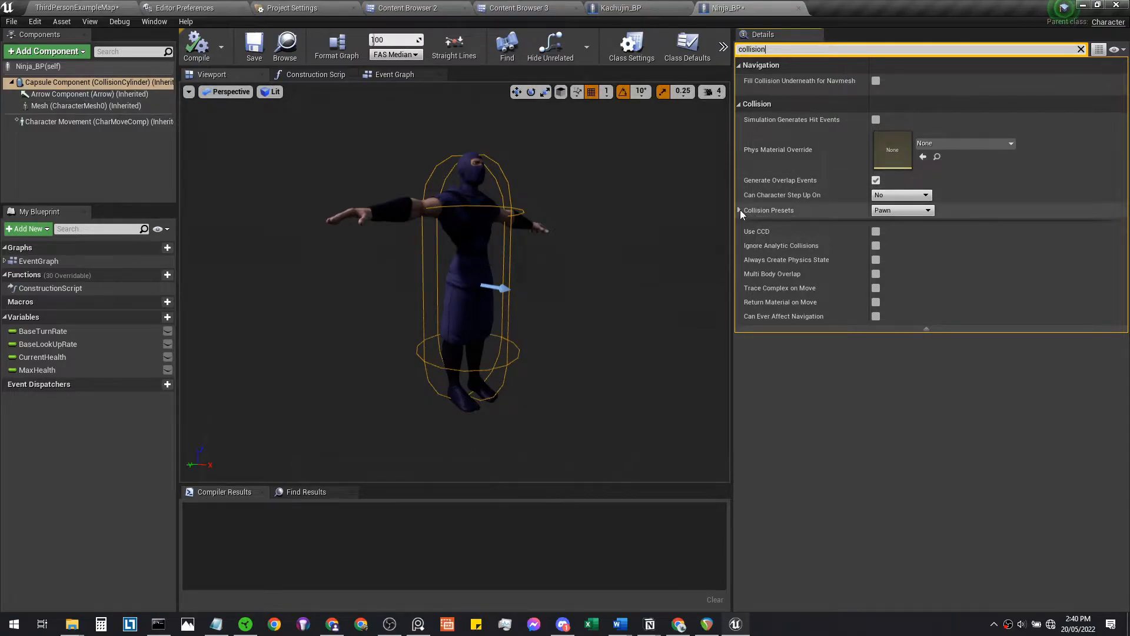
click(928, 210)
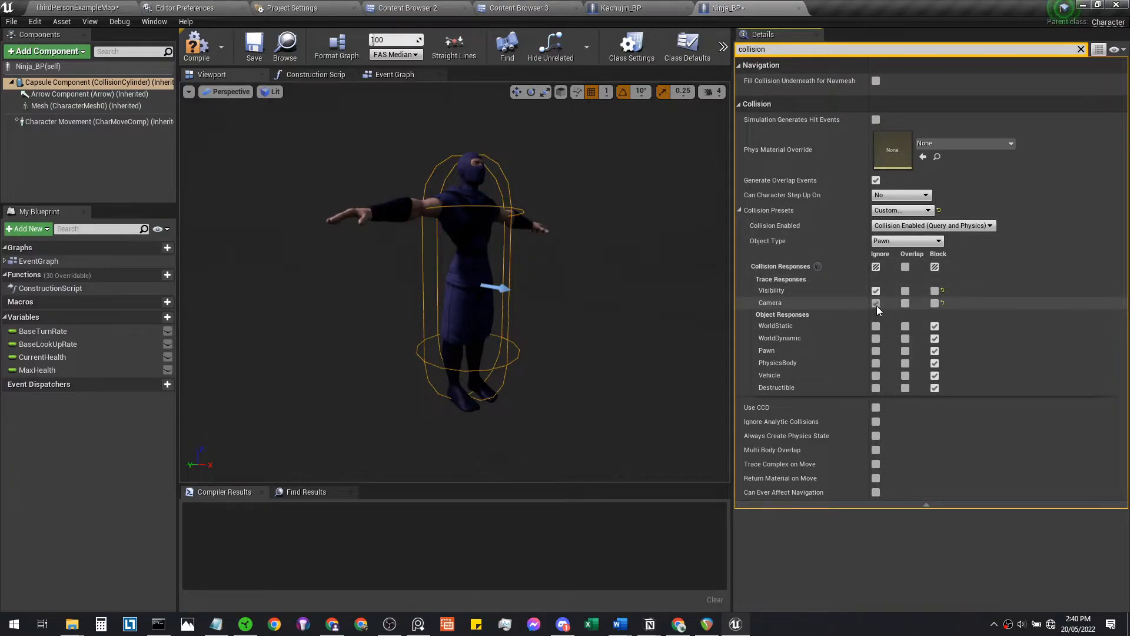
click(876, 303)
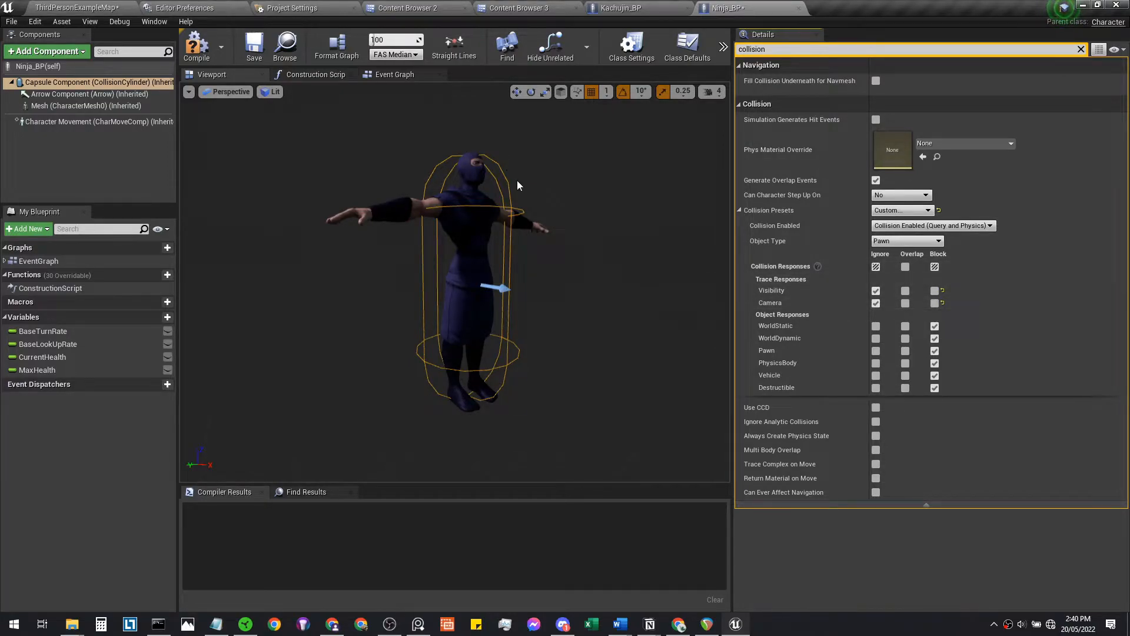
mouse_move(550, 197)
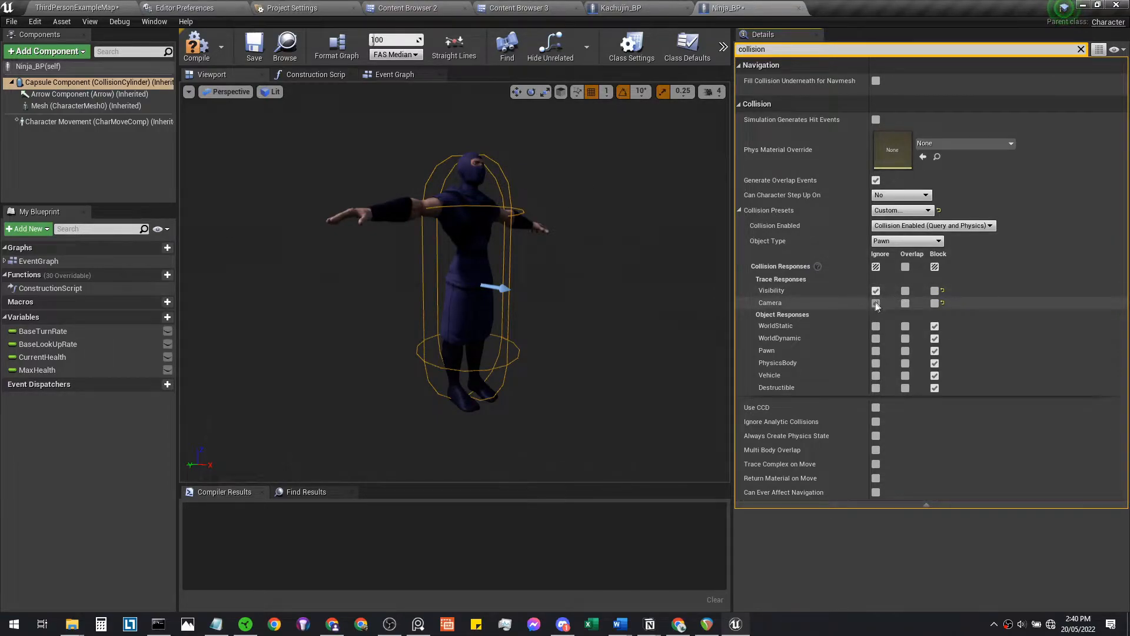
click(876, 302)
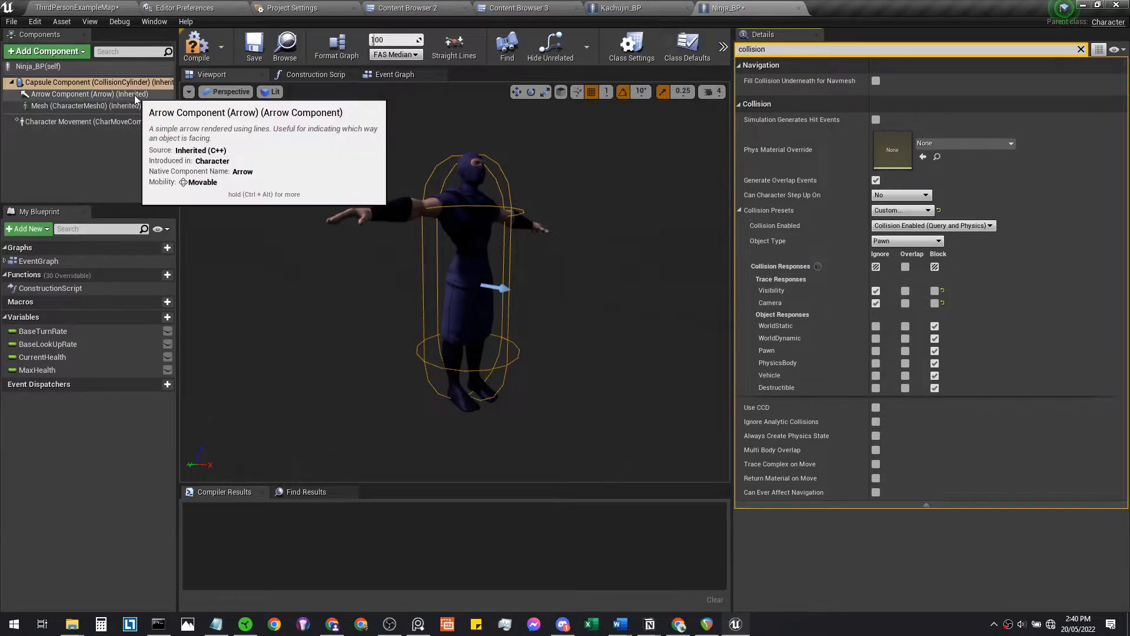
Give the Mesh component a Custom collision preset and check the character movement settings.
click(69, 105)
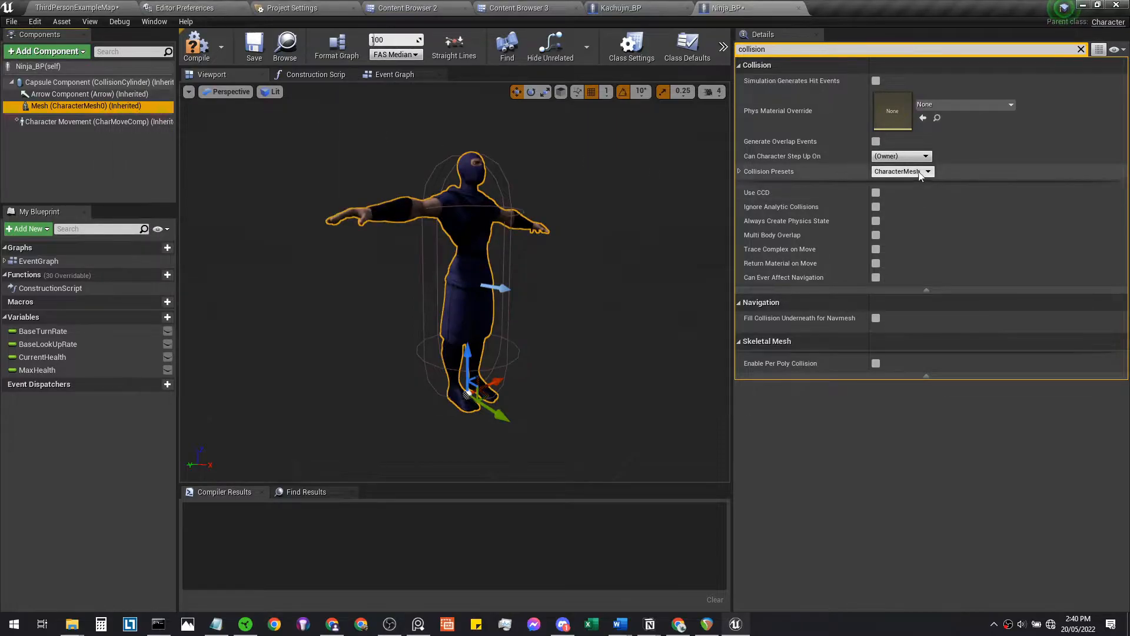
click(901, 171)
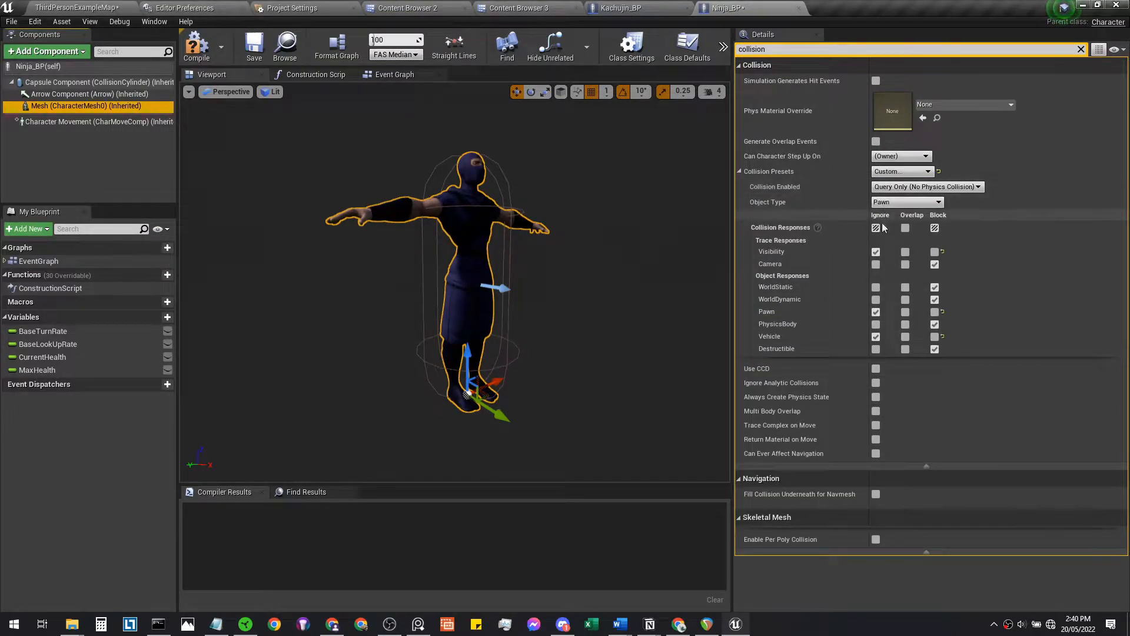
click(83, 122)
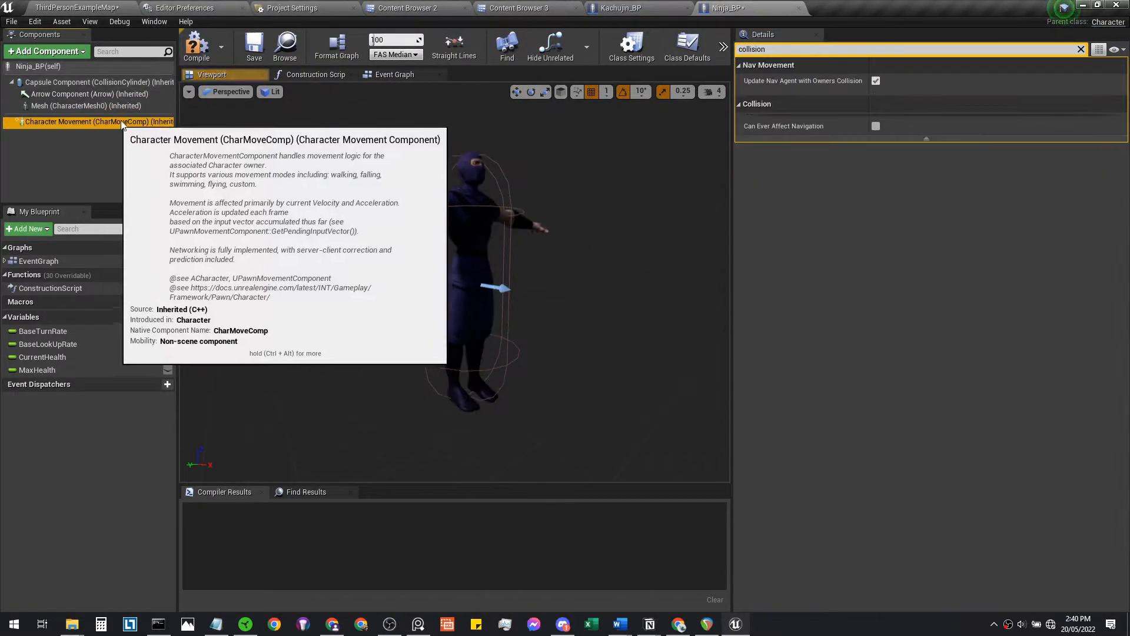
click(521, 8)
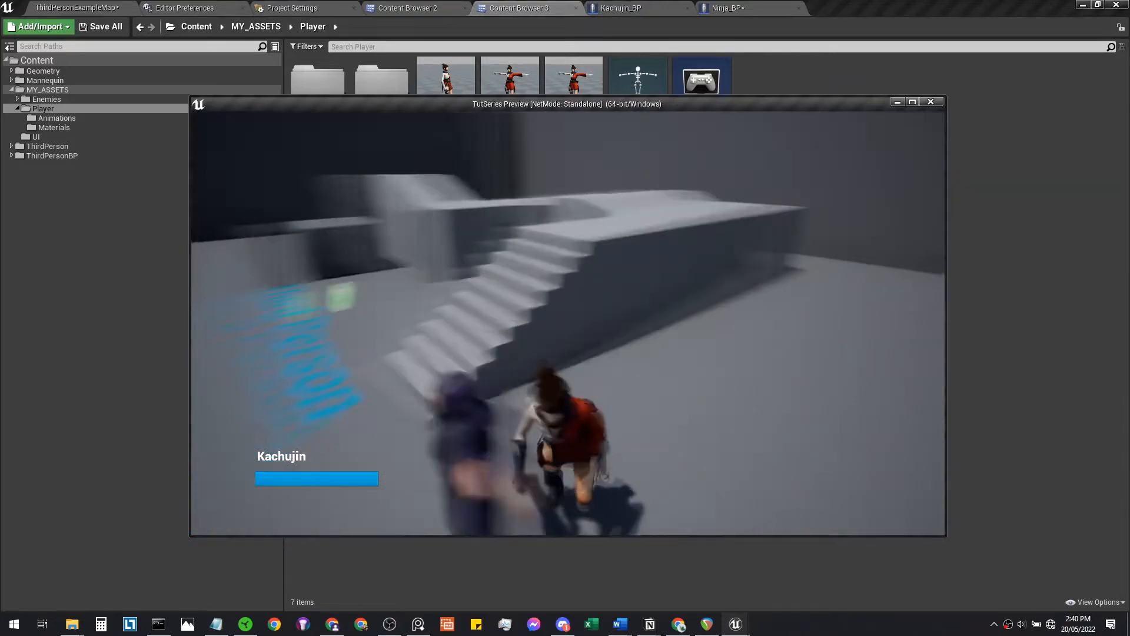
Stop Play In Editor and show the Ninja enemy folder in the Content Browser.
click(931, 102)
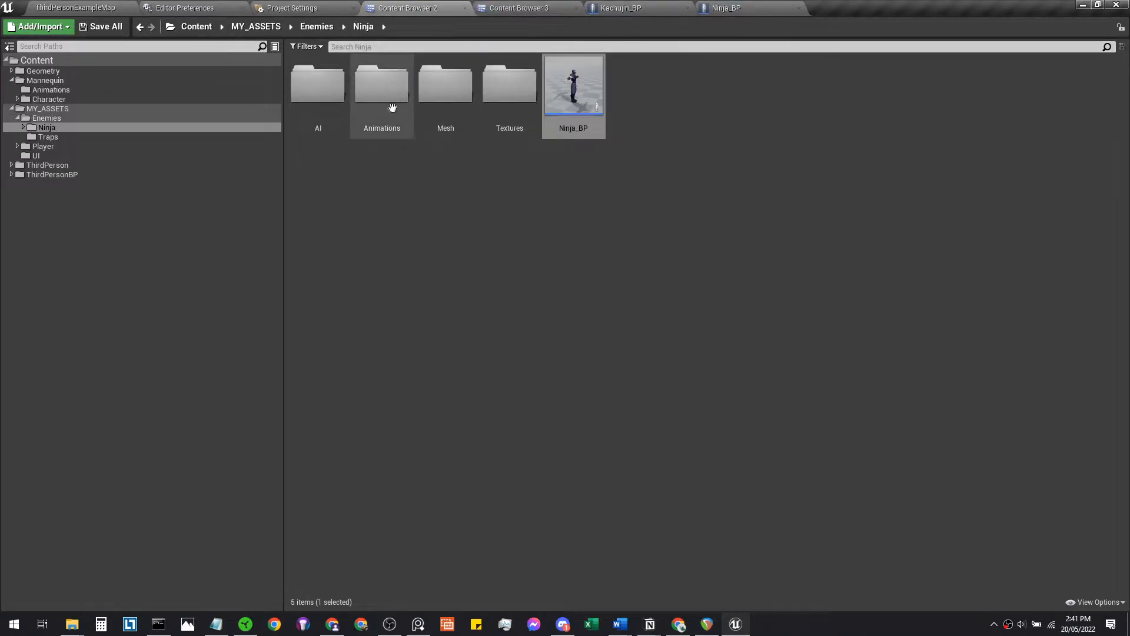
Enter the Ninja Animations folder and switch to File Explorer to grab the FBX animation files.
double_click(381, 85)
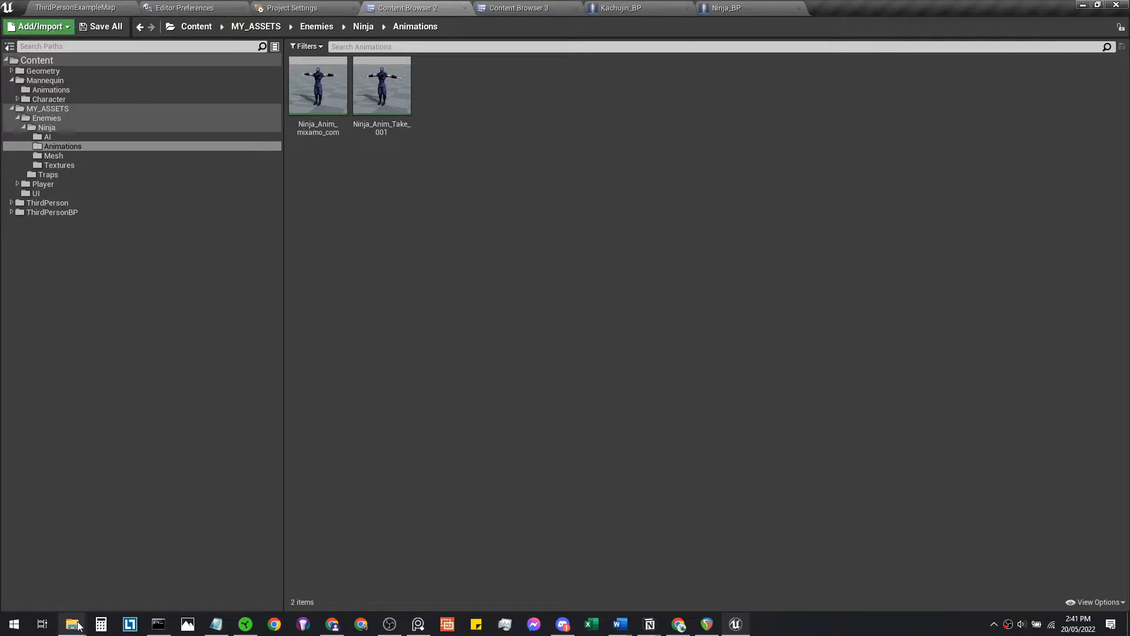
click(71, 624)
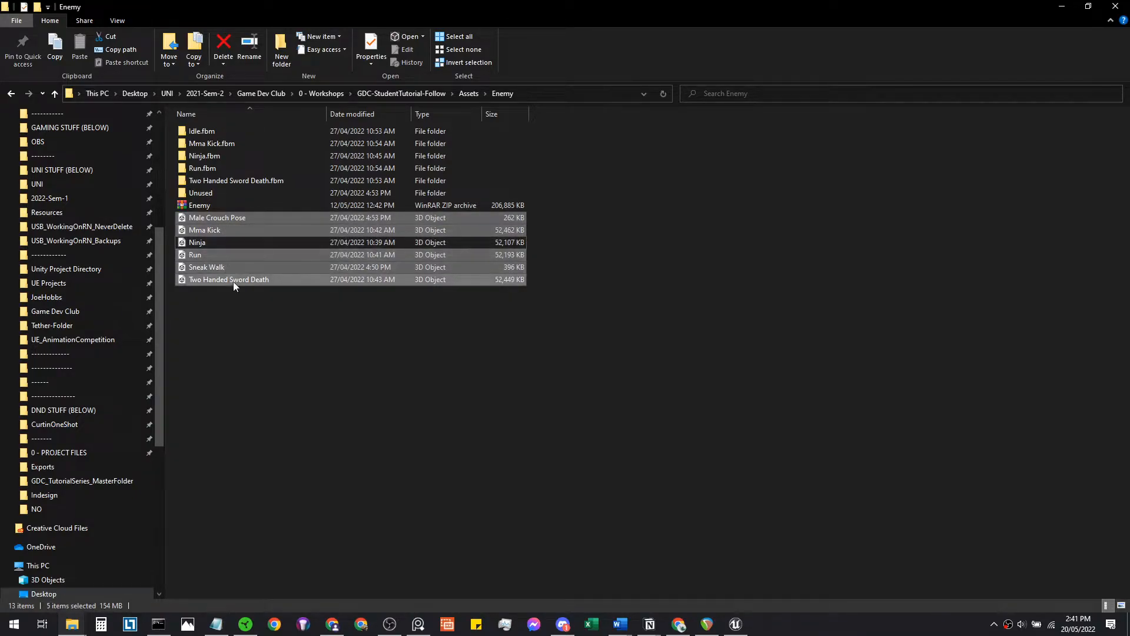
mouse_move(245, 279)
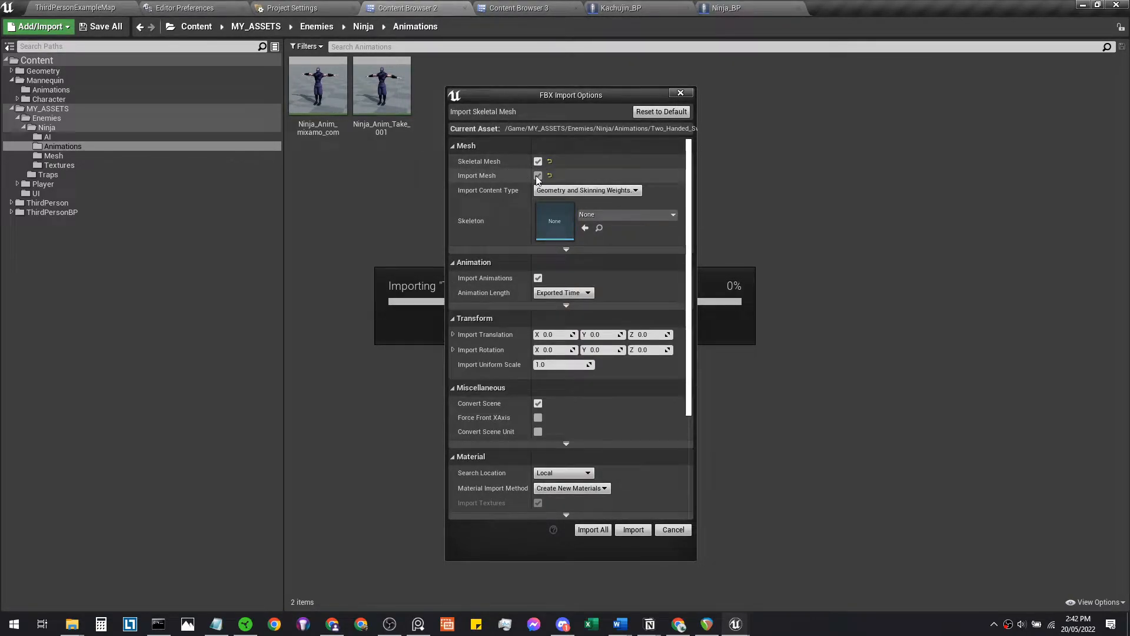
Import all FBX files without meshes, bound to Ninja_Skeleton, into the Animations folder.
click(539, 161)
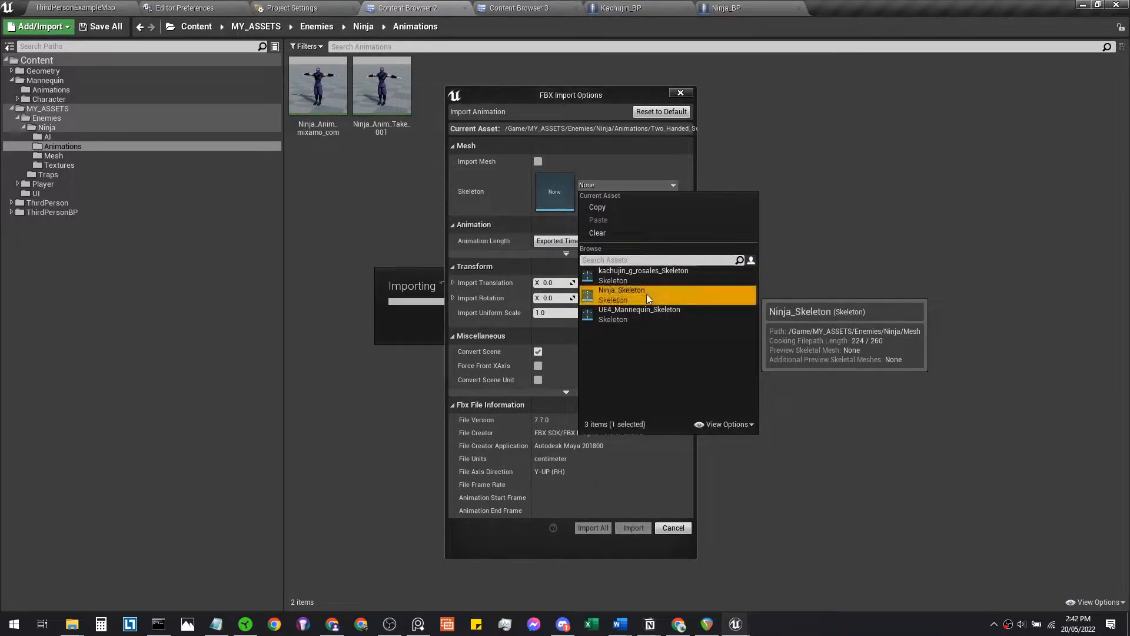
click(620, 290)
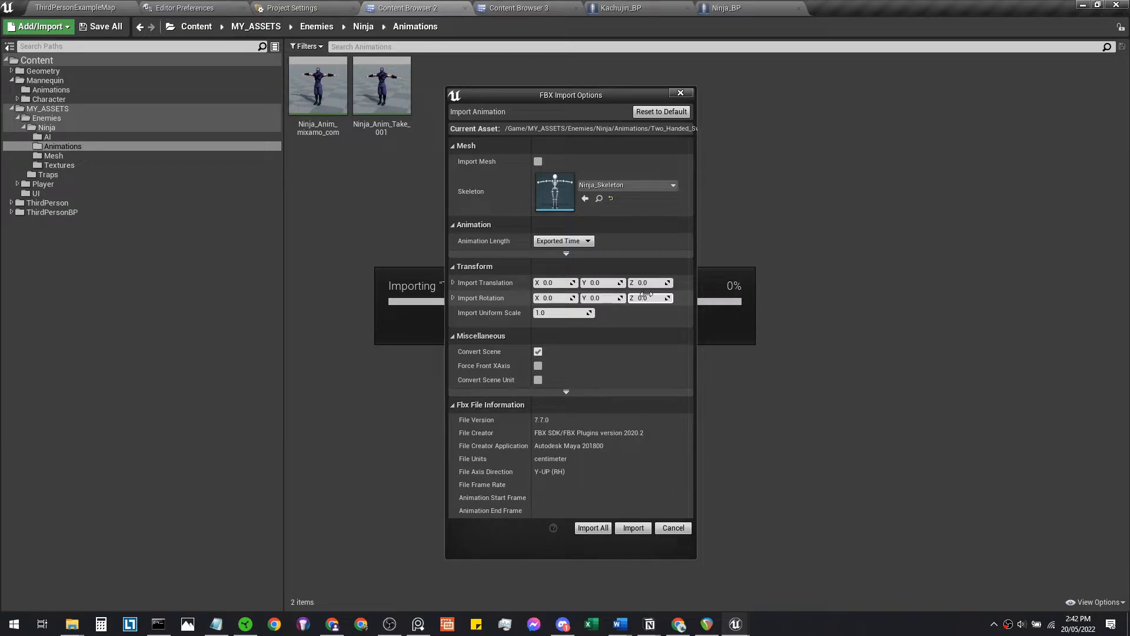
click(660, 112)
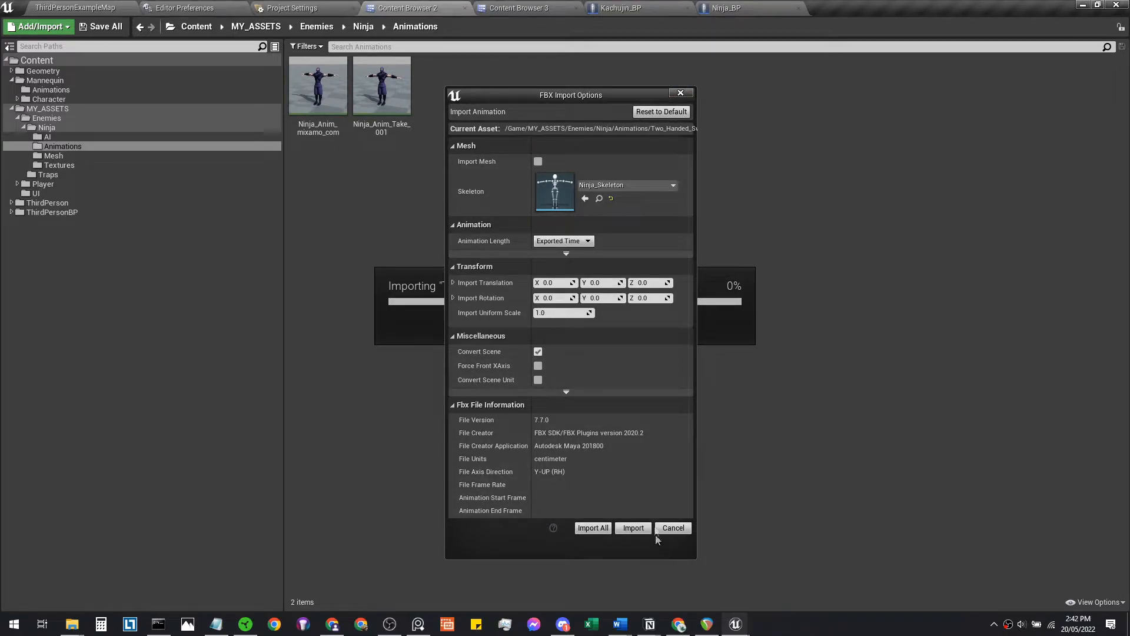
mouse_move(635, 211)
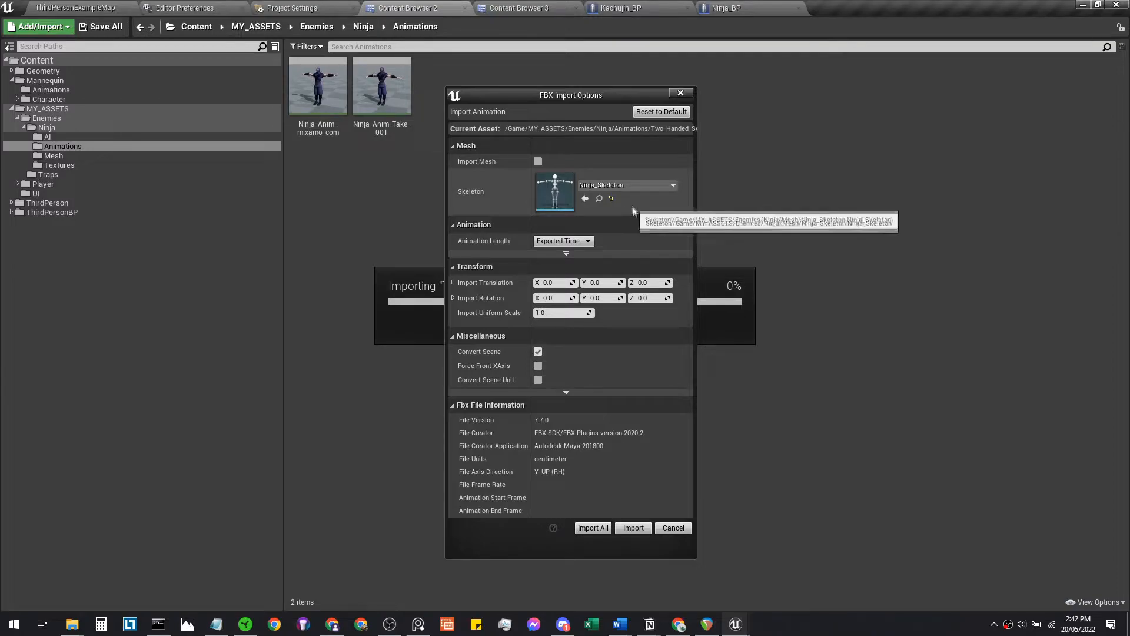
mouse_move(463, 200)
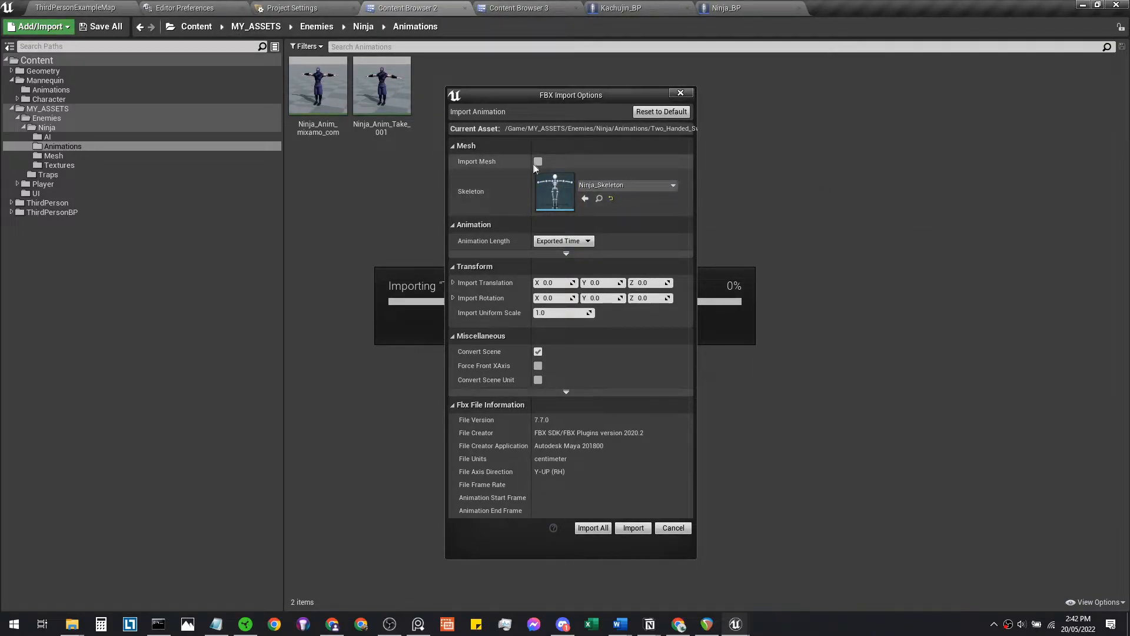
click(632, 528)
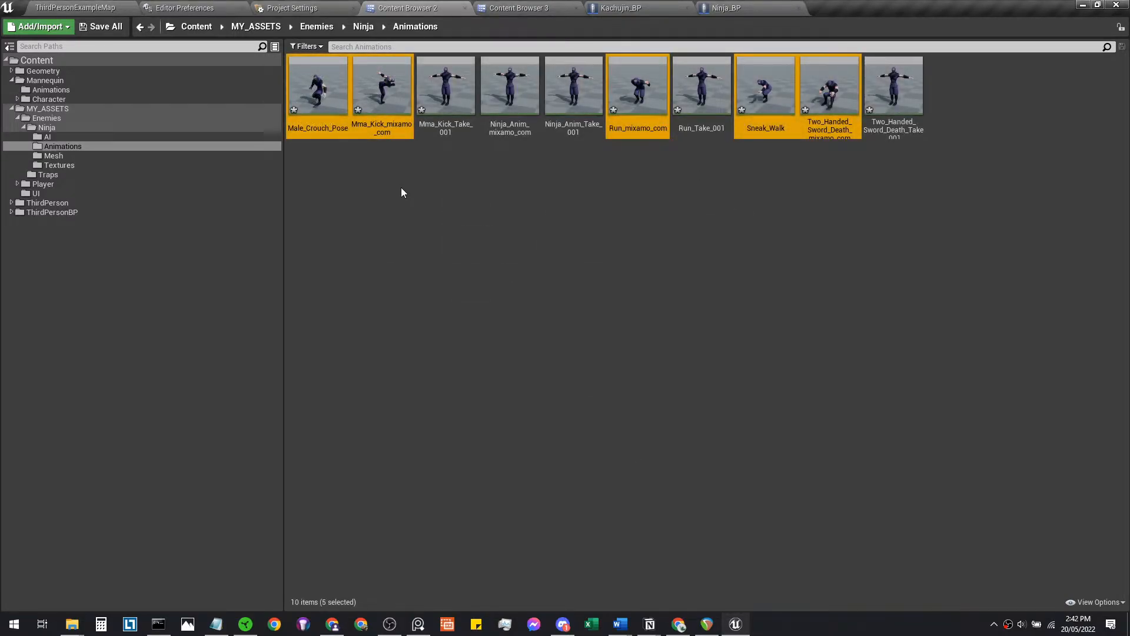
Force-delete the redundant _Take_001 and Ninja_Anim sequences, keeping five animations.
click(403, 192)
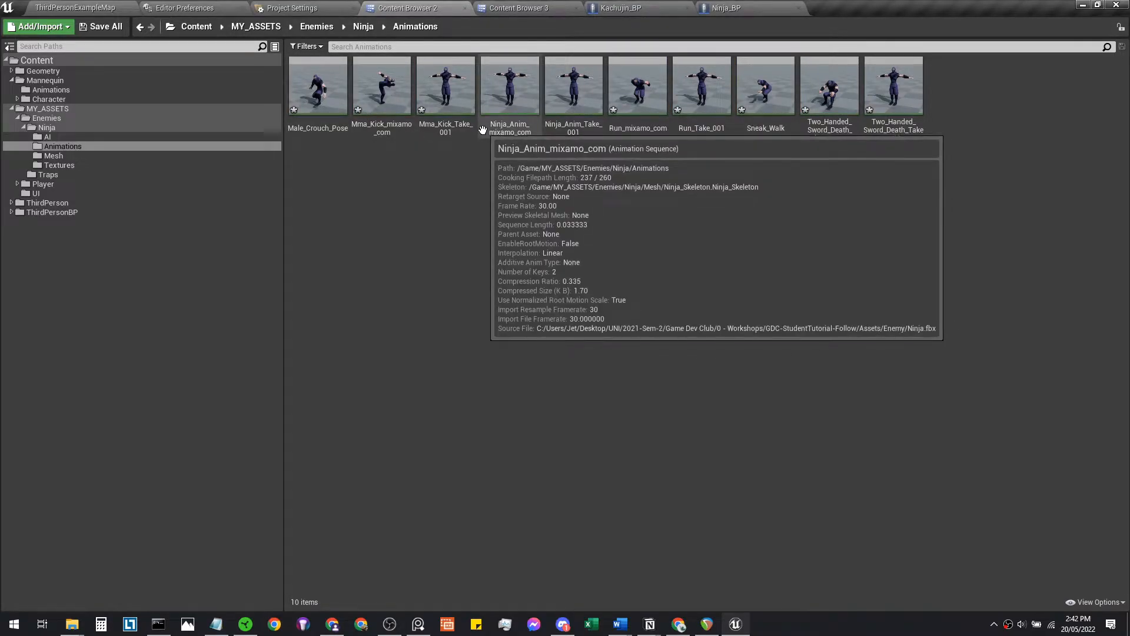
mouse_move(527, 101)
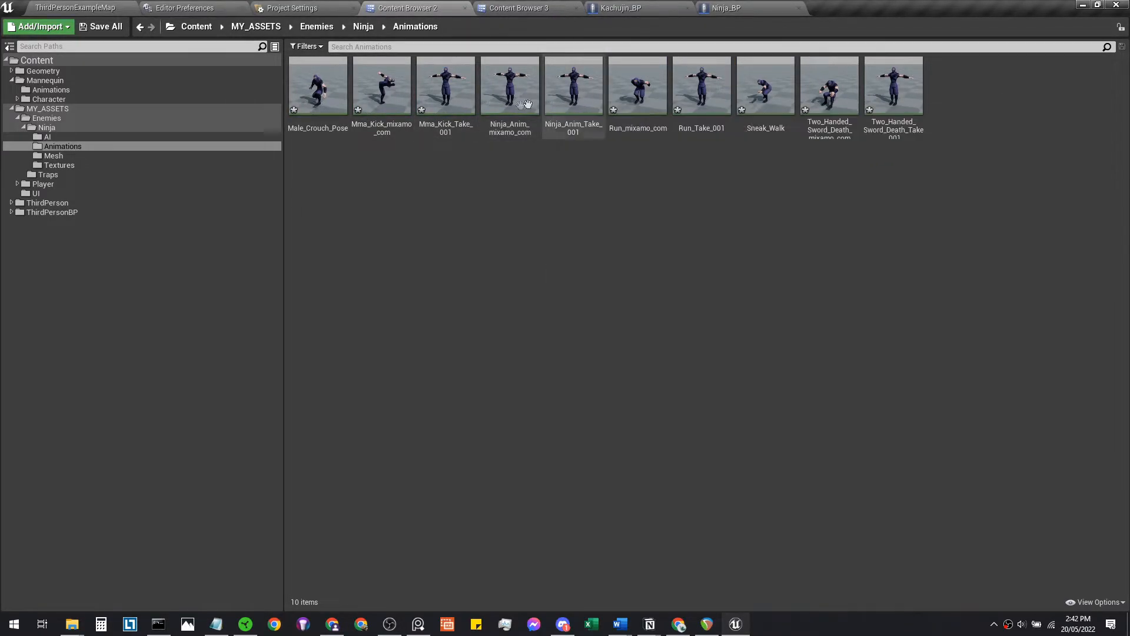
click(445, 84)
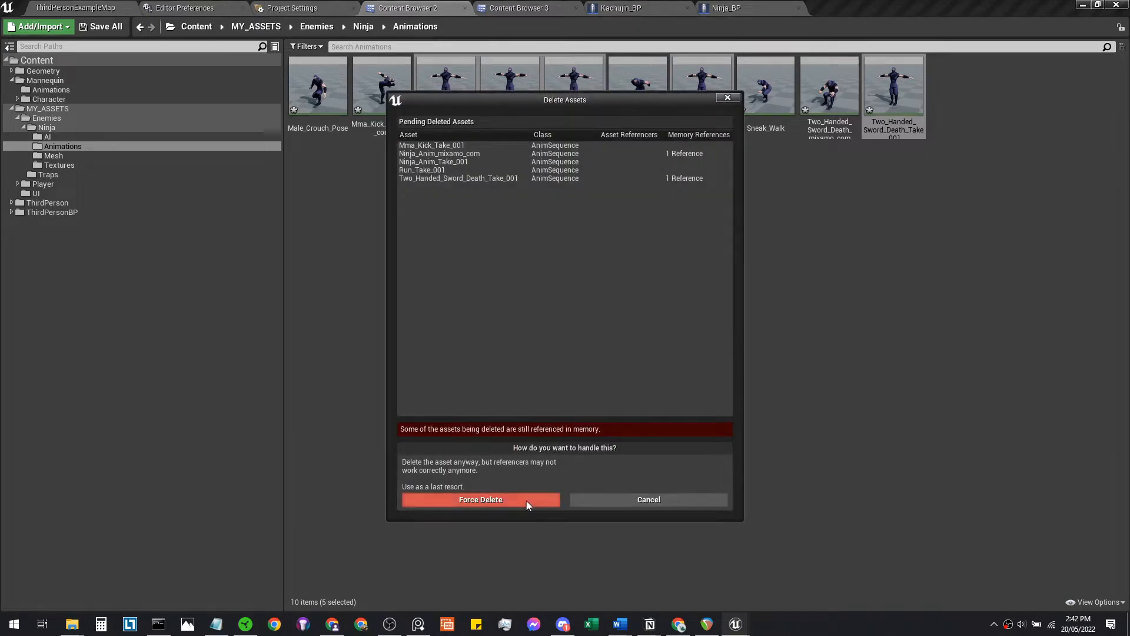
click(481, 499)
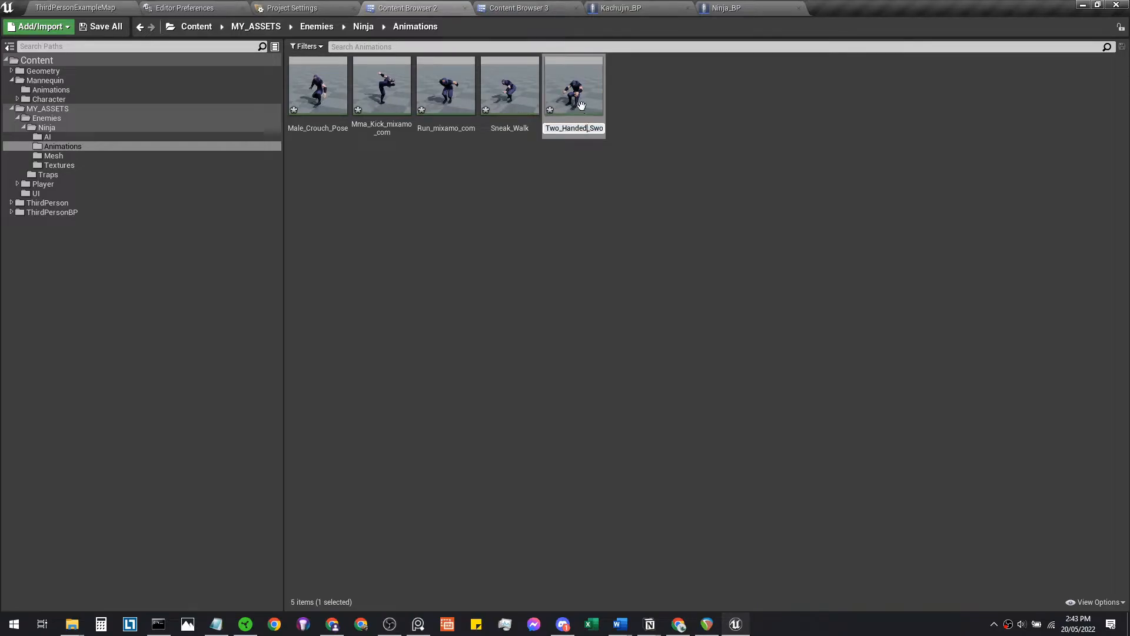
Preview the sword death animation in the animation editor and close it.
double_click(573, 84)
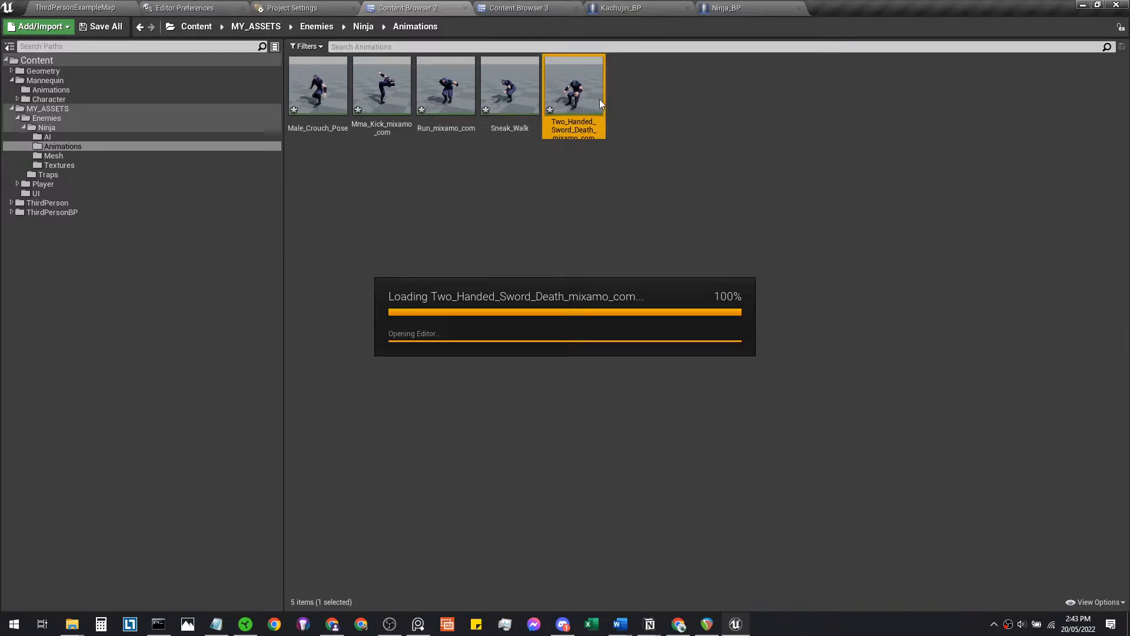
double_click(574, 83)
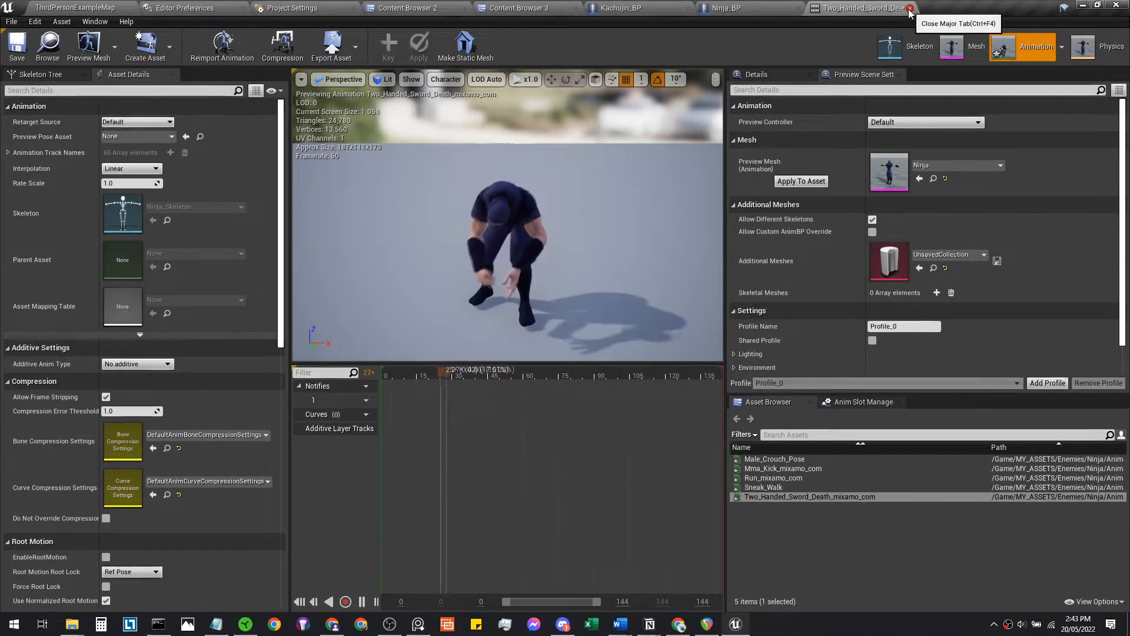
click(910, 9)
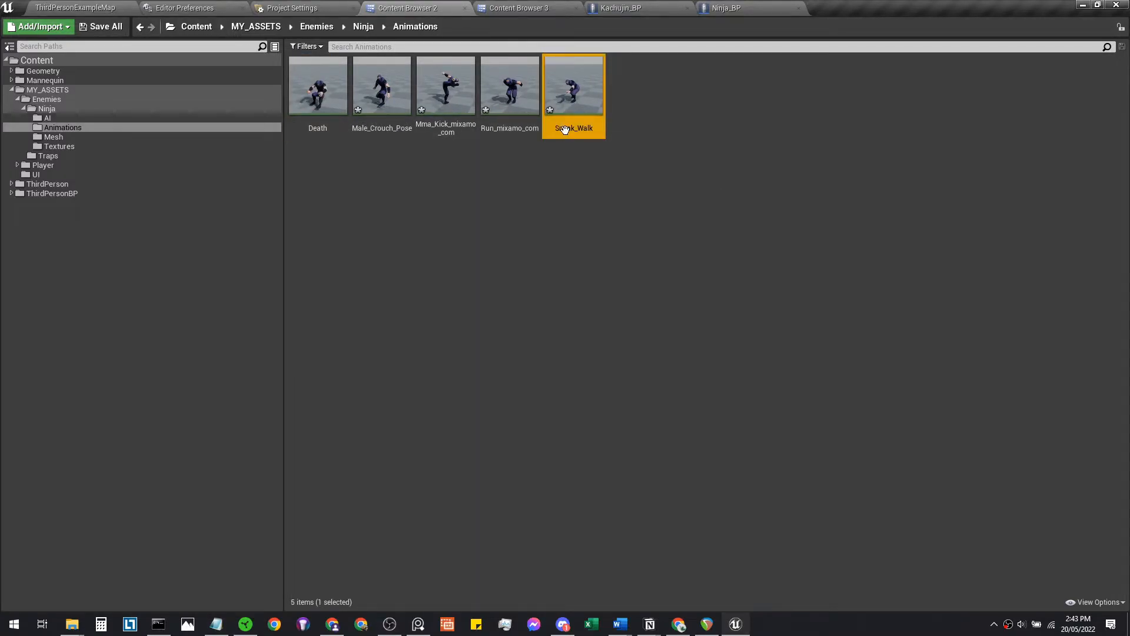
Rename the animations to Walk, Run, Kick, Idle and Death.
double_click(574, 85)
text(Walk)
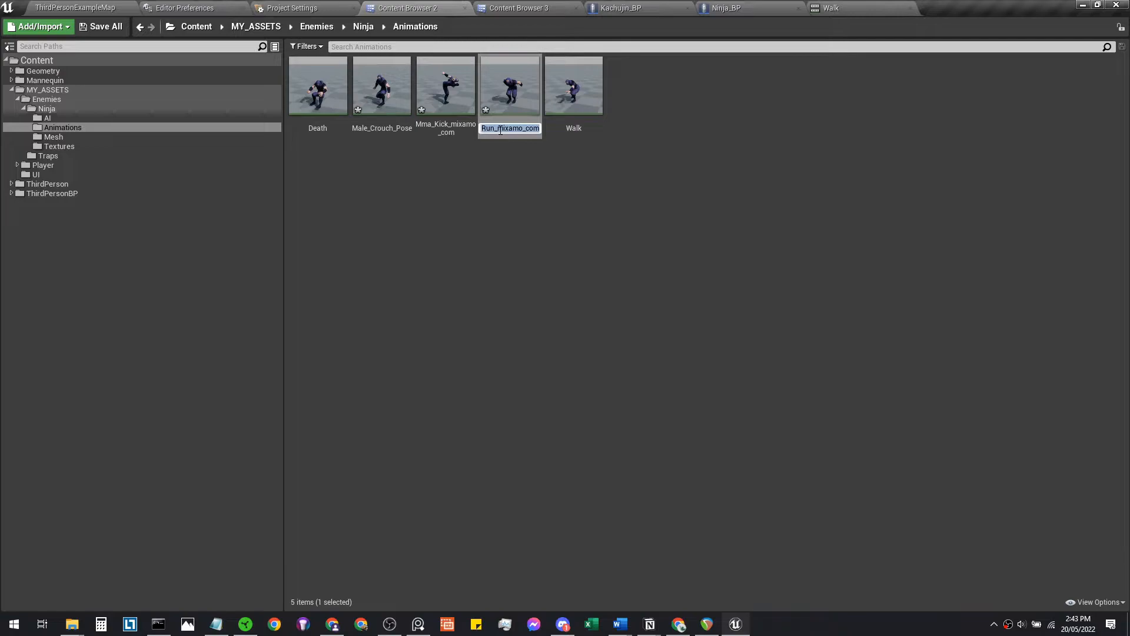
click(445, 85)
text(Kick)
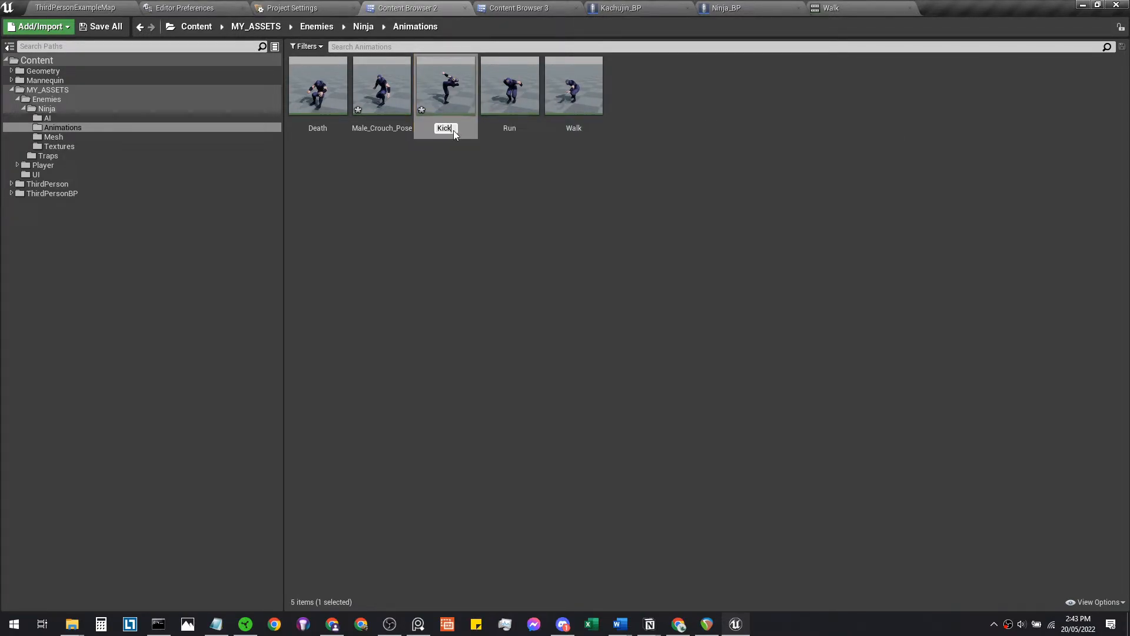
double_click(381, 85)
text(Idle)
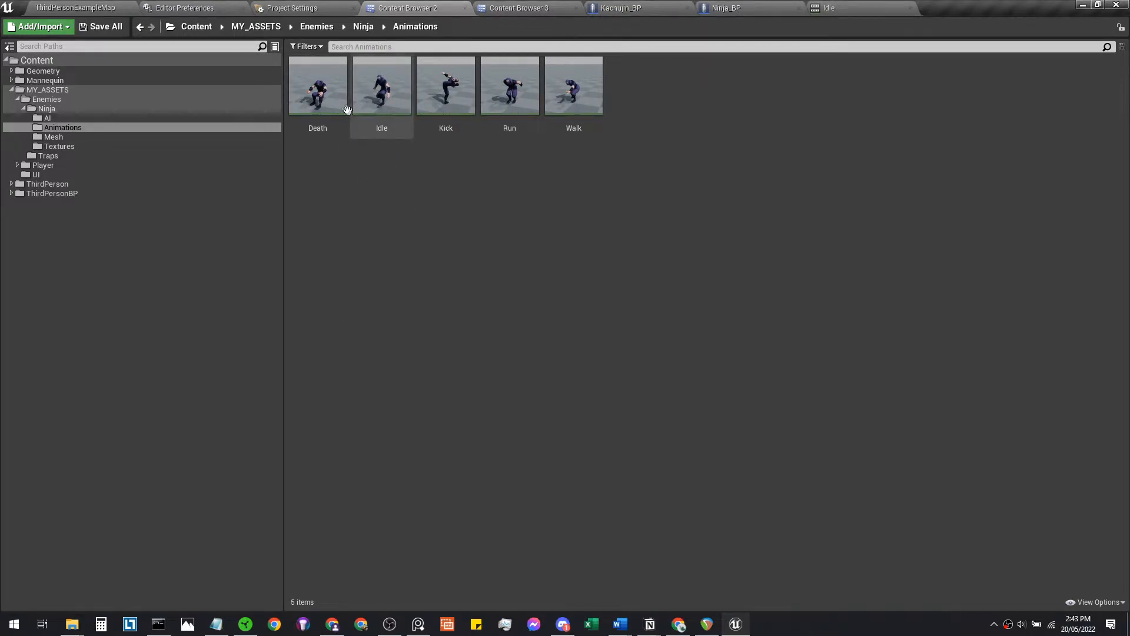
click(573, 85)
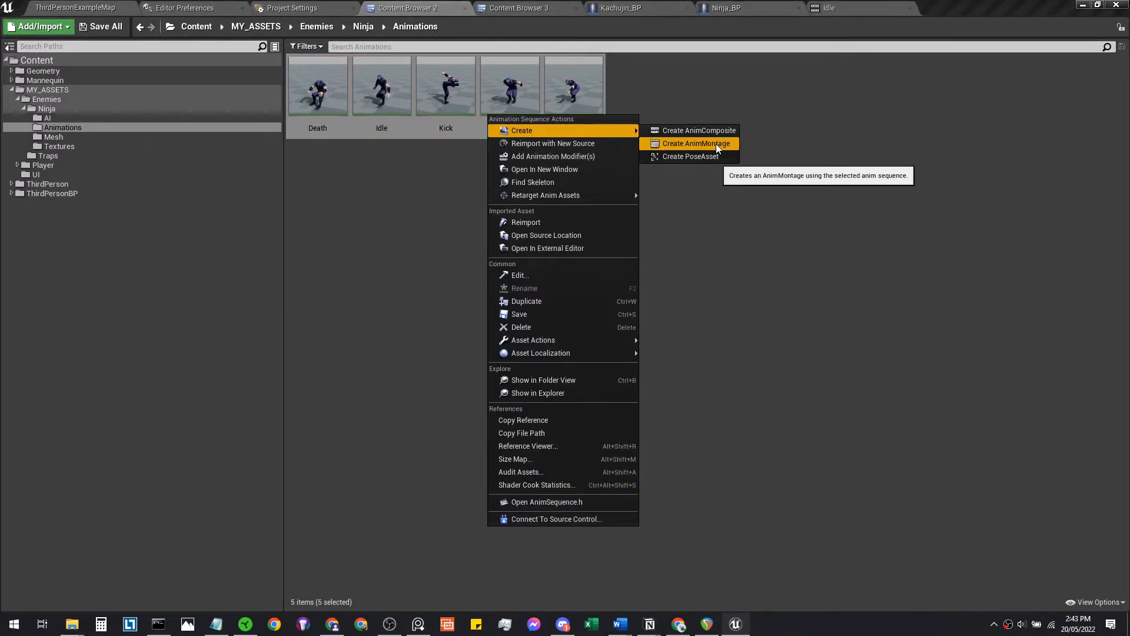
Create an AnimMontage for each of the five ninja animations and check Idle_Montage.
click(696, 142)
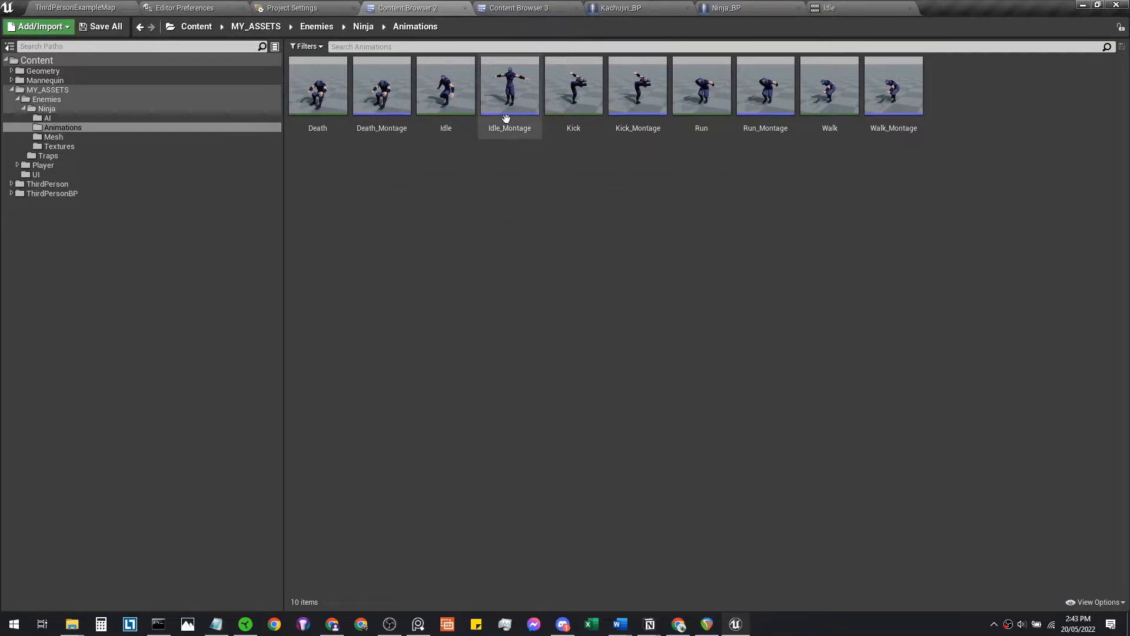
mouse_move(532, 111)
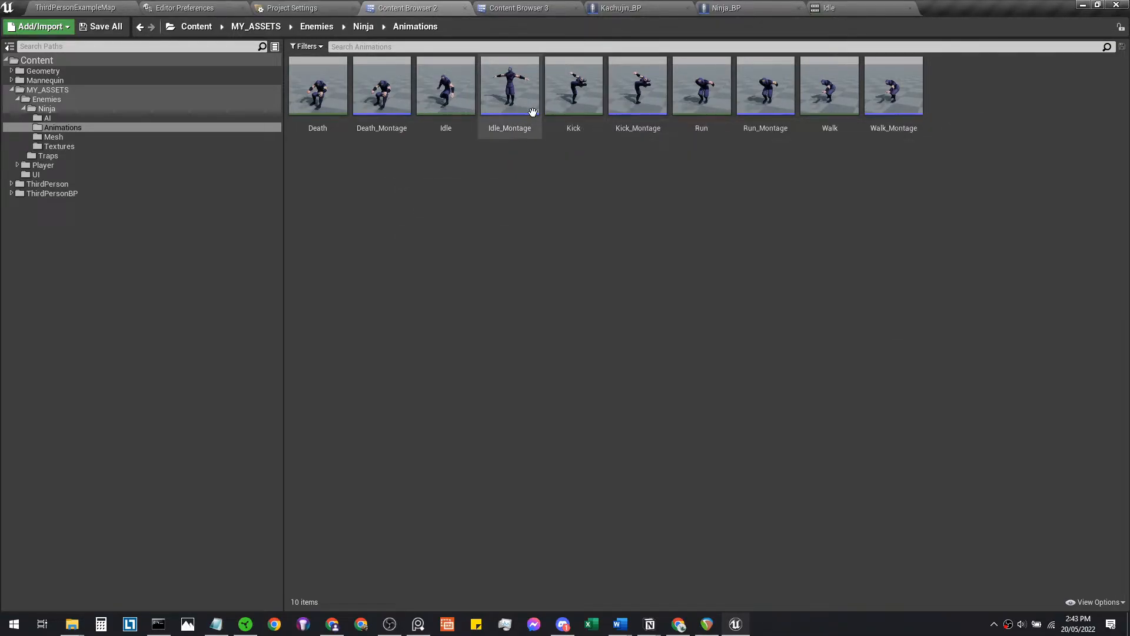
double_click(509, 85)
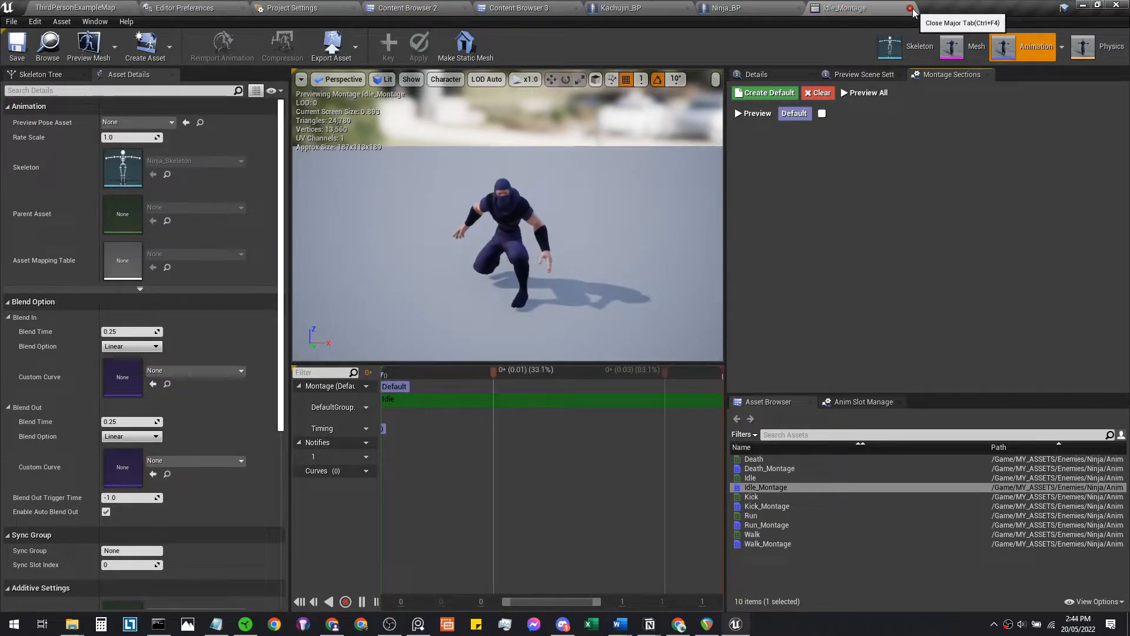
click(912, 8)
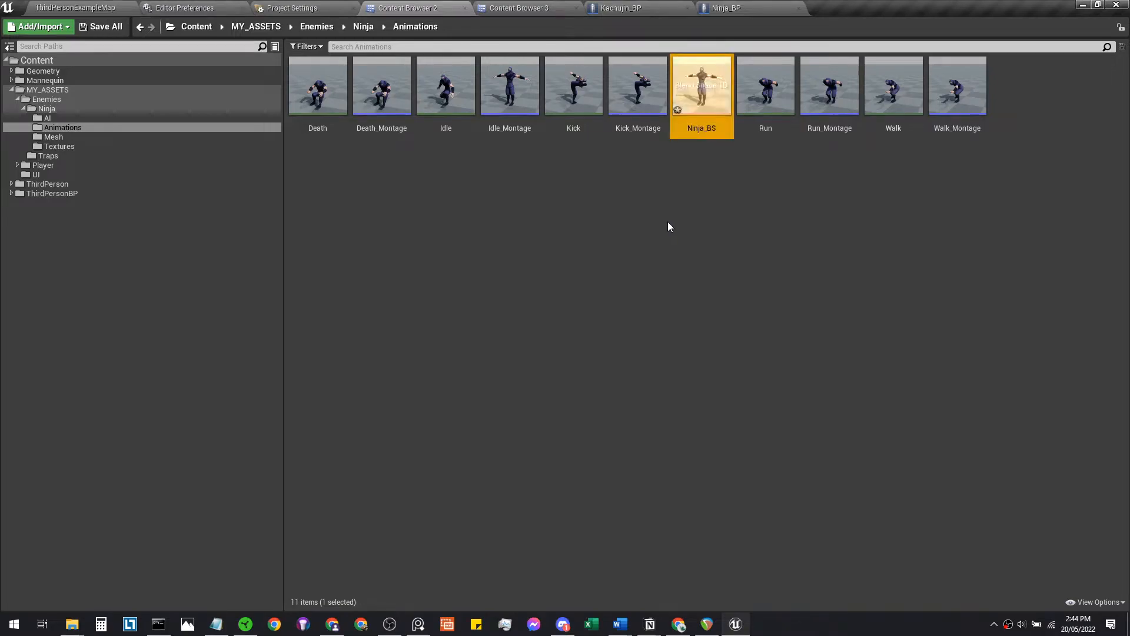
mouse_move(714, 119)
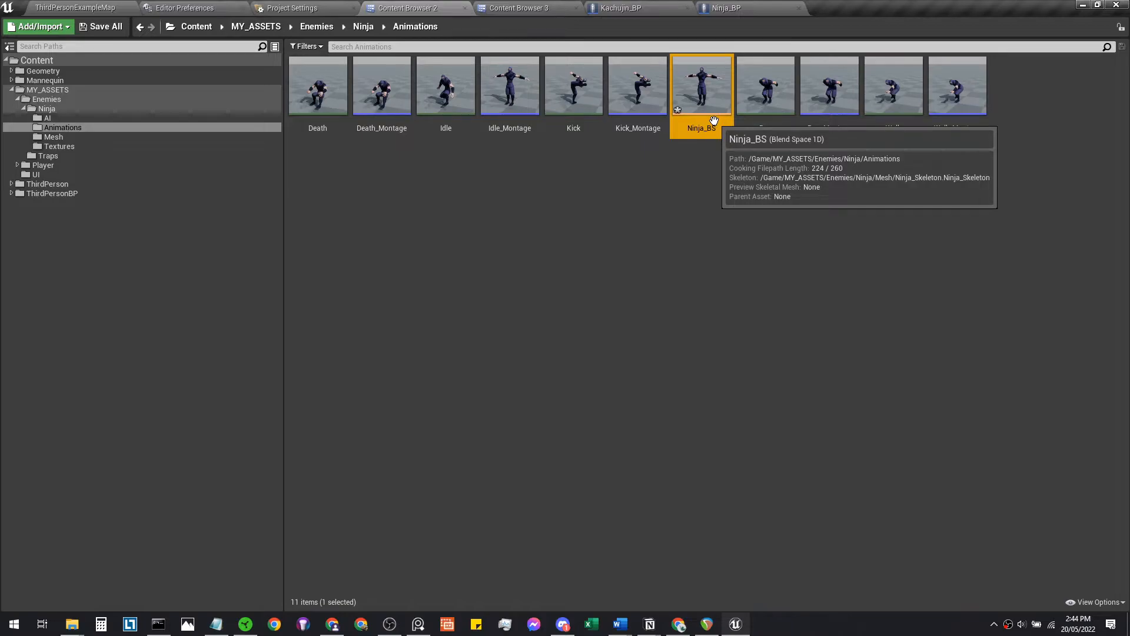
mouse_move(710, 109)
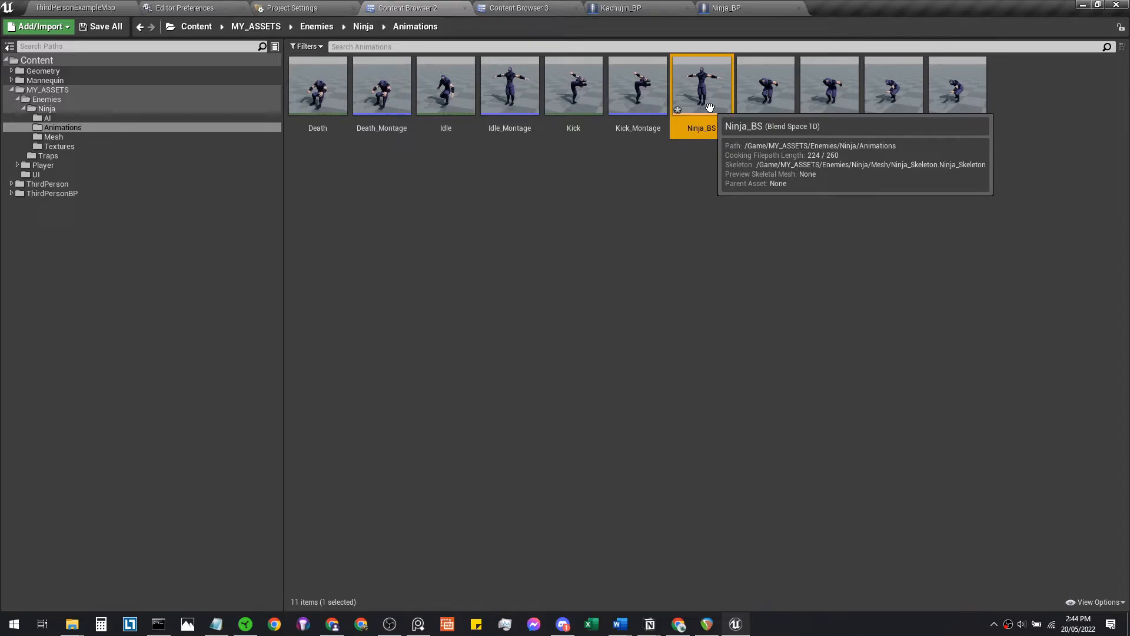
In Ninja_BS place Idle, Walk and Run on a Speed axis with maximum value 400.
double_click(700, 85)
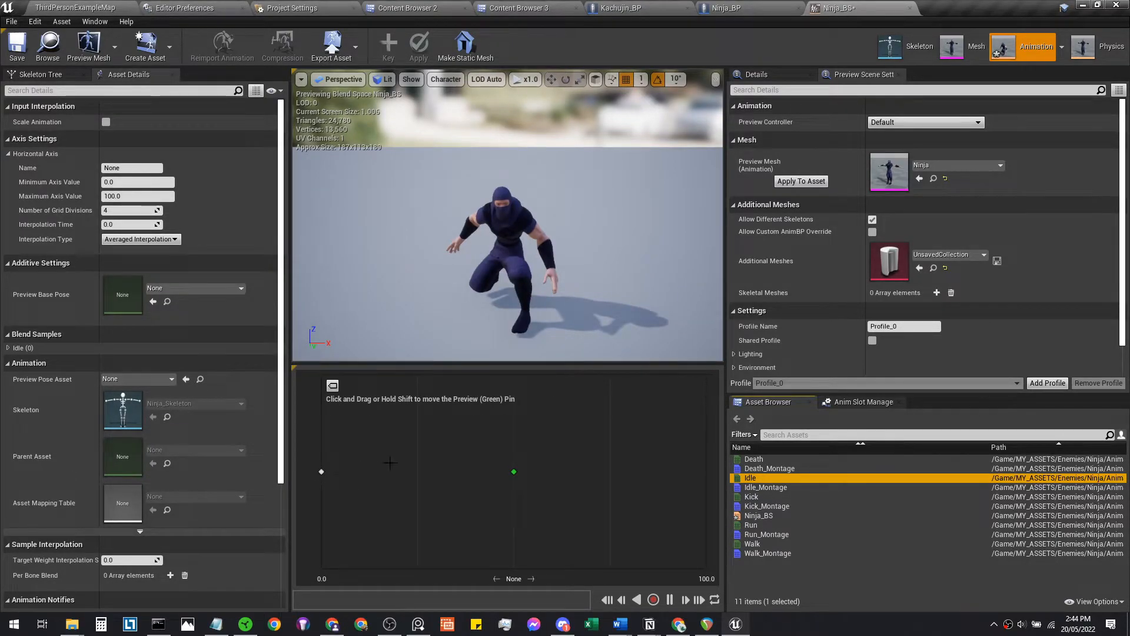
mouse_move(753, 542)
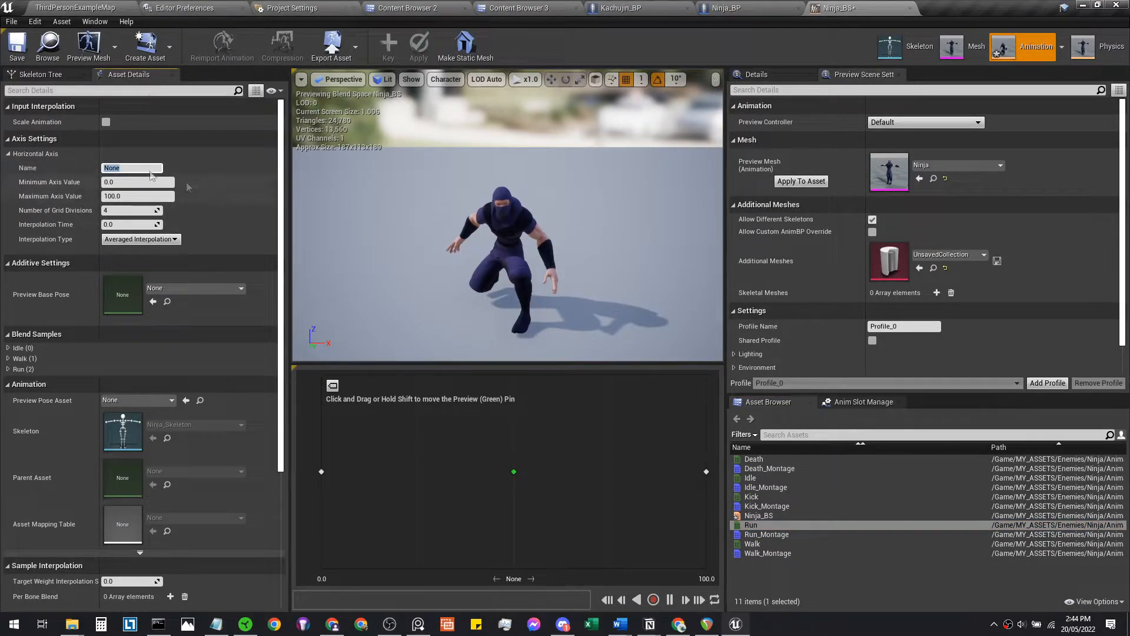
text(Speed)
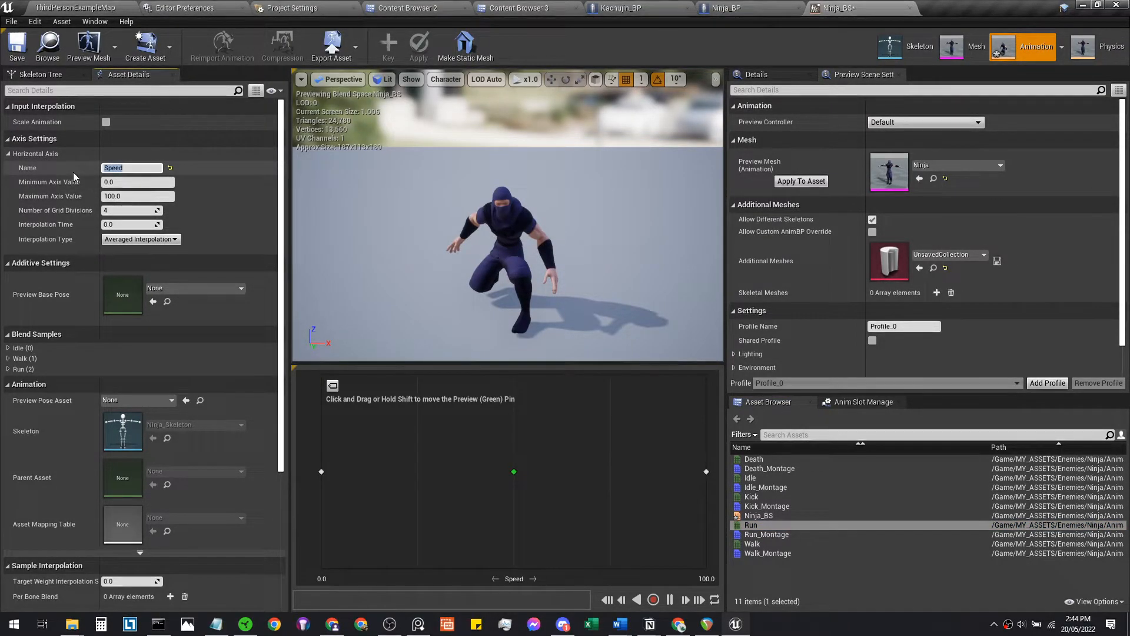
click(136, 196)
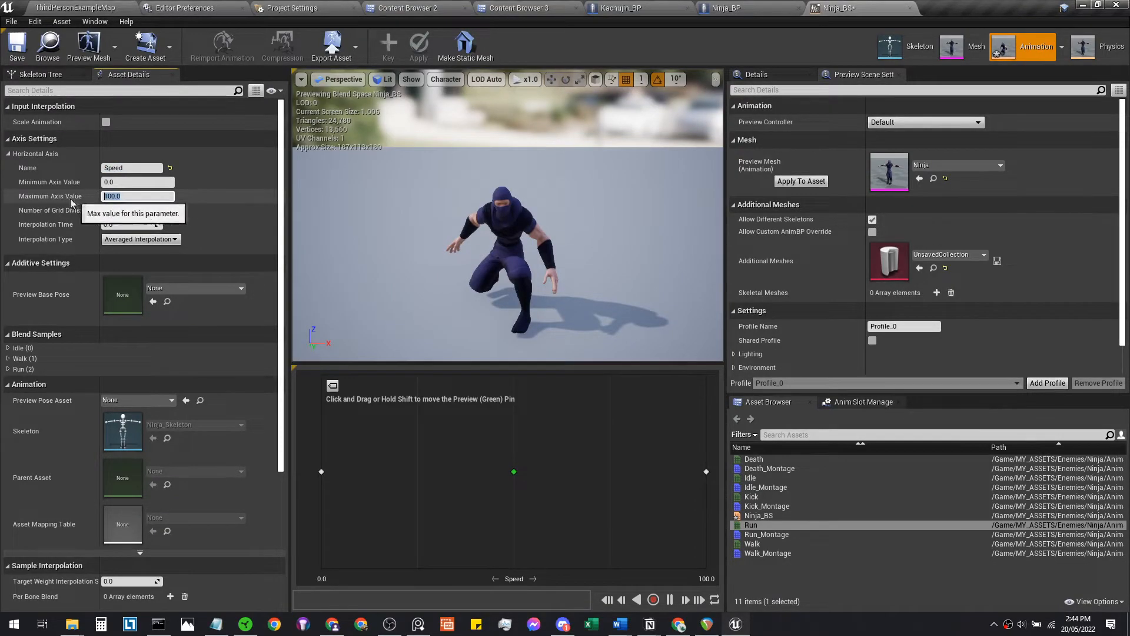
text(400.0)
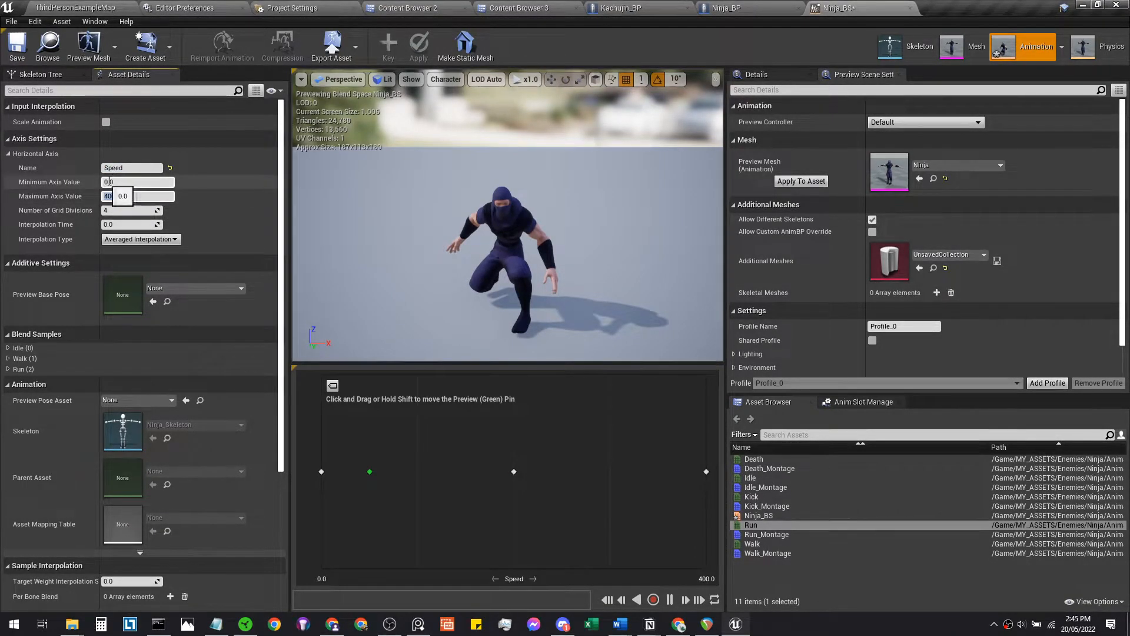
click(727, 8)
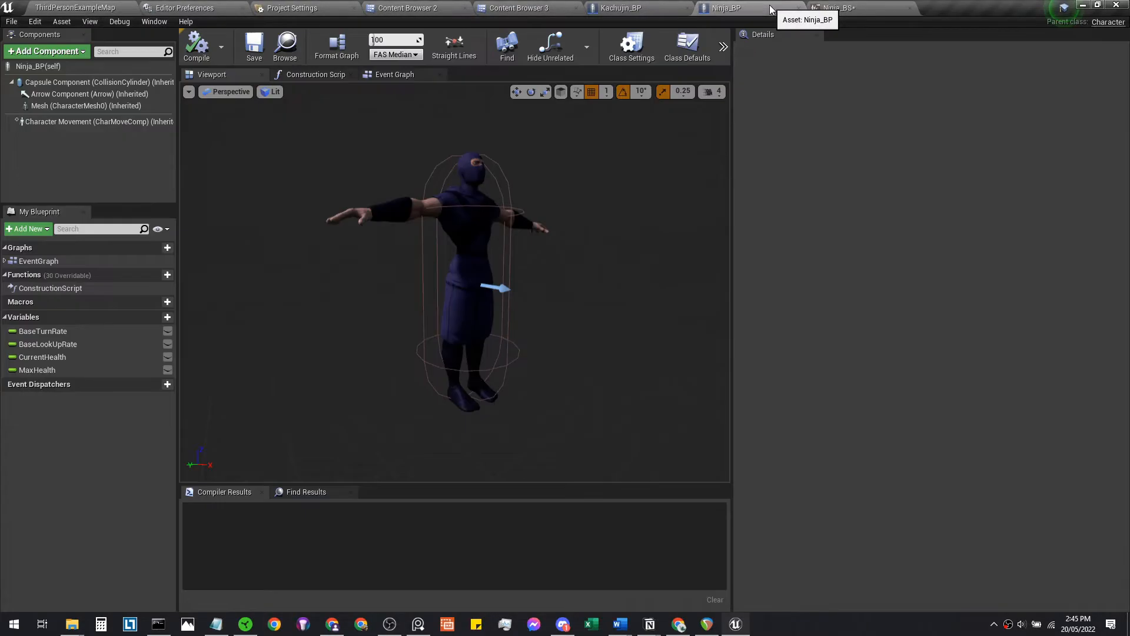
Set Ninja_BP's CharacterMovement Max Walk Speed to 400.
click(89, 121)
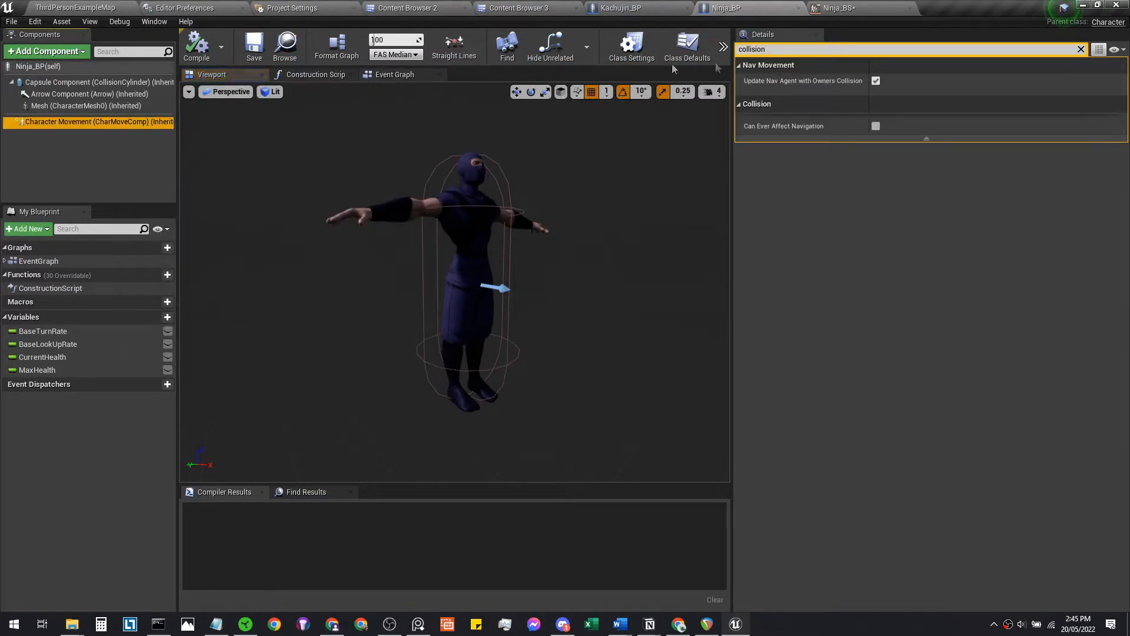
click(685, 46)
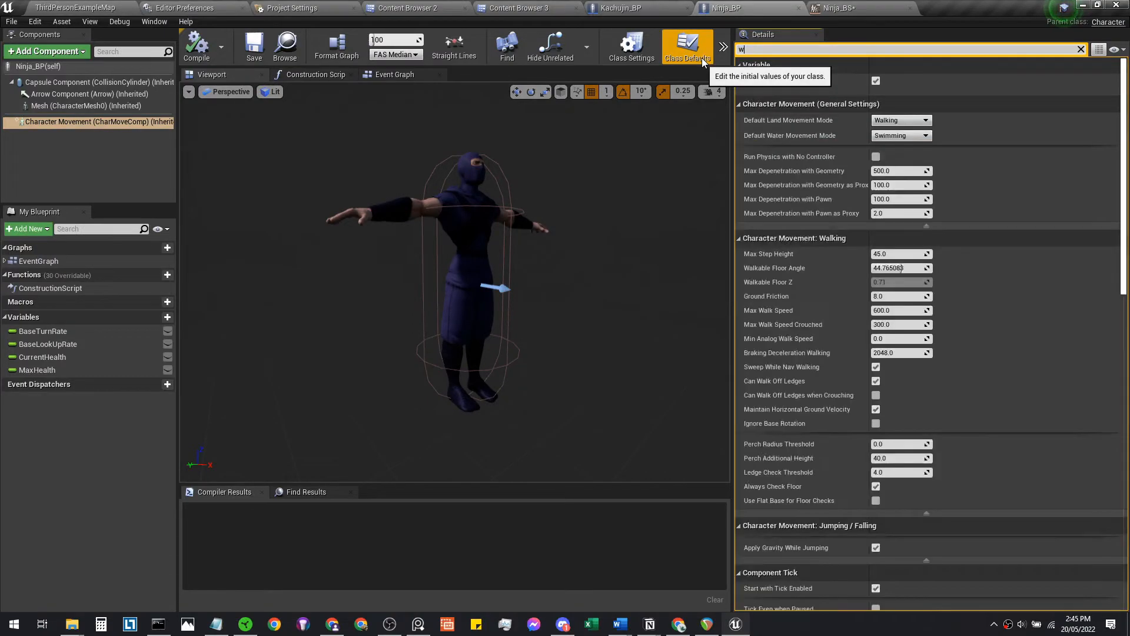
text(alk speed)
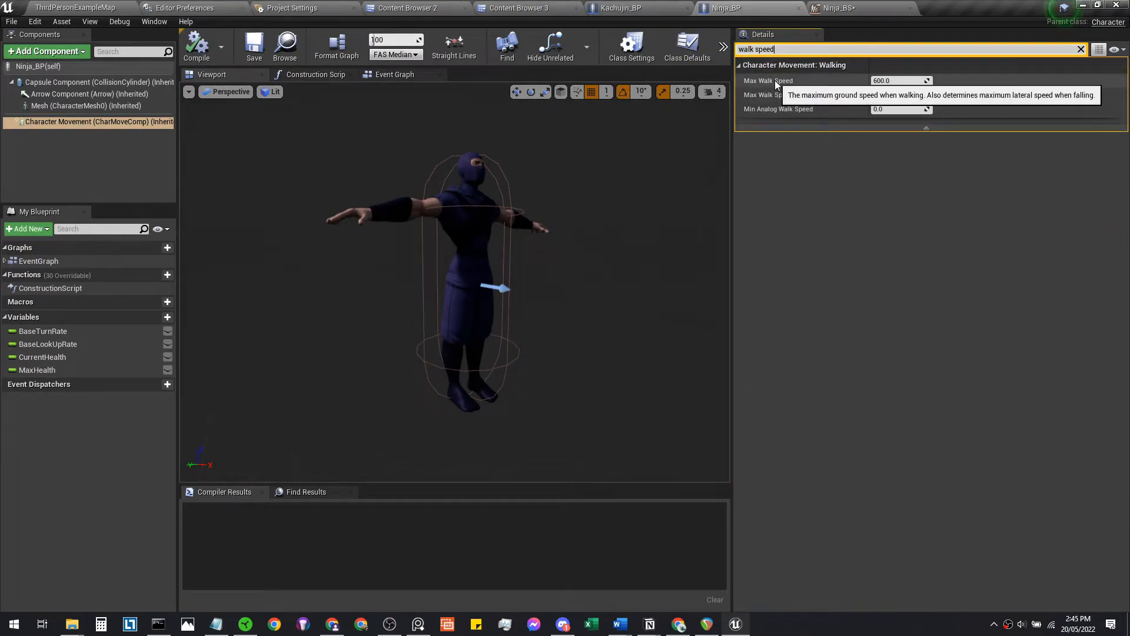
click(901, 80)
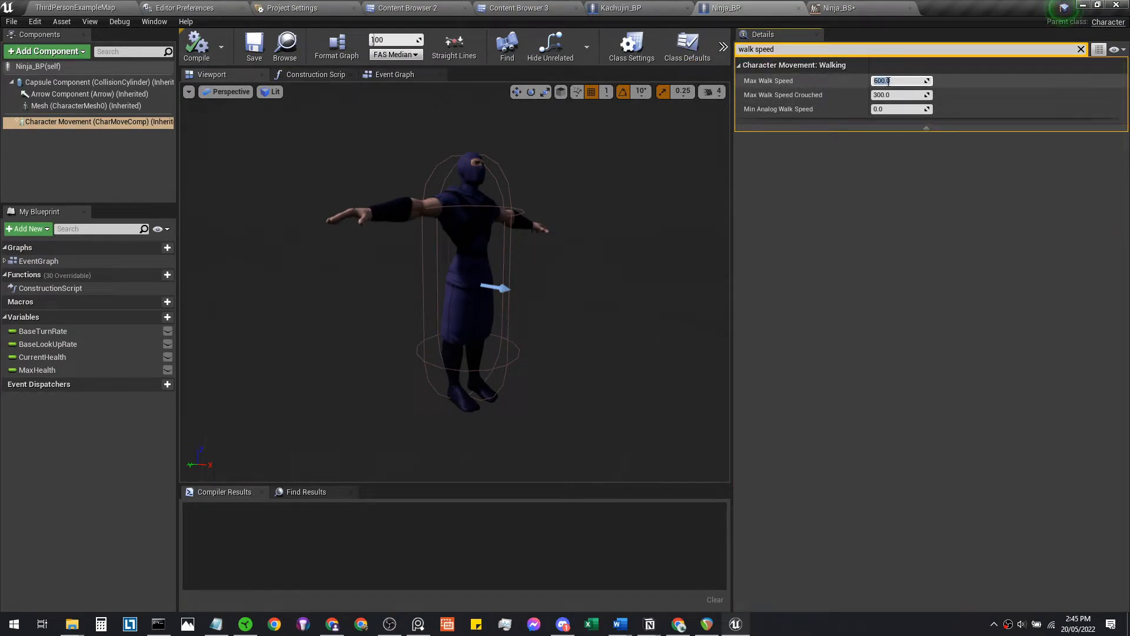
text(400)
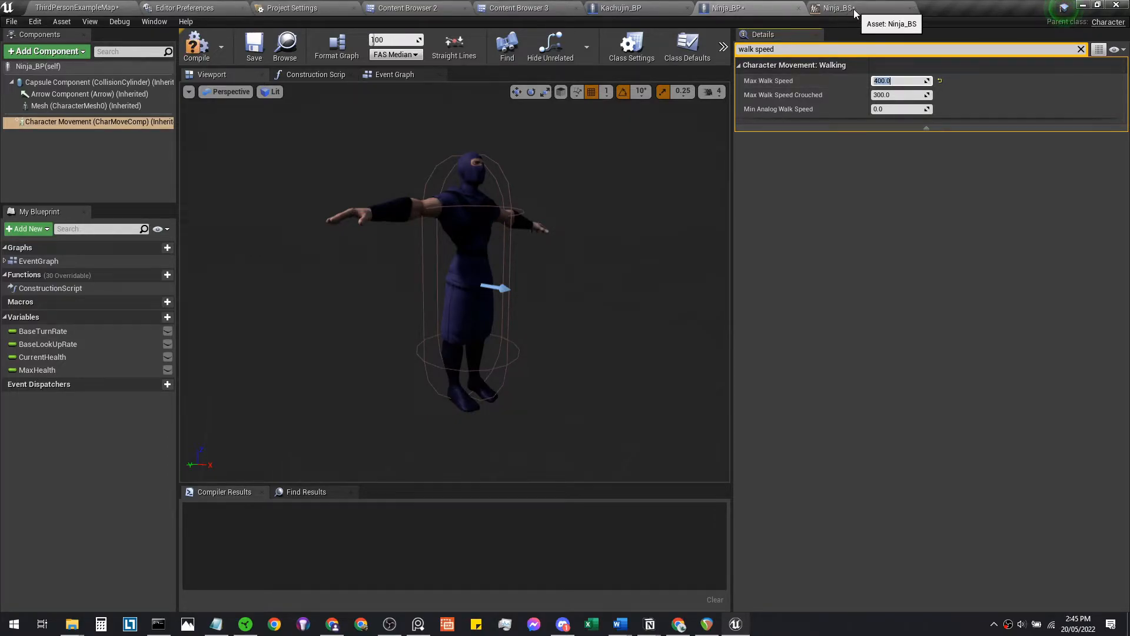
click(838, 9)
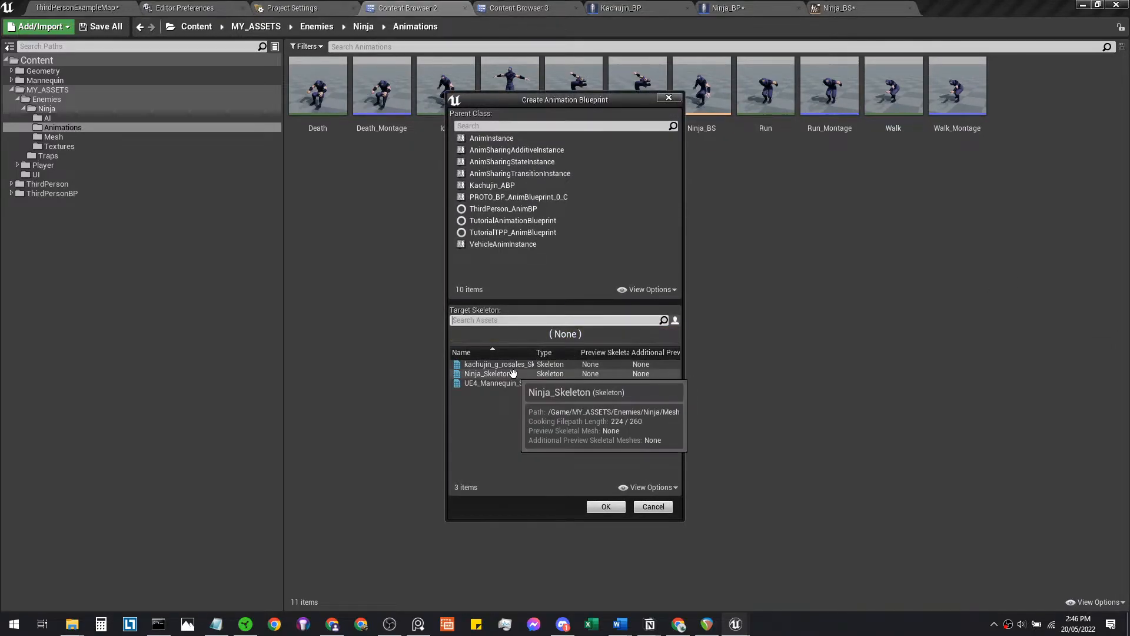
Create the Ninja_ABP animation blueprint targeting Ninja_Skeleton and open it.
click(487, 373)
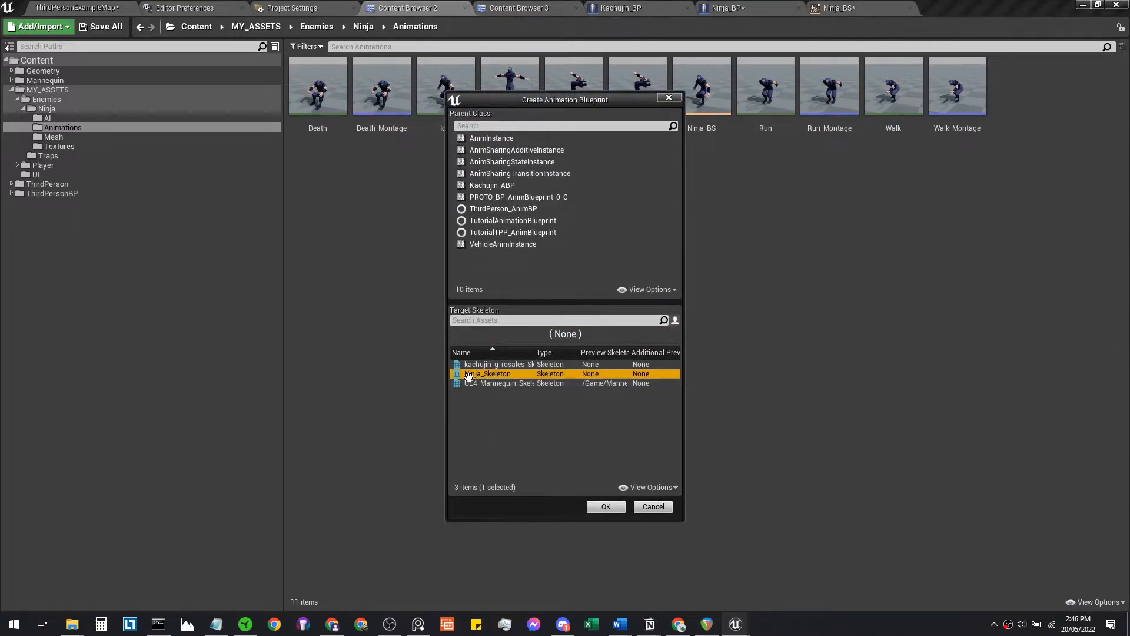
click(605, 506)
text(Ninja_ABP)
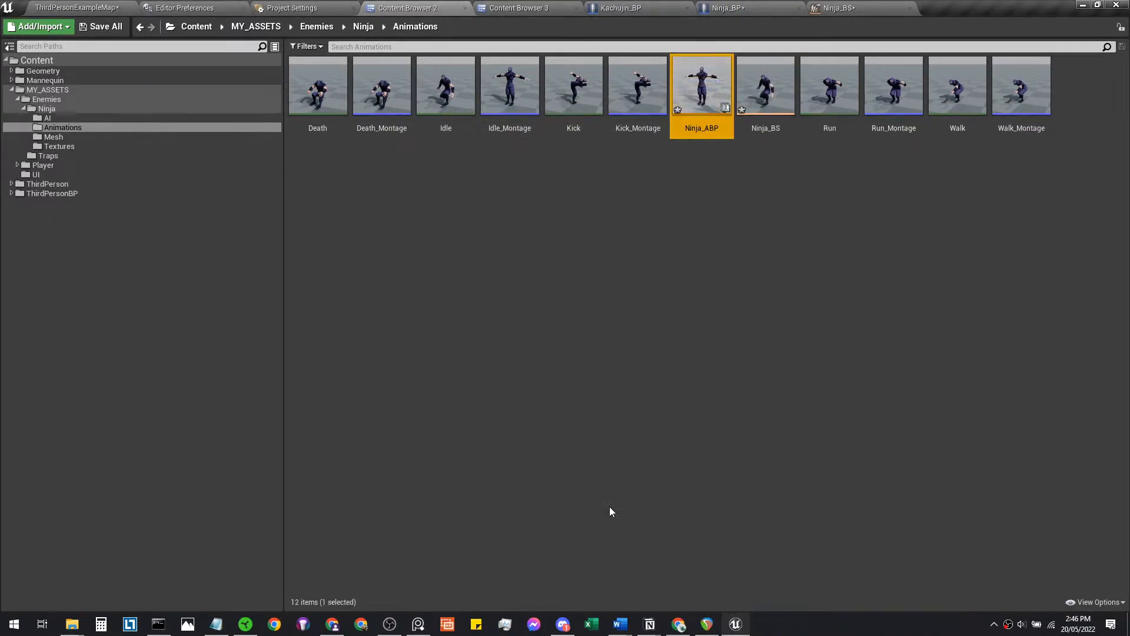
double_click(700, 85)
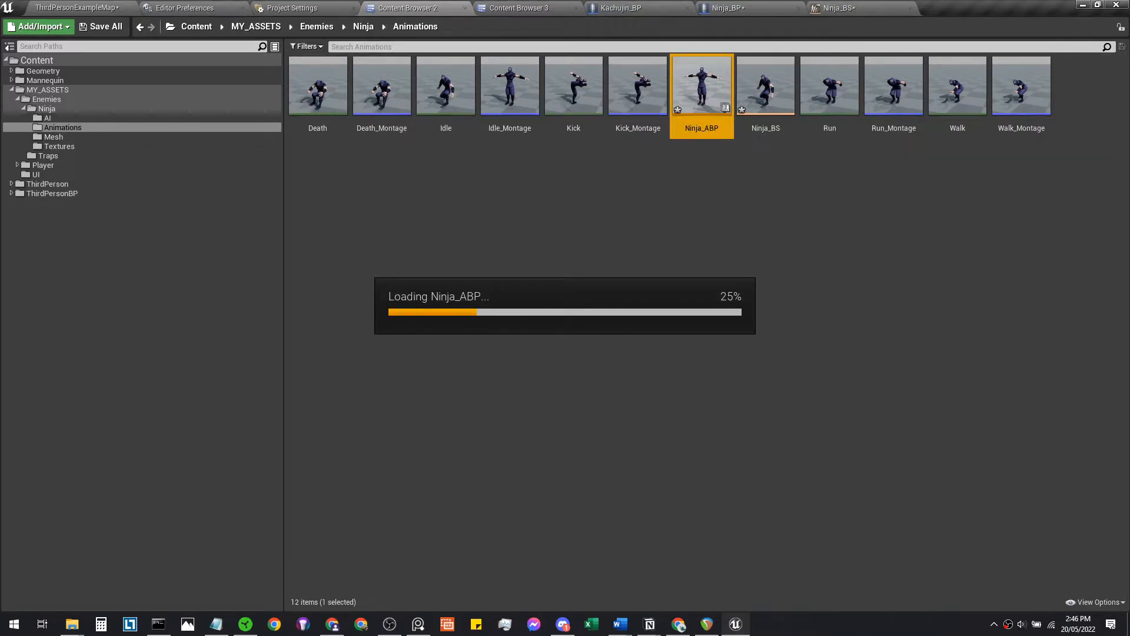
In Ninja_ABP's AnimGraph feed a new state machine through a DefaultSlot node into Output Pose.
double_click(702, 85)
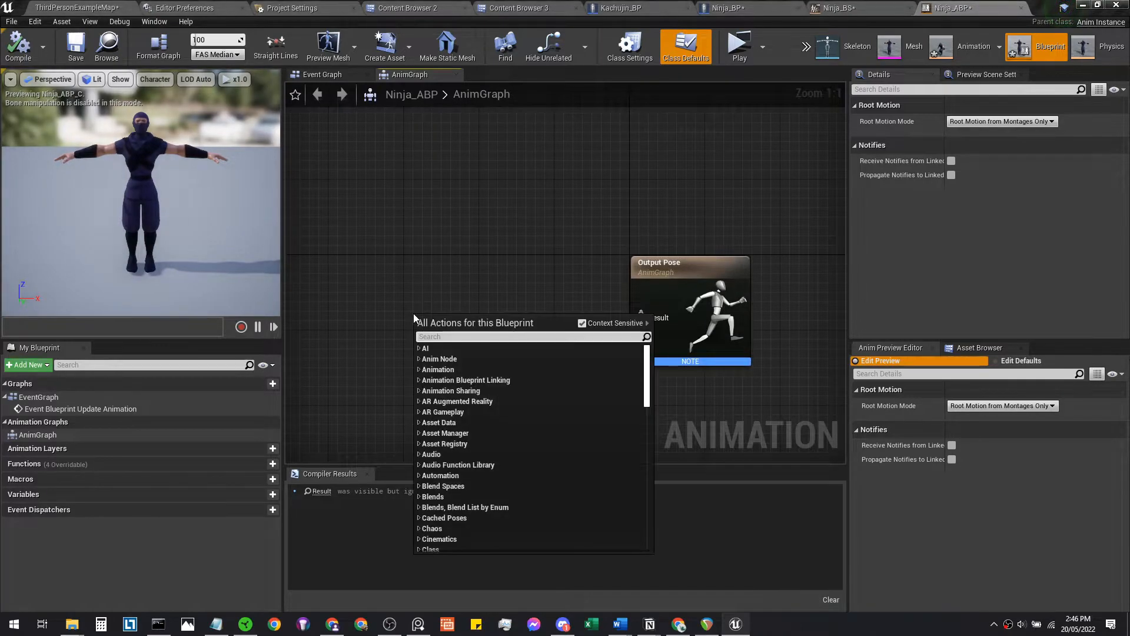
text(slot)
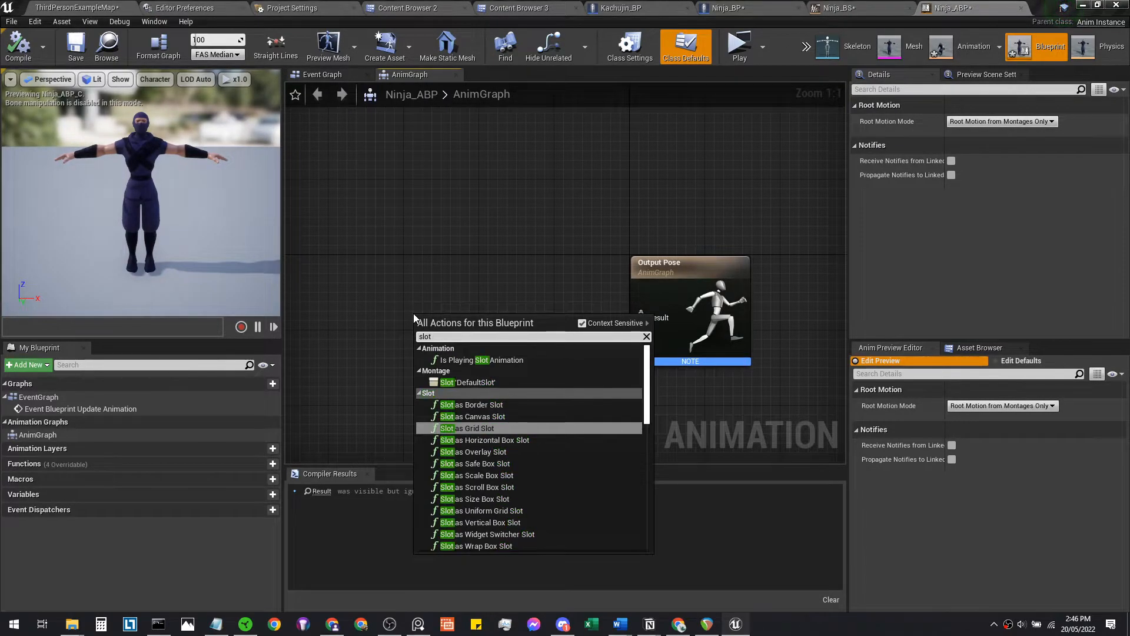
click(471, 381)
text(new stat)
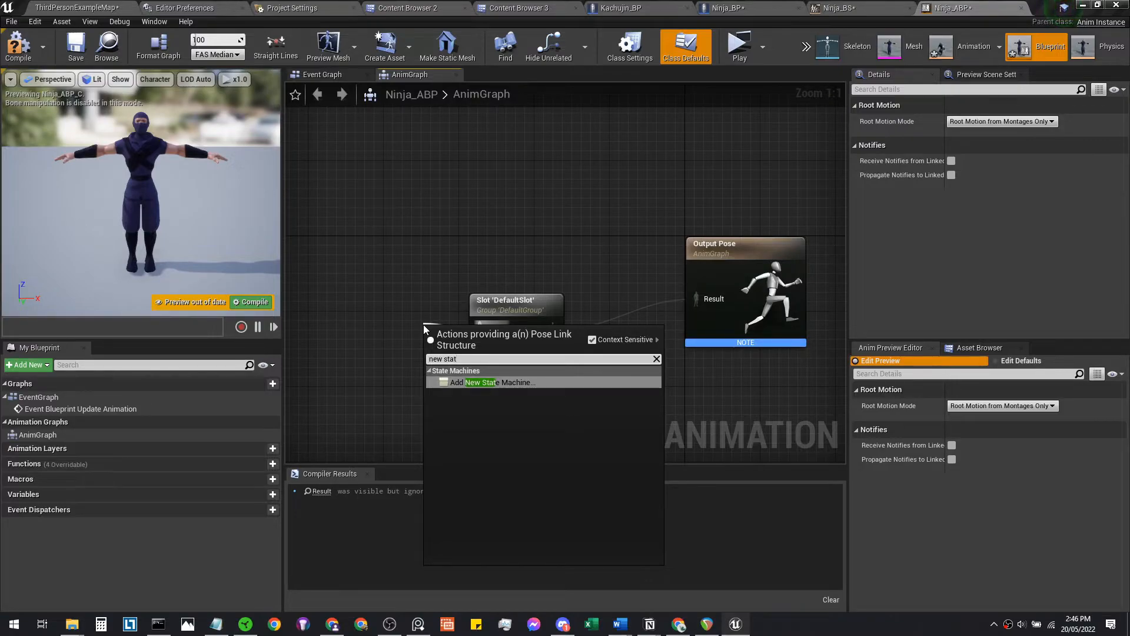
click(493, 382)
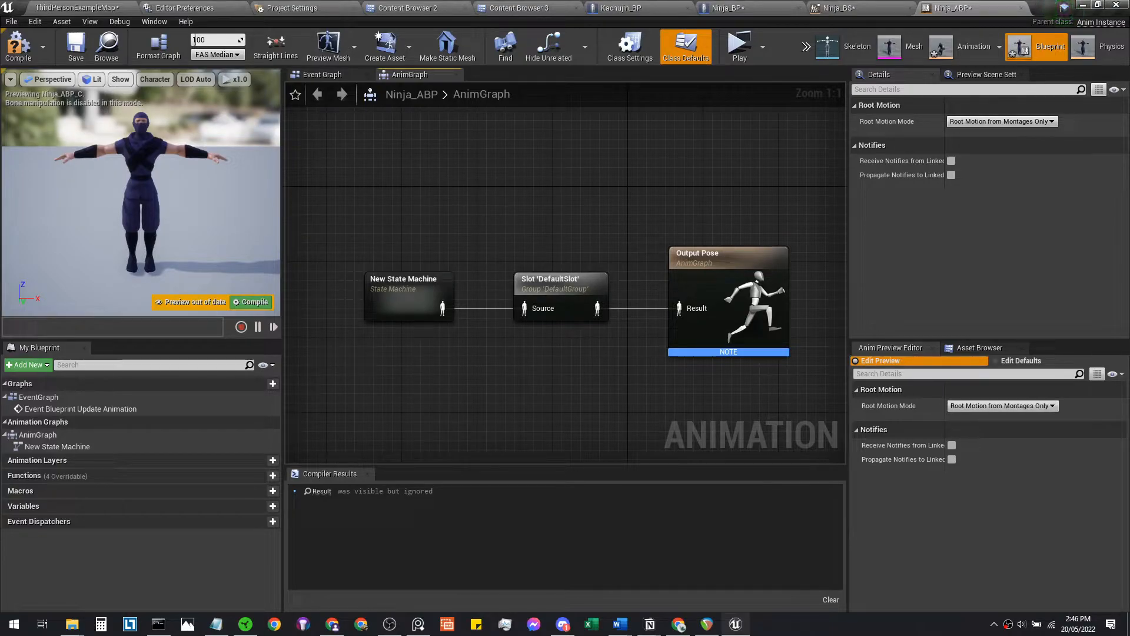
double_click(404, 295)
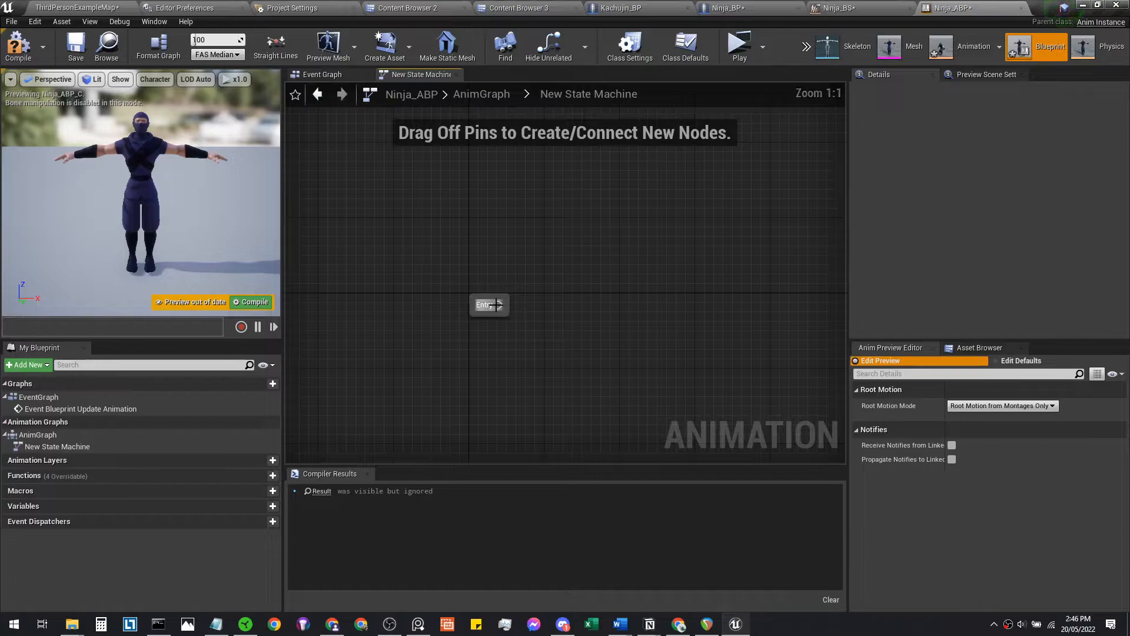
Add a state named IdleRun after the entry node and enter its graph.
text(sta)
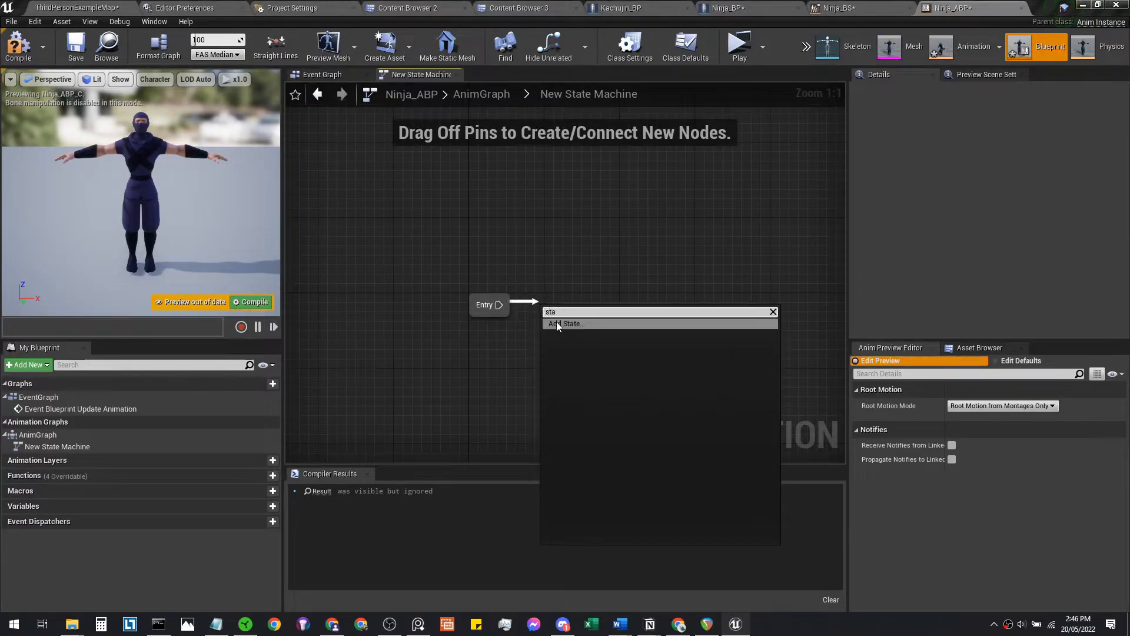
click(566, 324)
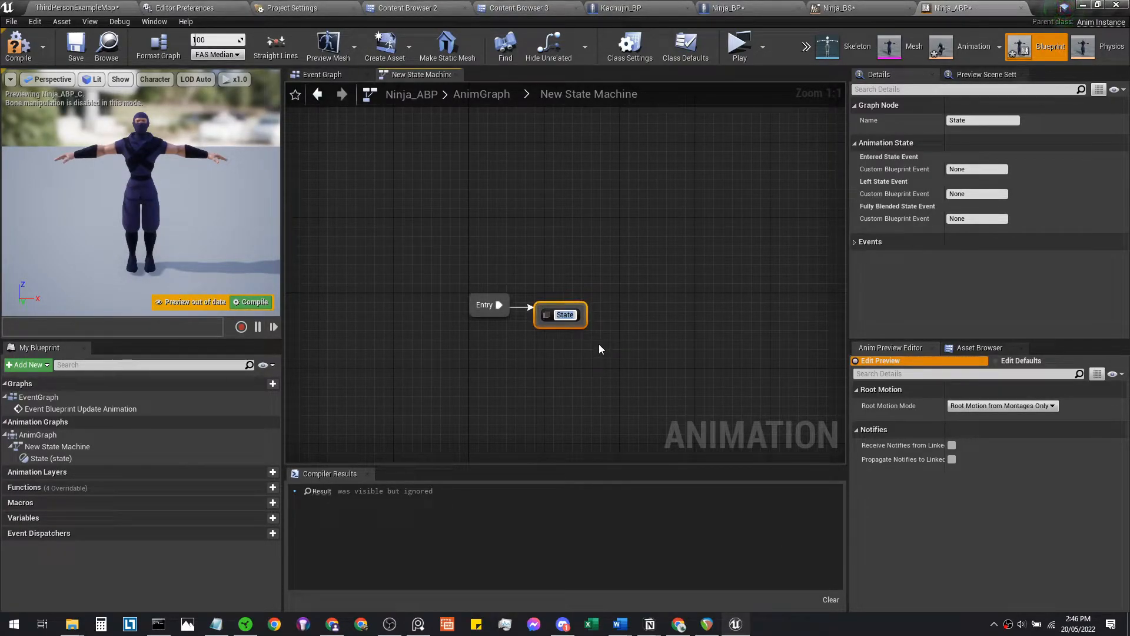
text(IdleRun)
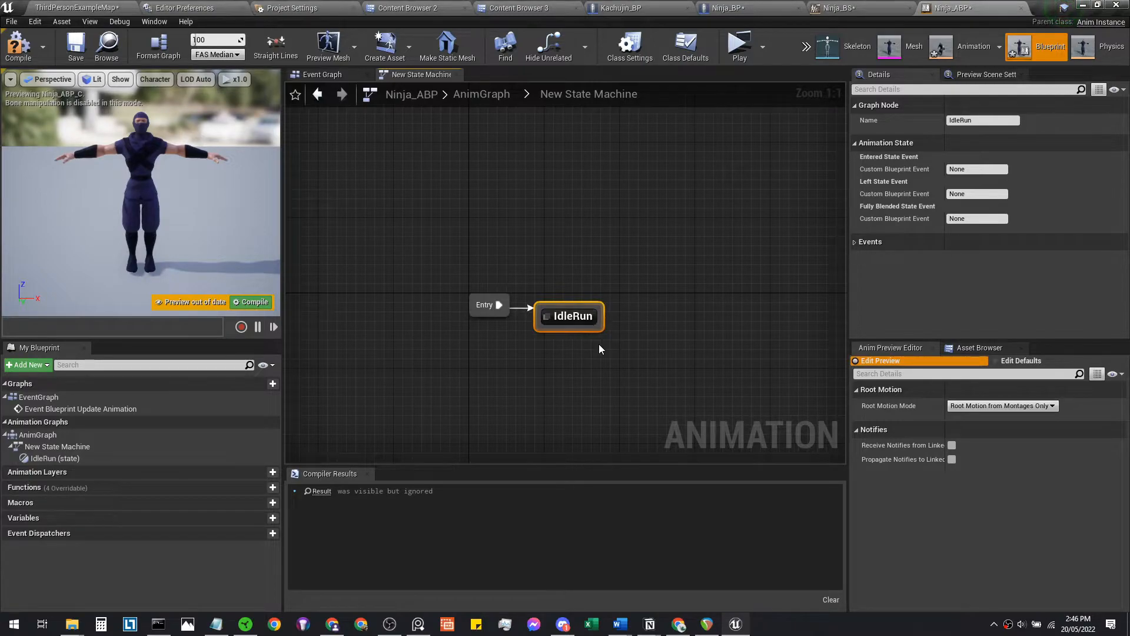
click(721, 252)
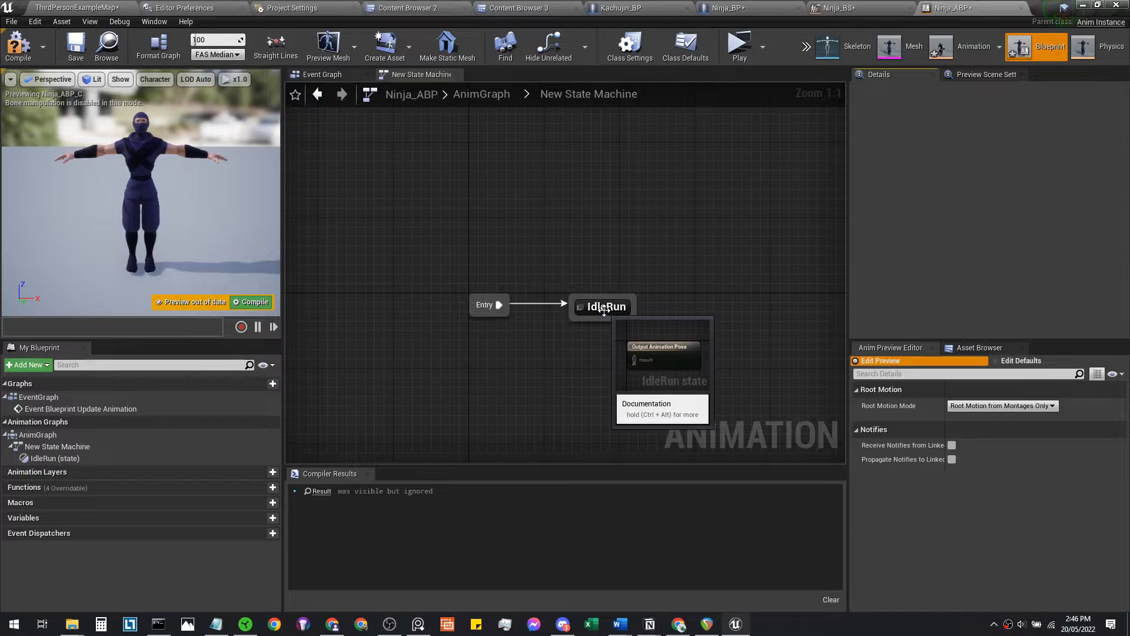
double_click(606, 307)
text(ninja)
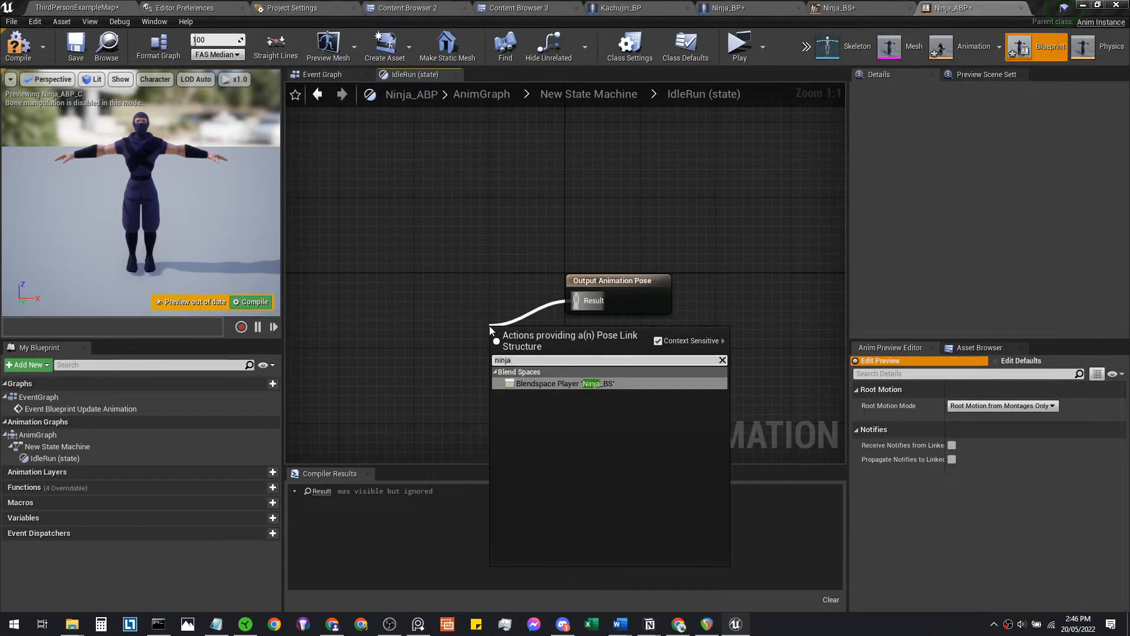
Play the Ninja_BS blend space into the output pose, promoting its Speed input to a variable.
click(840, 8)
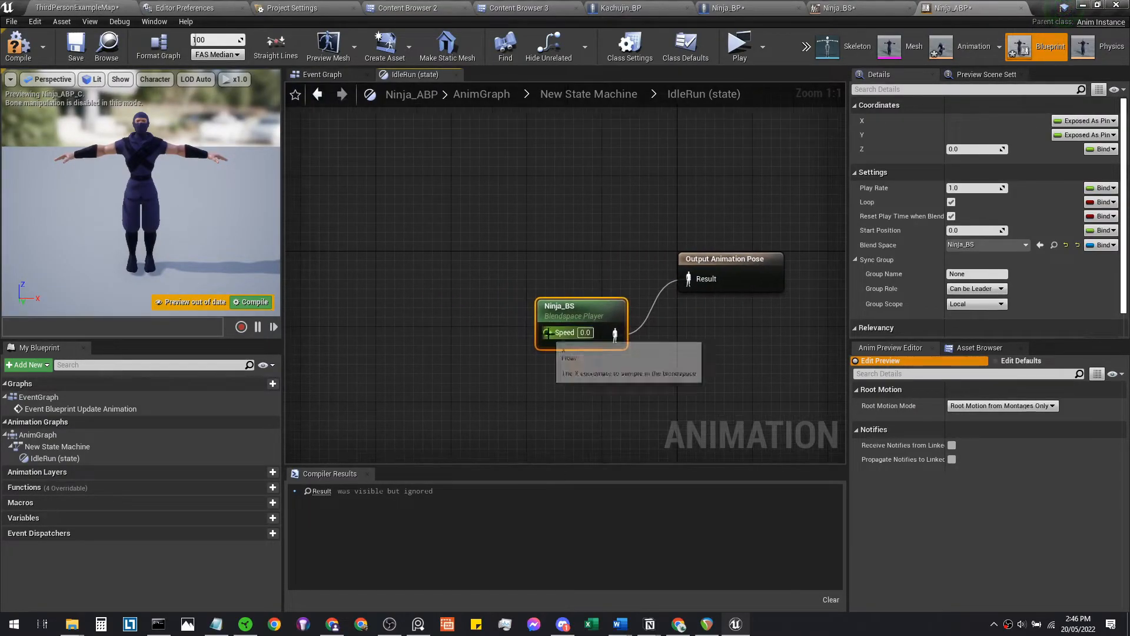
right_click(564, 332)
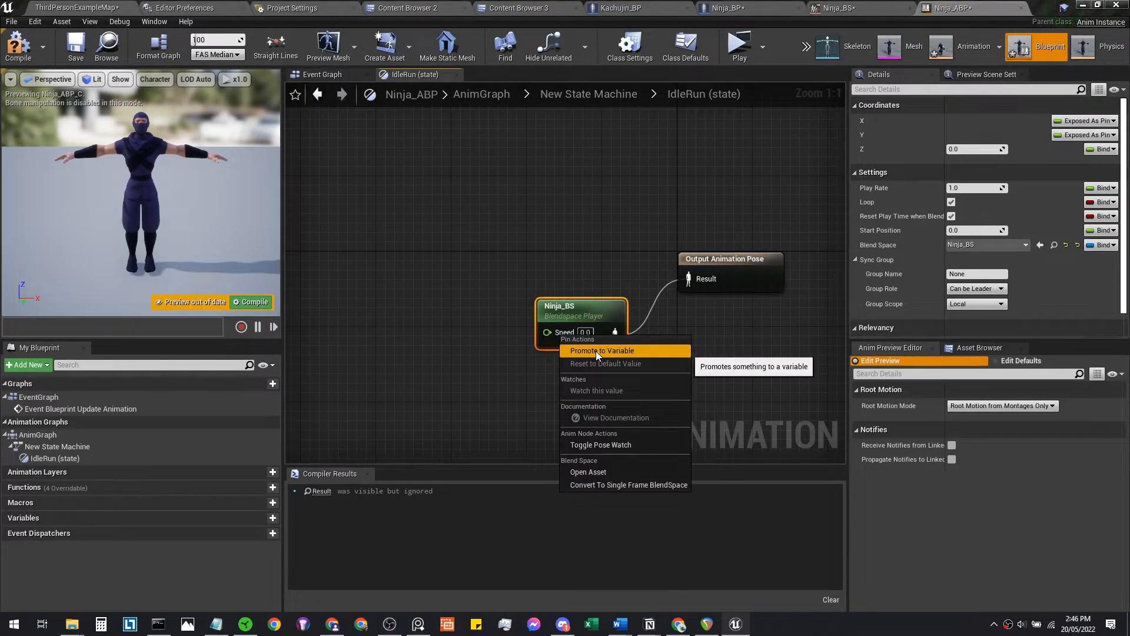
click(601, 350)
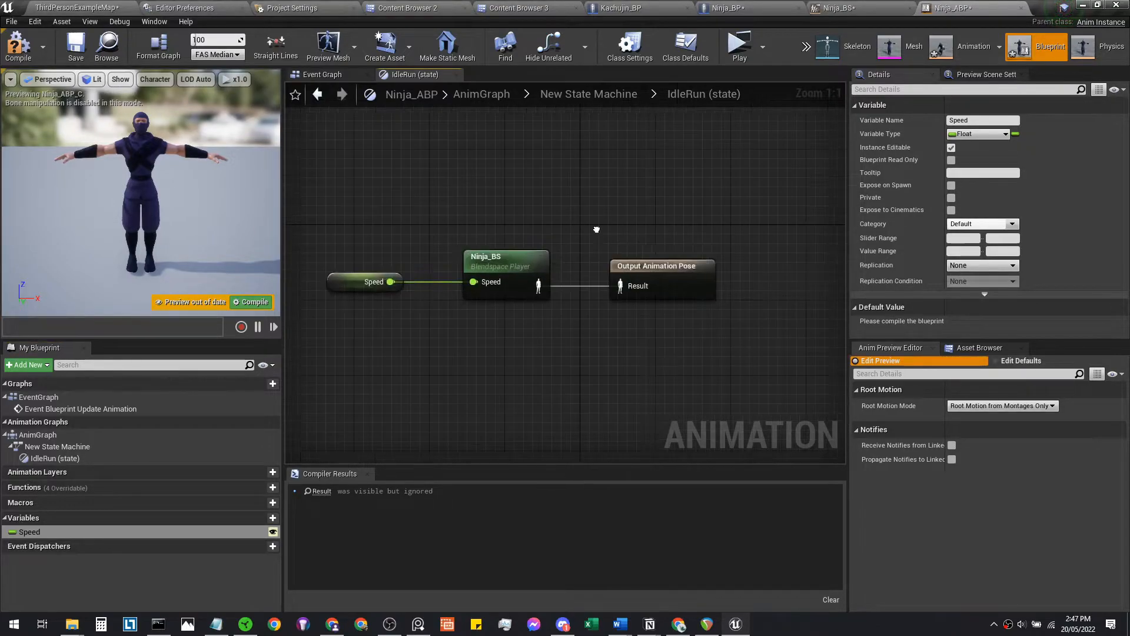
click(323, 74)
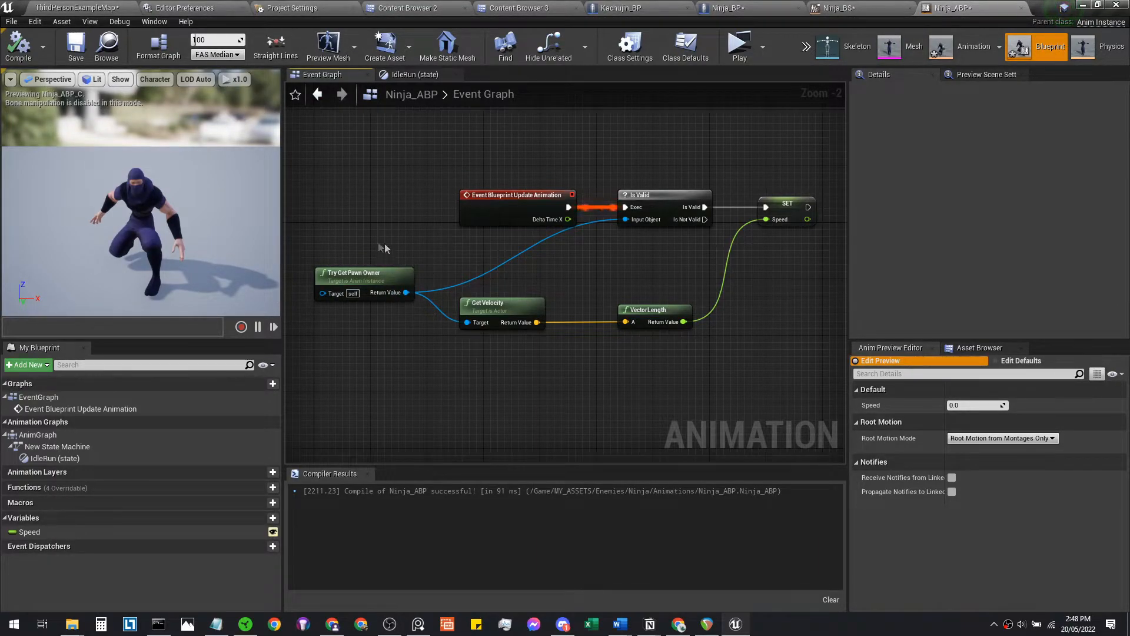
mouse_move(201, 168)
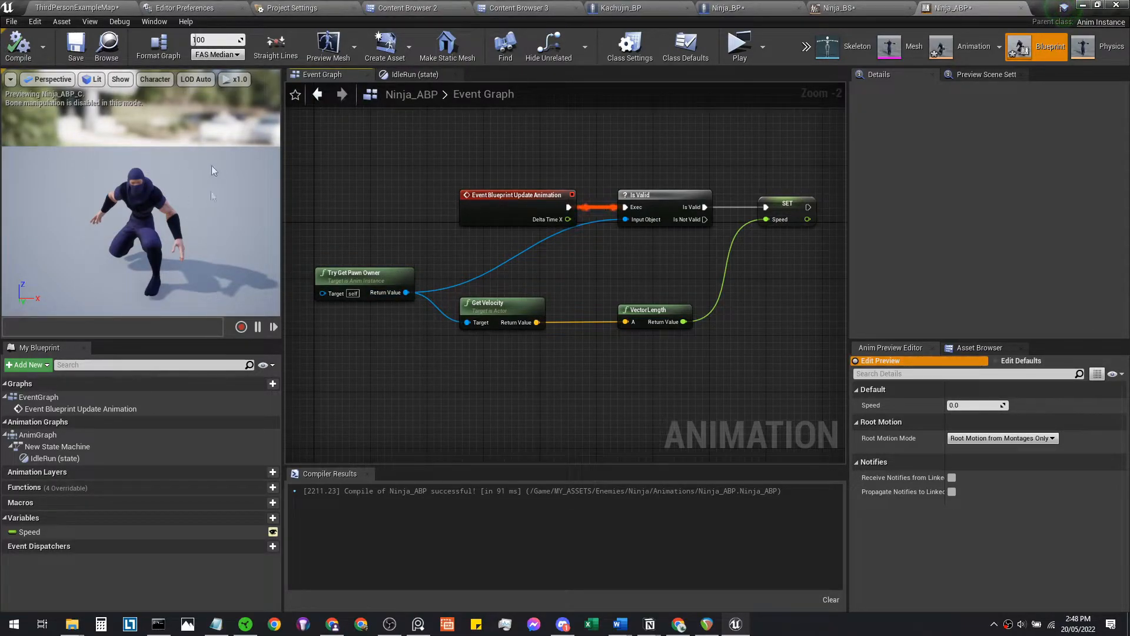
mouse_move(750, 252)
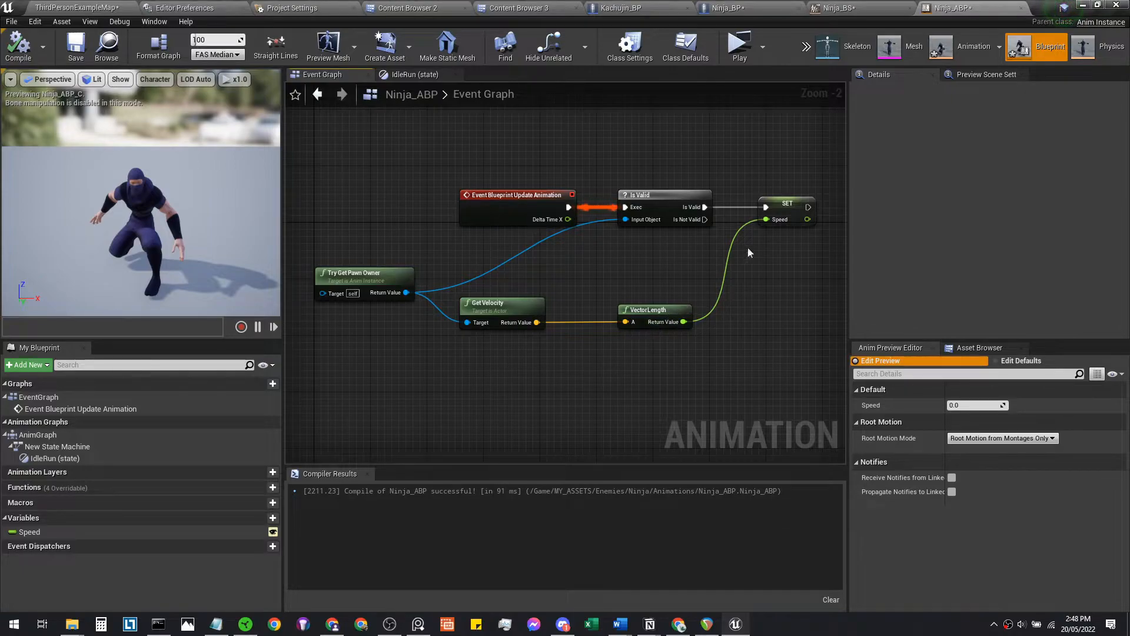
Compile Ninja_ABP with the event graph setting Speed from pawn velocity length, returning to IdleRun.
click(787, 207)
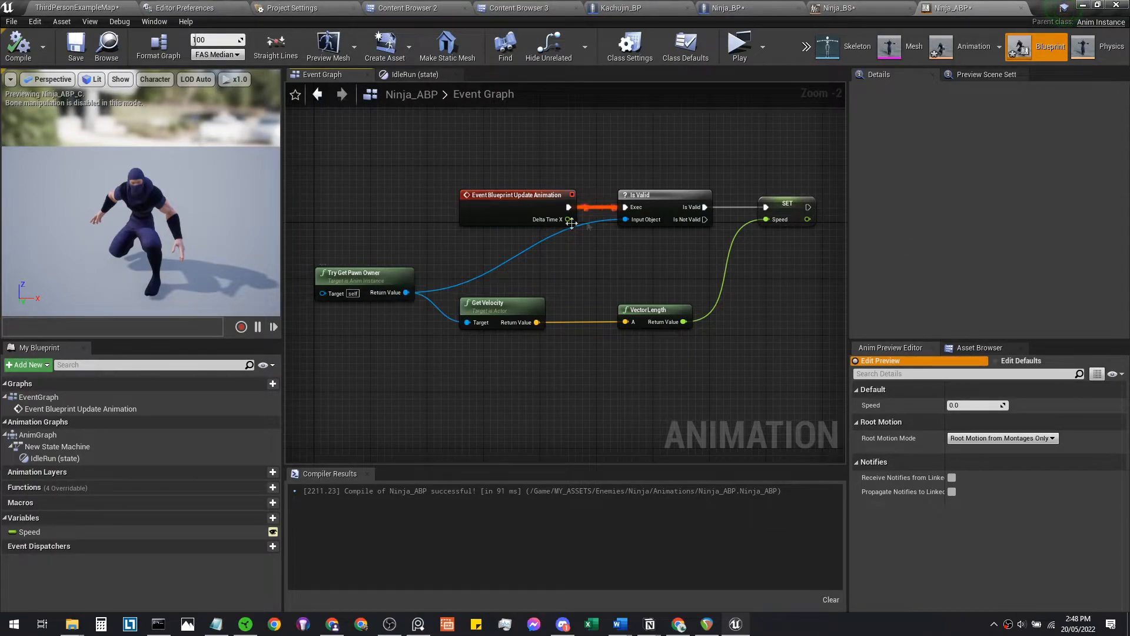
mouse_move(748, 214)
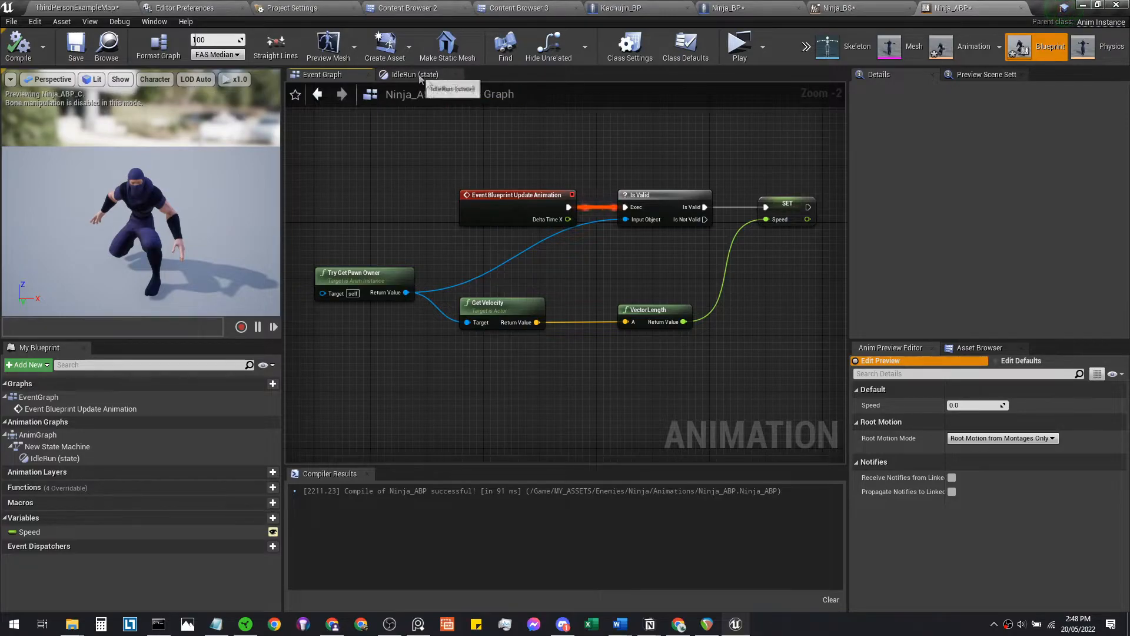
click(413, 74)
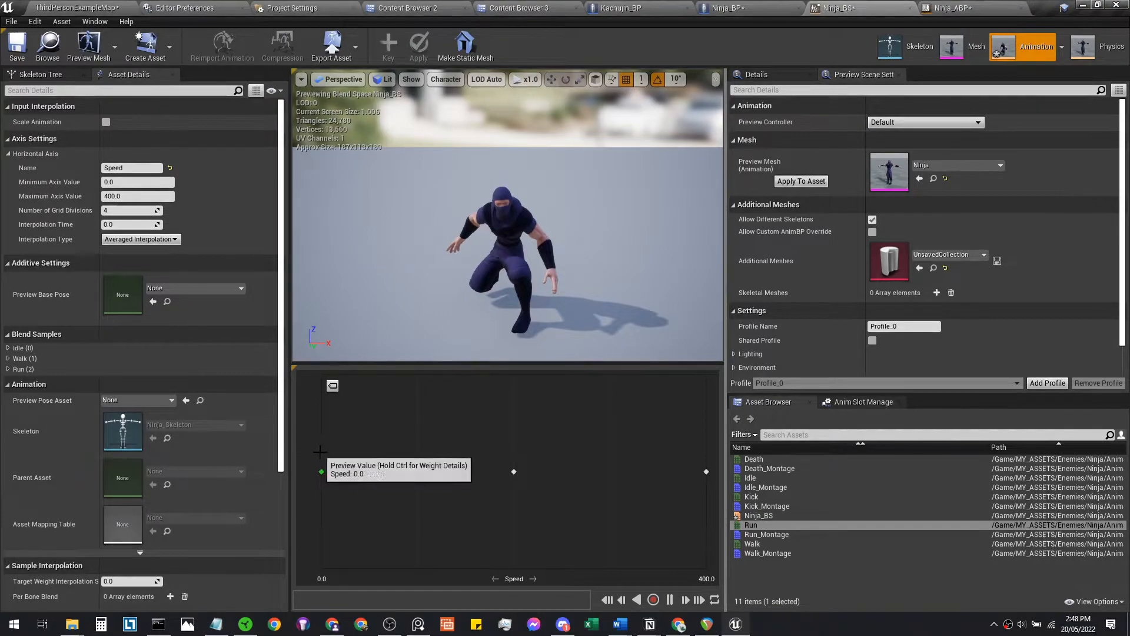
Sweep the Ninja_BS preview point along Speed from 0 to 400, idle through walk to run.
click(537, 471)
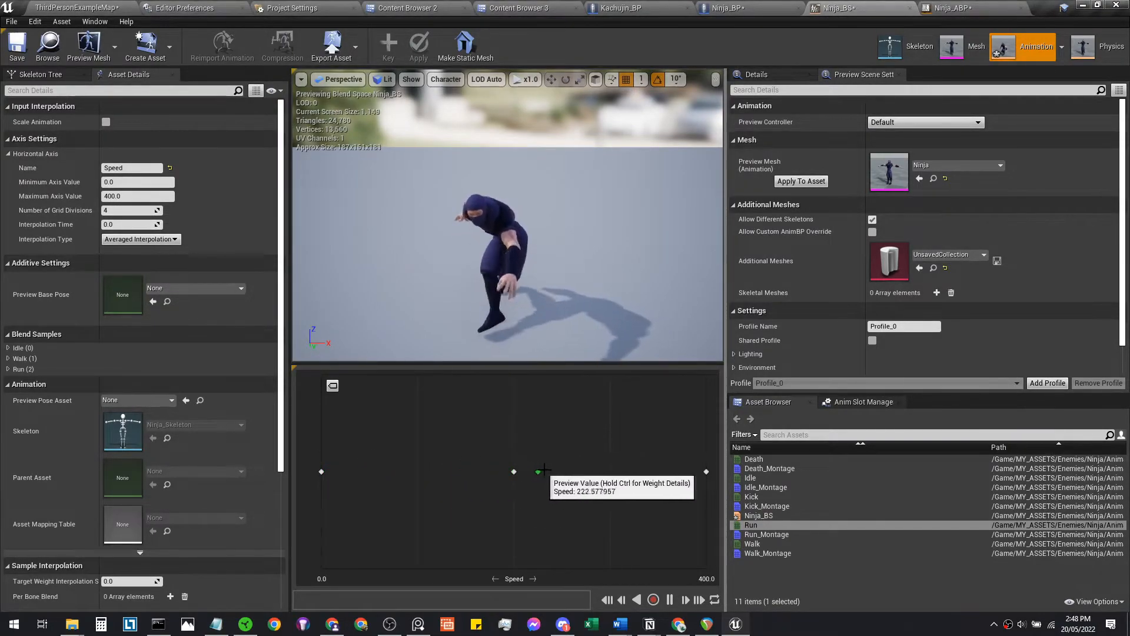
drag(537, 470, 706, 471)
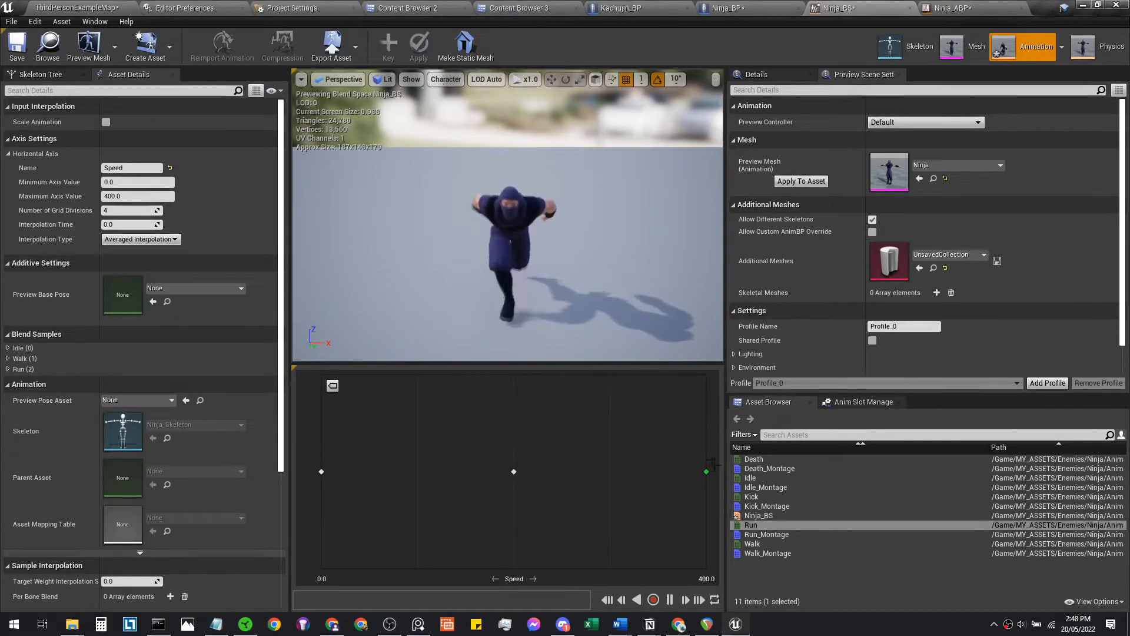
mouse_move(516, 9)
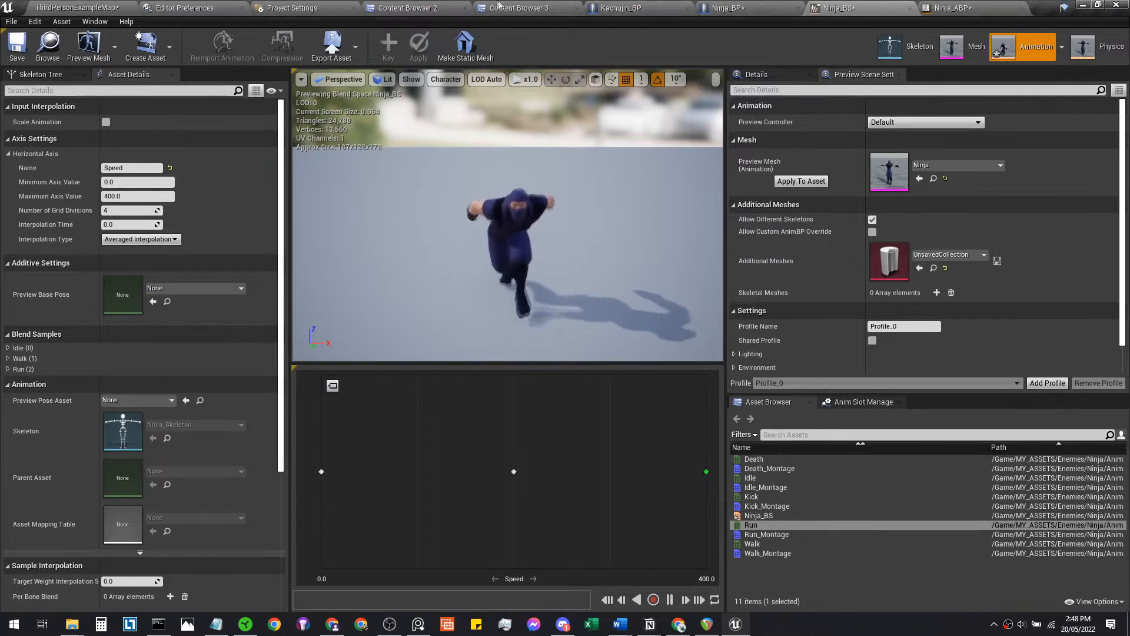
click(521, 8)
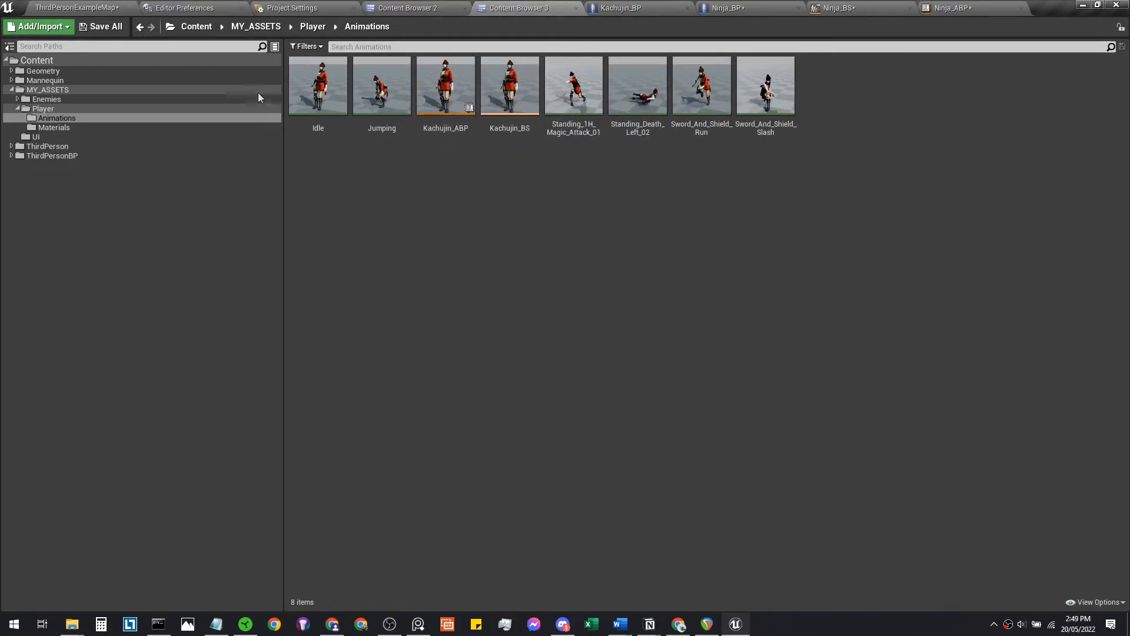
Save All, confirming Ninja_ABP, Ninja_BP, Ninja_BS and the map in the Save Content dialog.
click(106, 27)
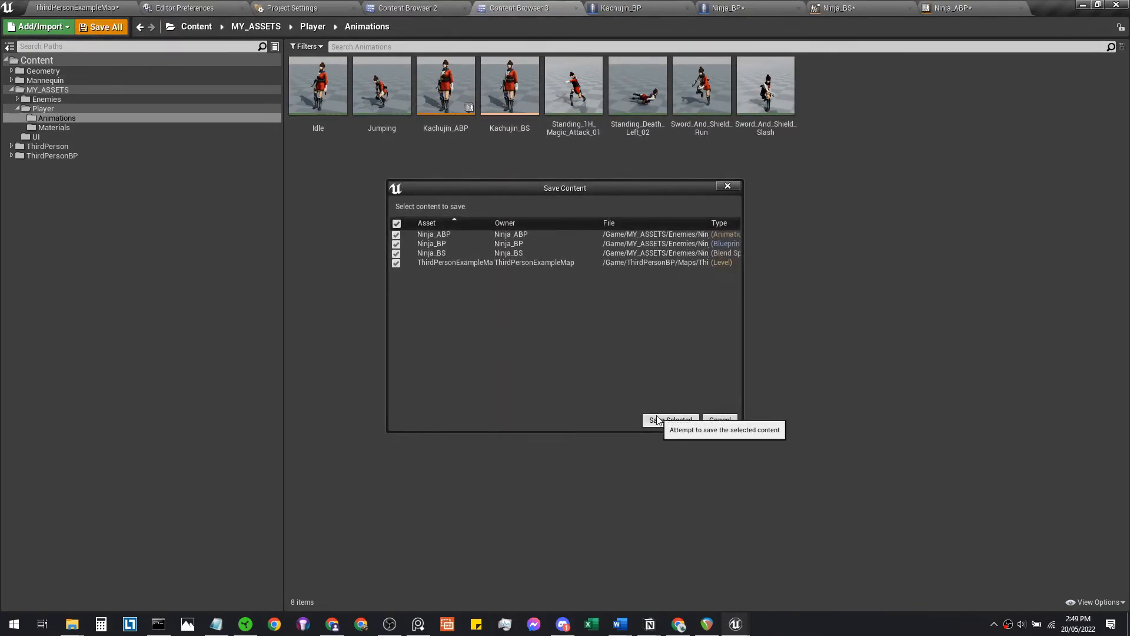
click(669, 420)
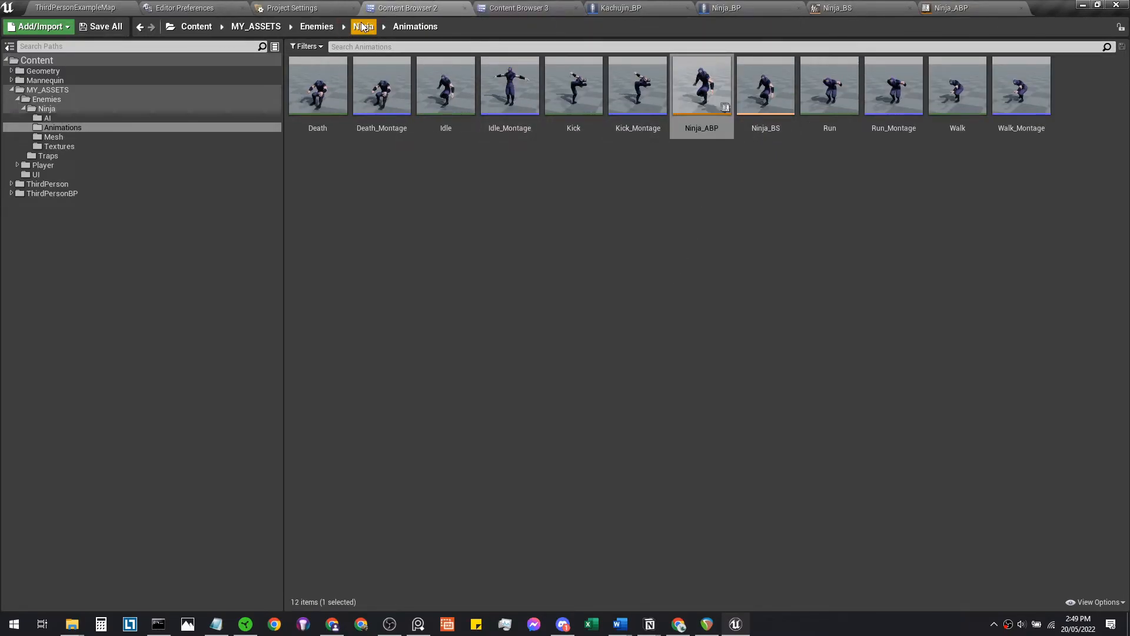
Review Ninja_BP's class defaults, mesh and character movement components including Max Walk Speed.
click(724, 9)
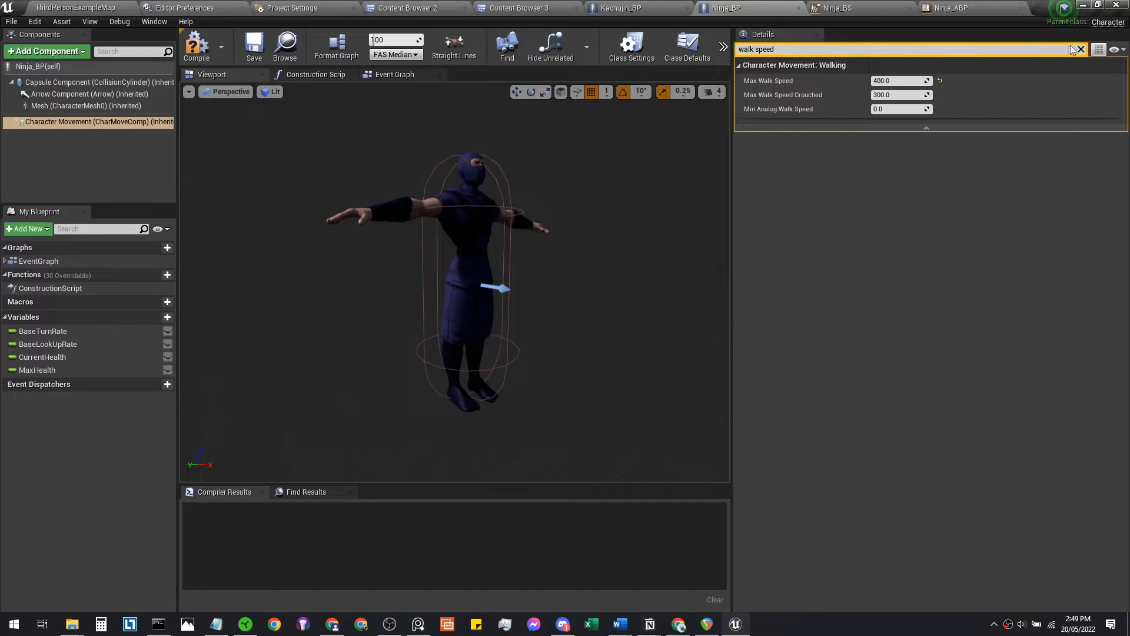
click(1081, 50)
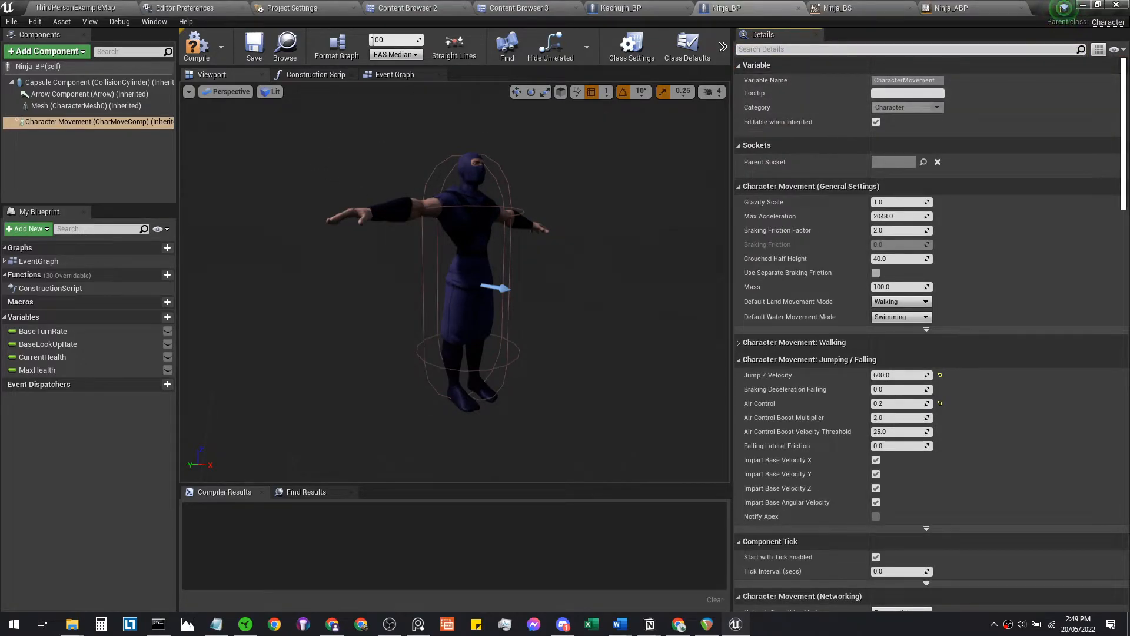
click(85, 105)
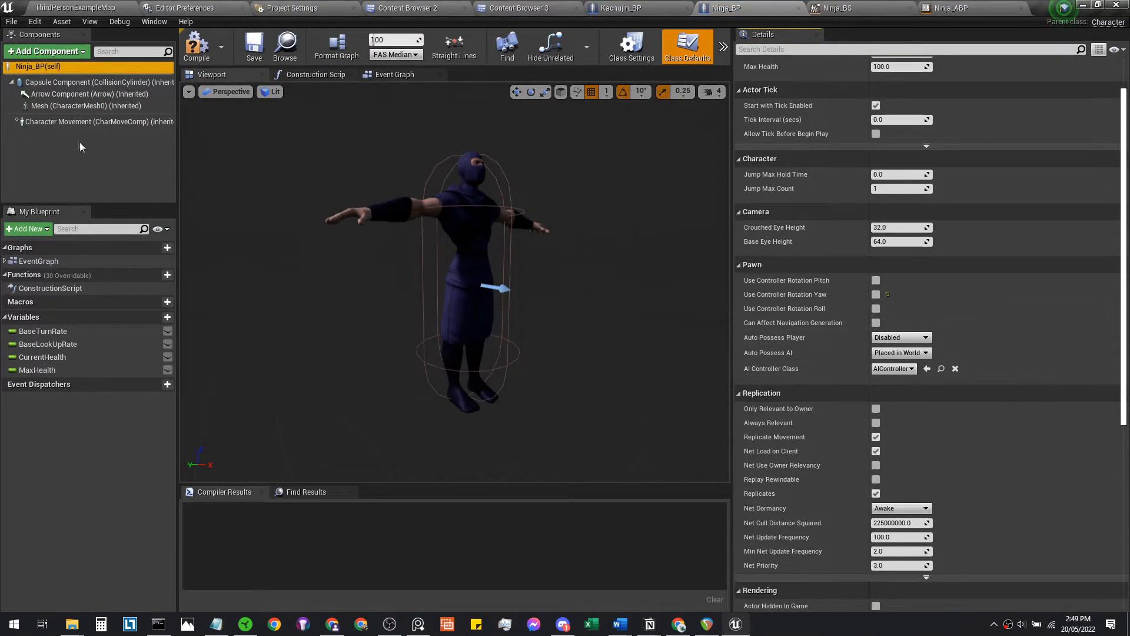
click(86, 106)
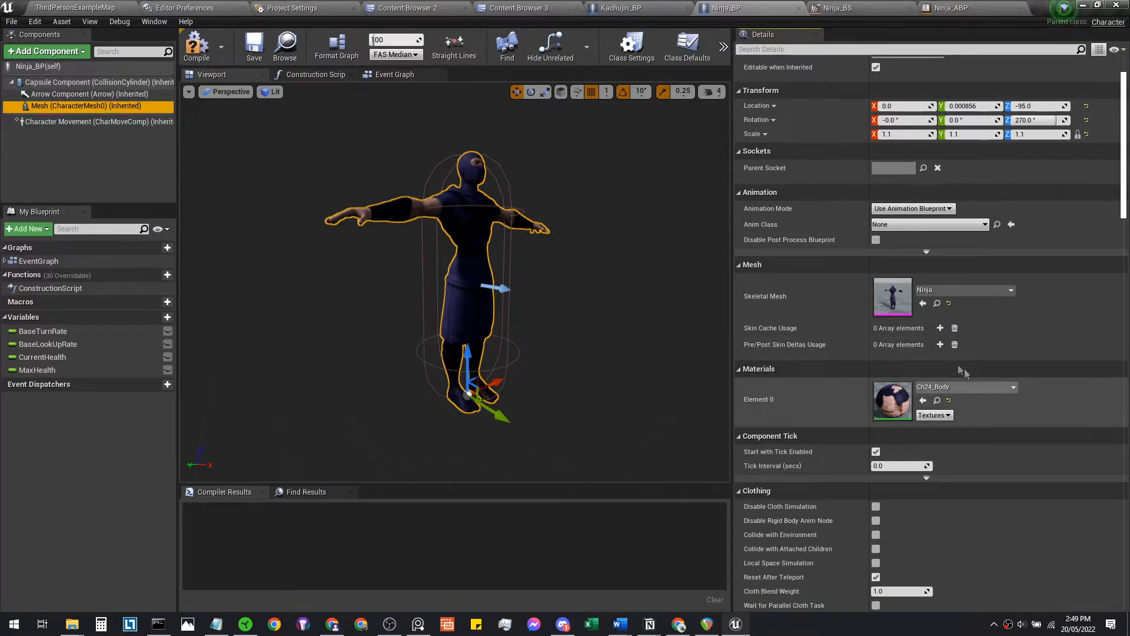
scroll(down, 3)
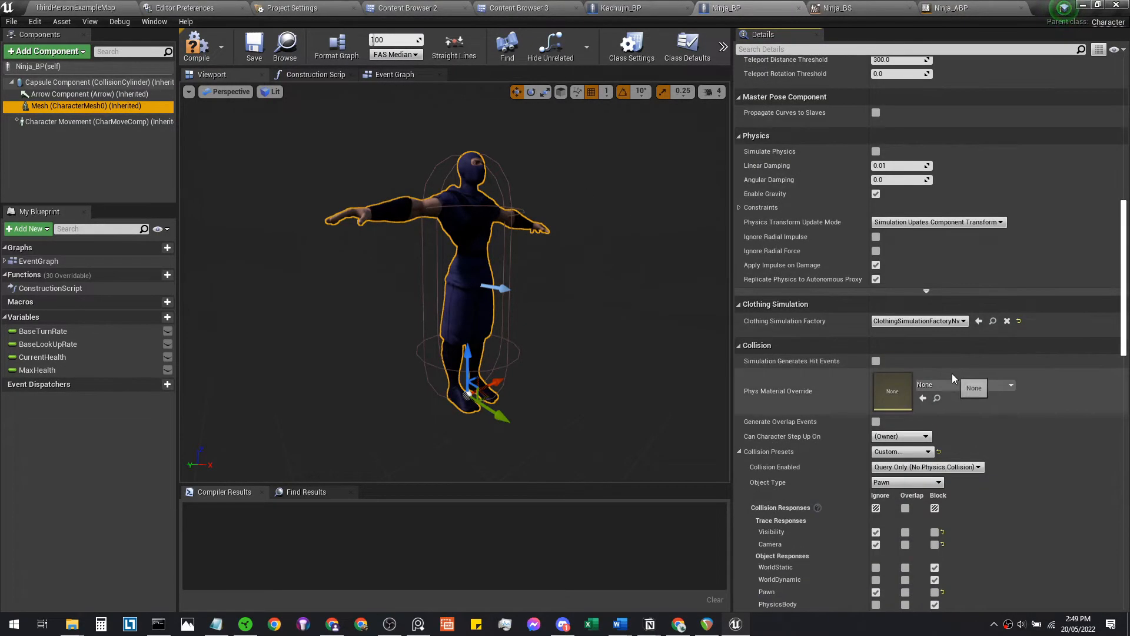
mouse_move(98, 122)
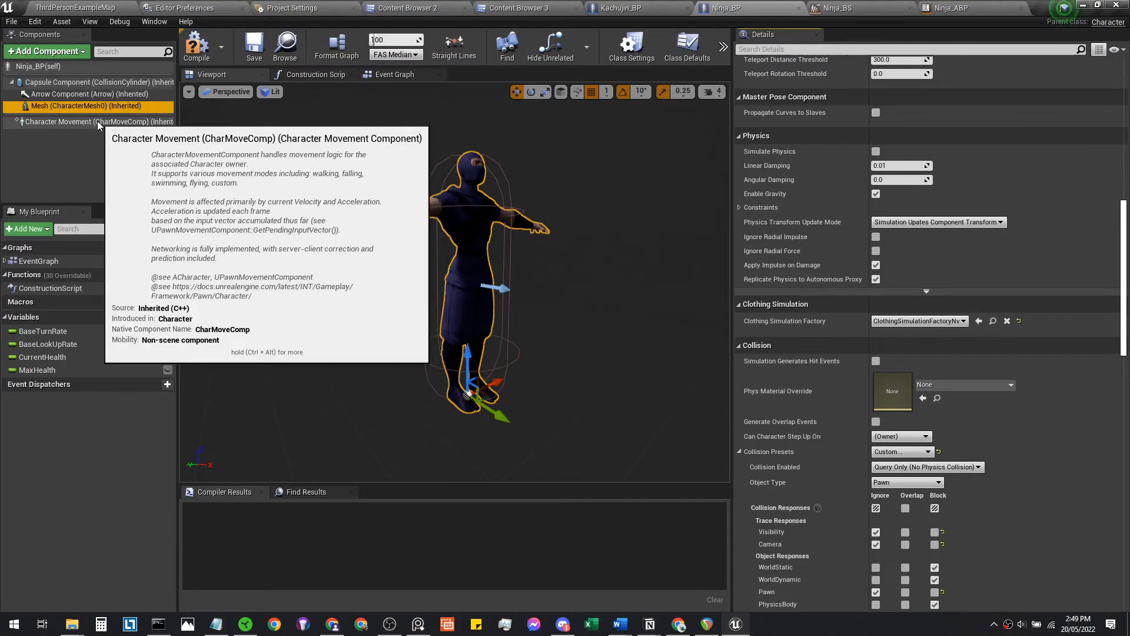
click(86, 122)
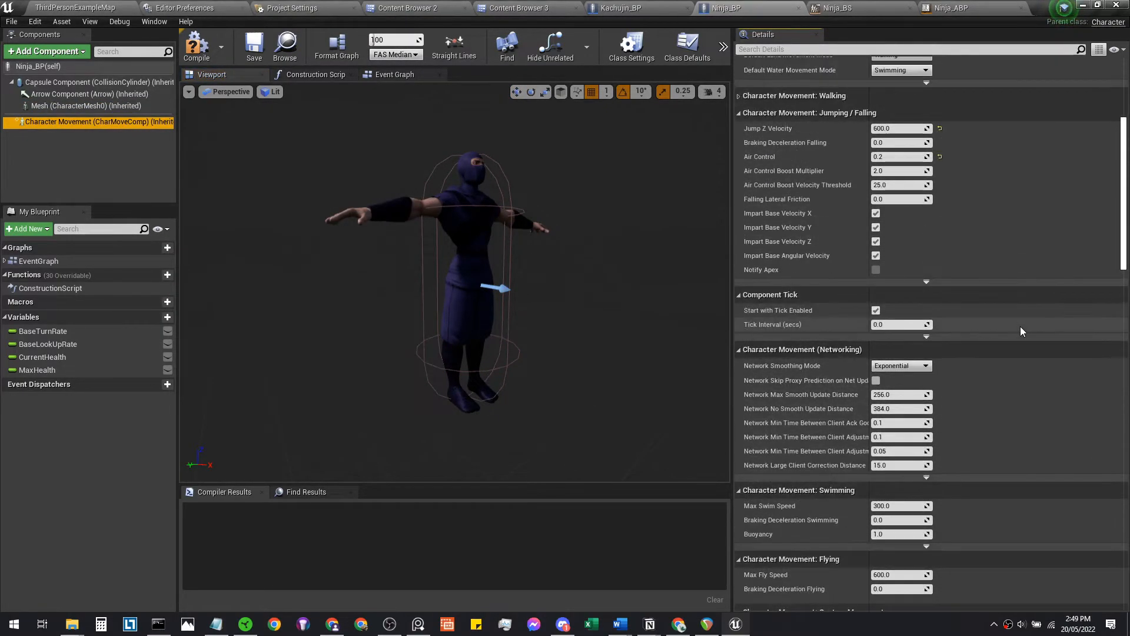
scroll(down, 3)
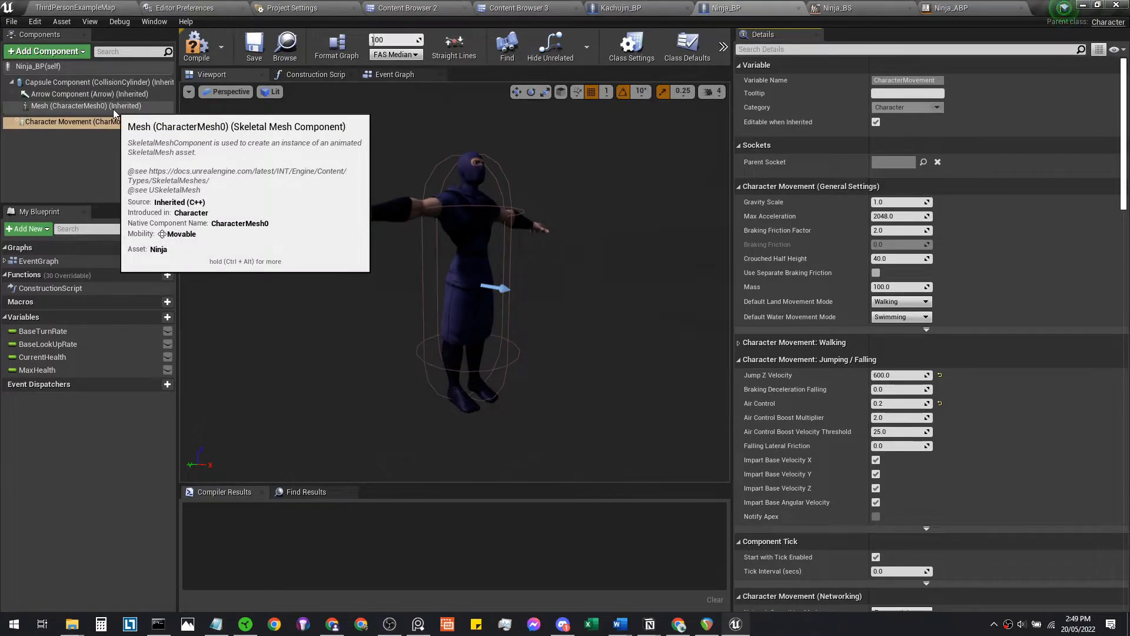
Set the Mesh component's Anim Class to Ninja_ABP_C so the preview shows the idle pose.
click(69, 106)
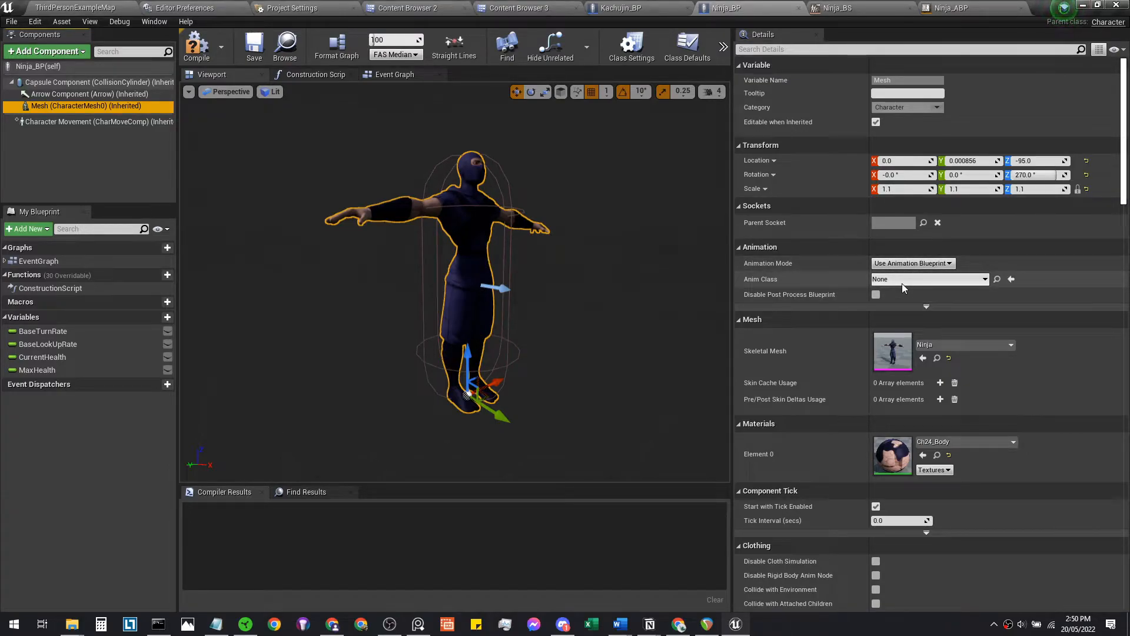
click(930, 279)
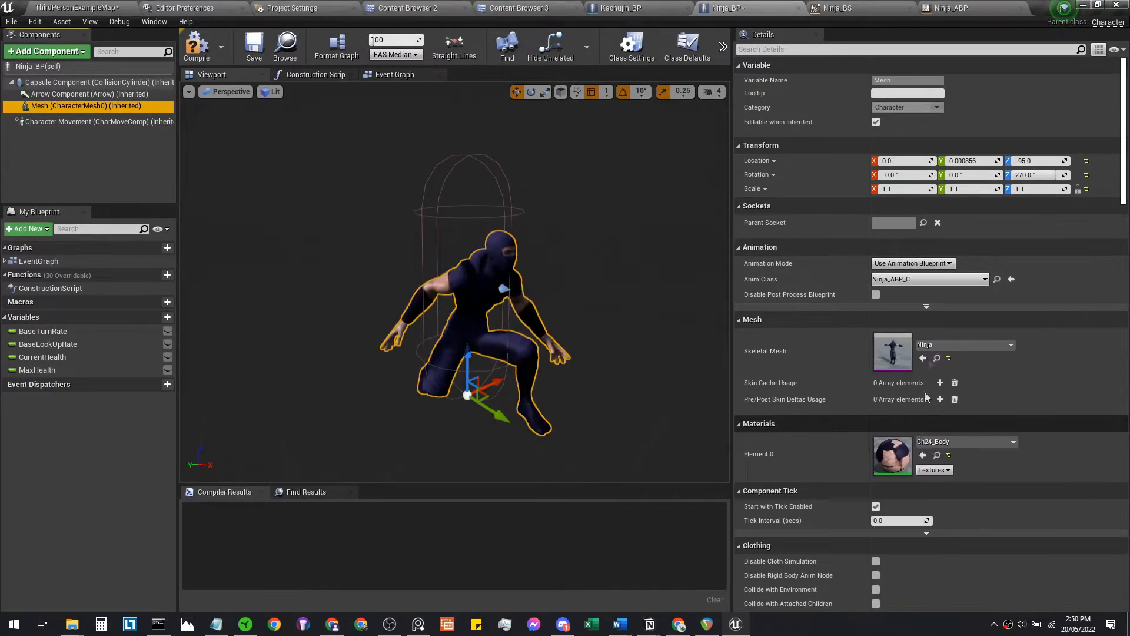
mouse_move(949, 8)
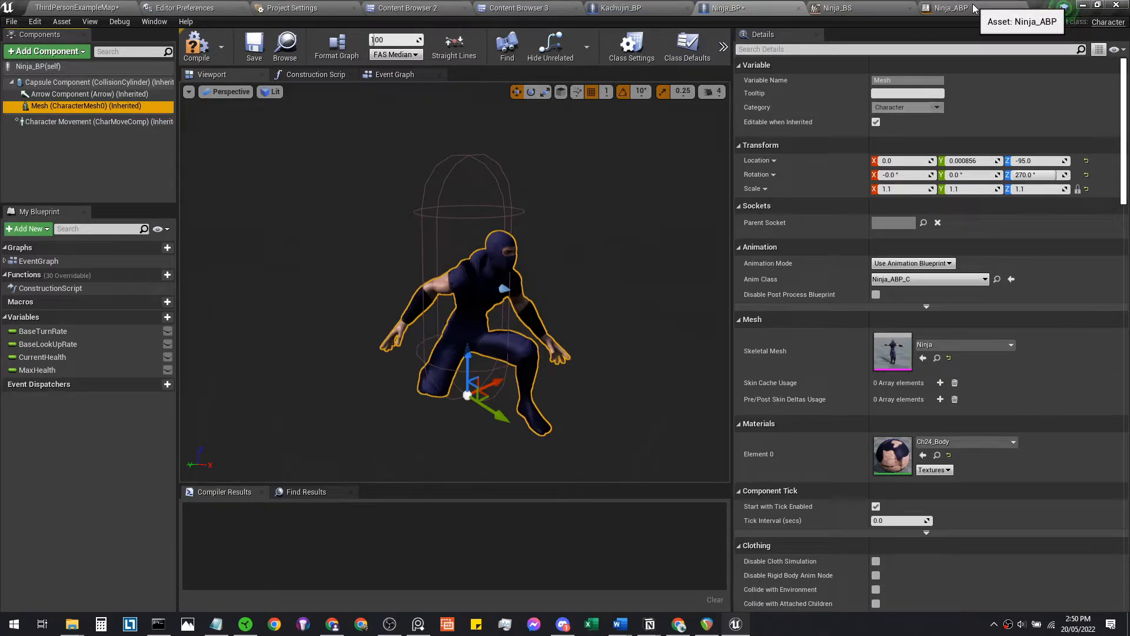
click(953, 8)
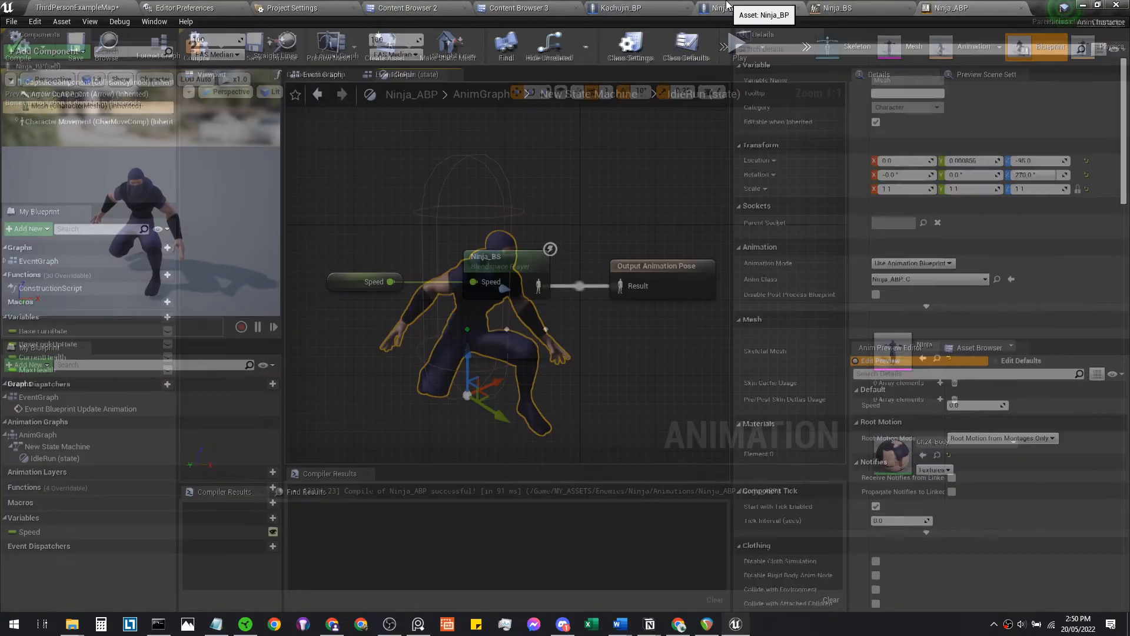
click(721, 9)
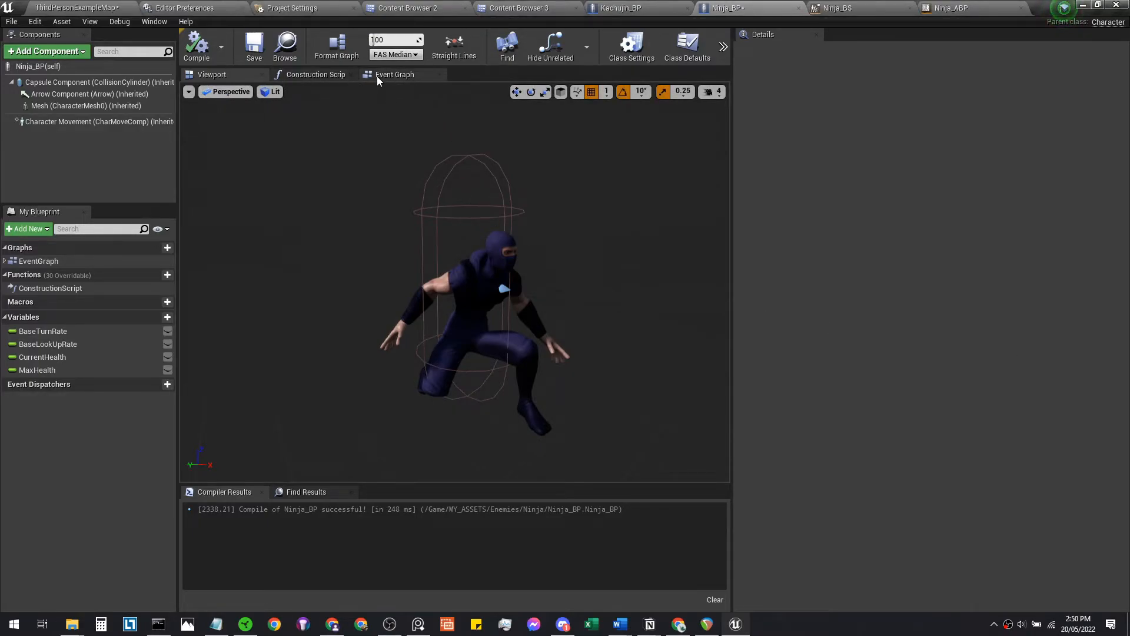
In Ninja_BP's event graph chain Event Tick into a 3.0 s Delay then Simple Move to Location.
click(395, 74)
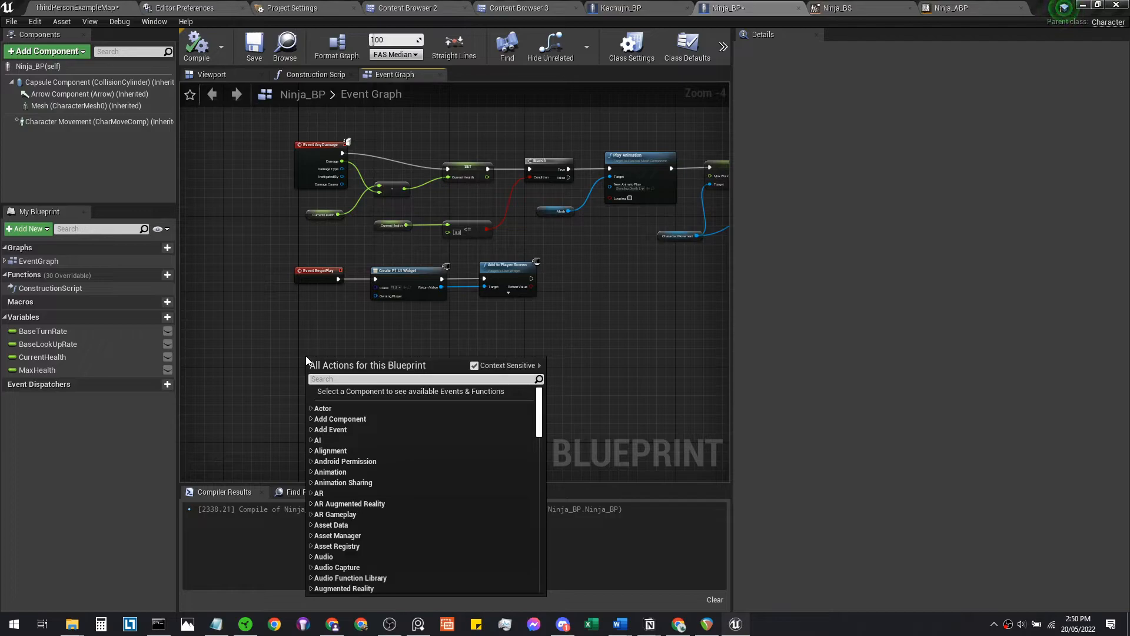
text(event tick)
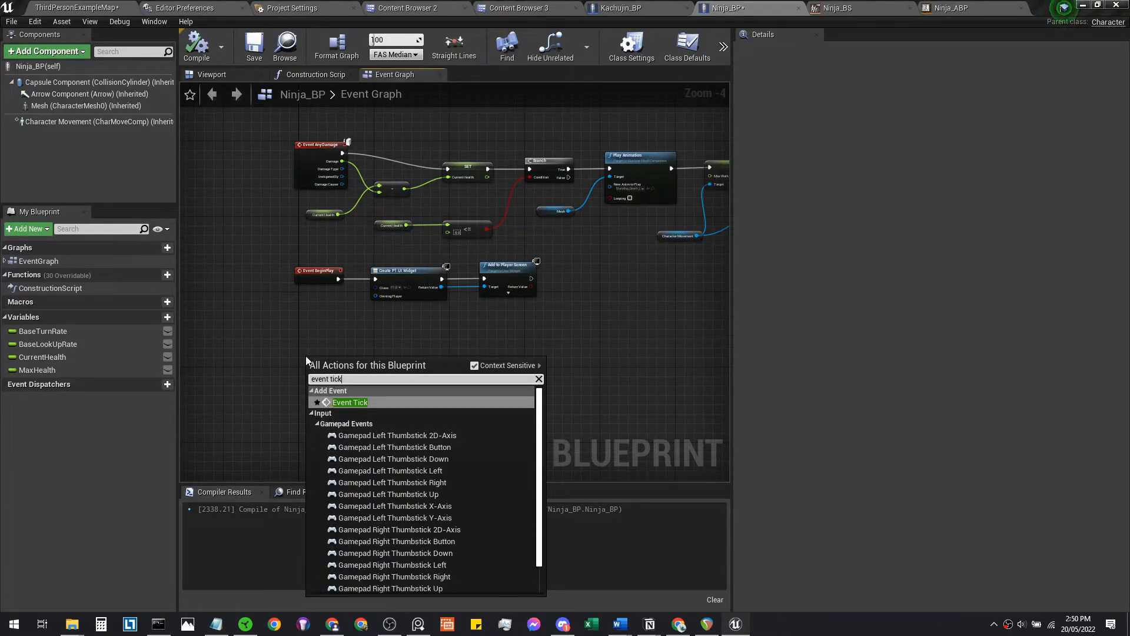
click(349, 402)
text(delay)
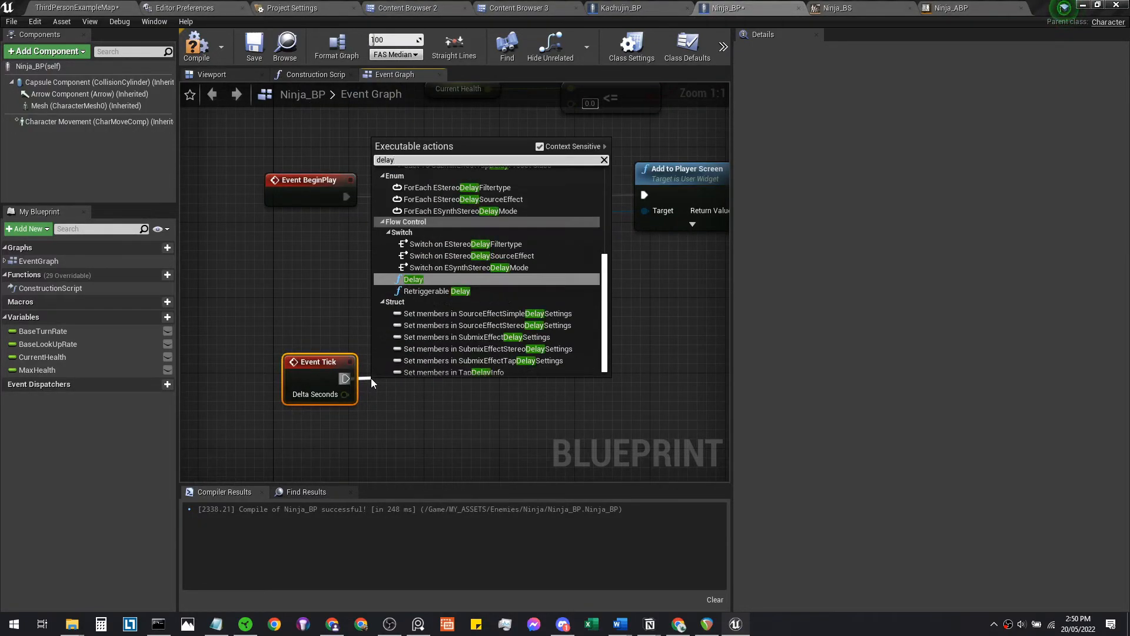
click(414, 279)
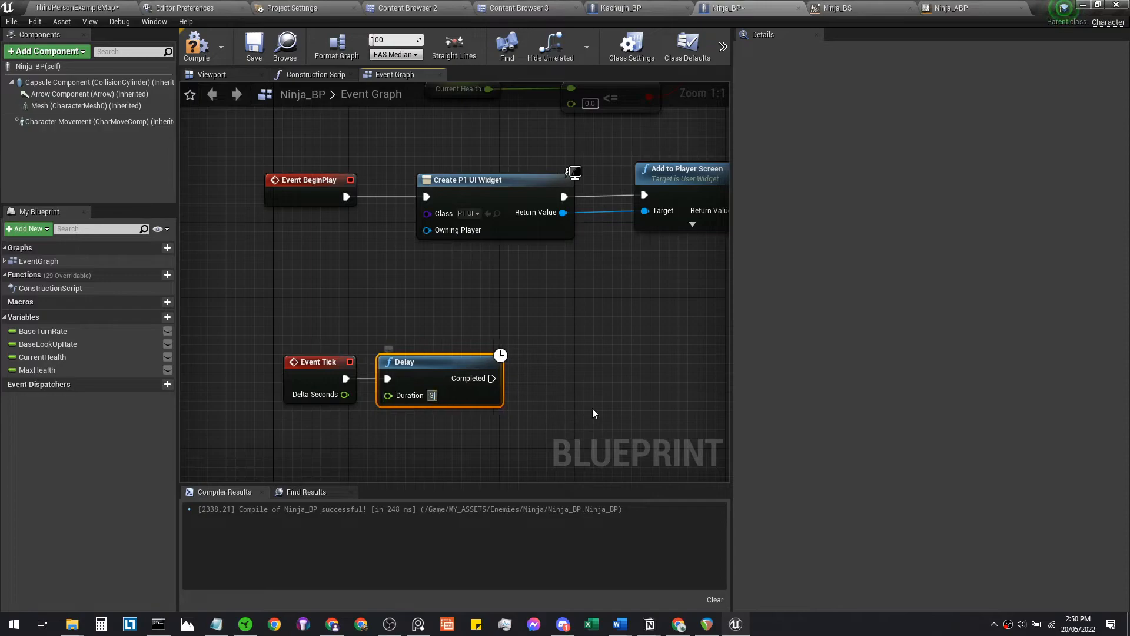
drag(497, 378, 537, 382)
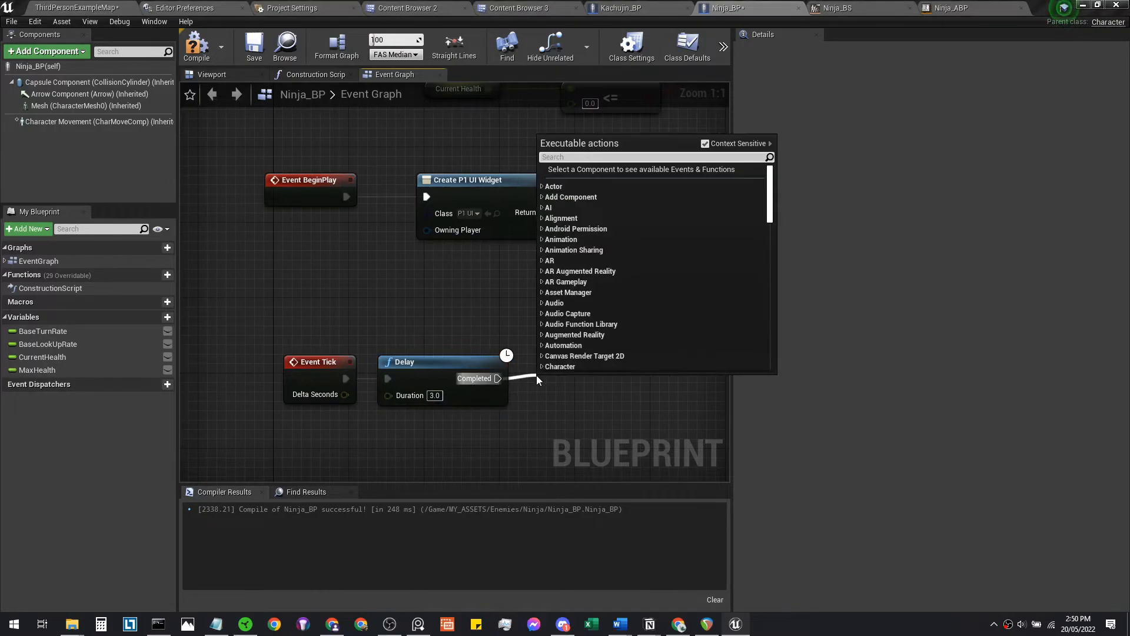
text(simple move)
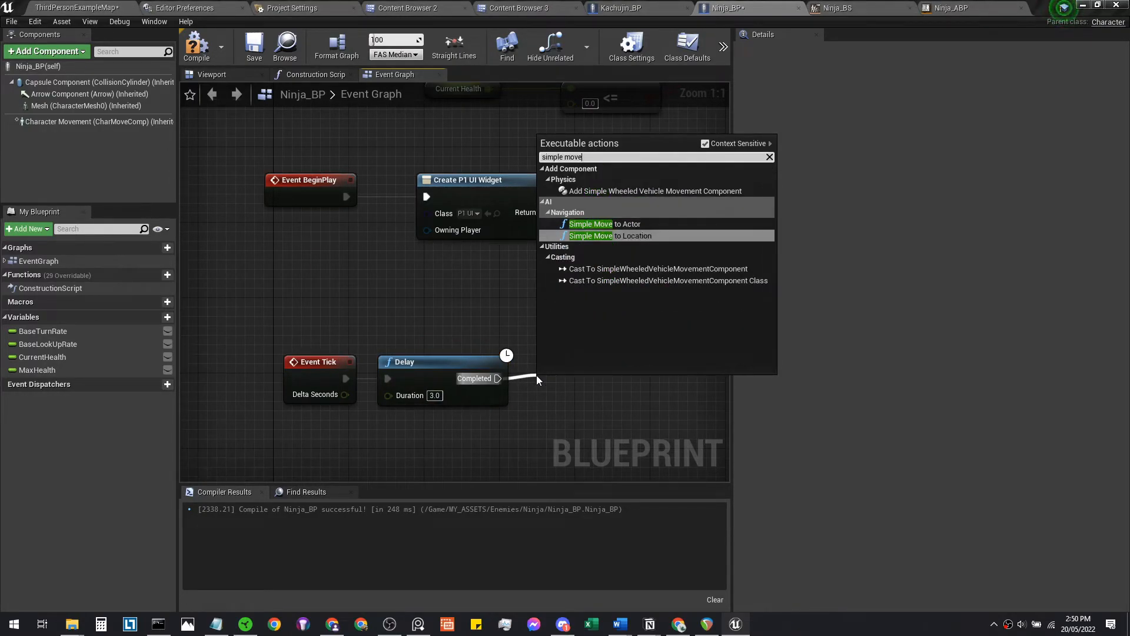
click(591, 235)
text(getc)
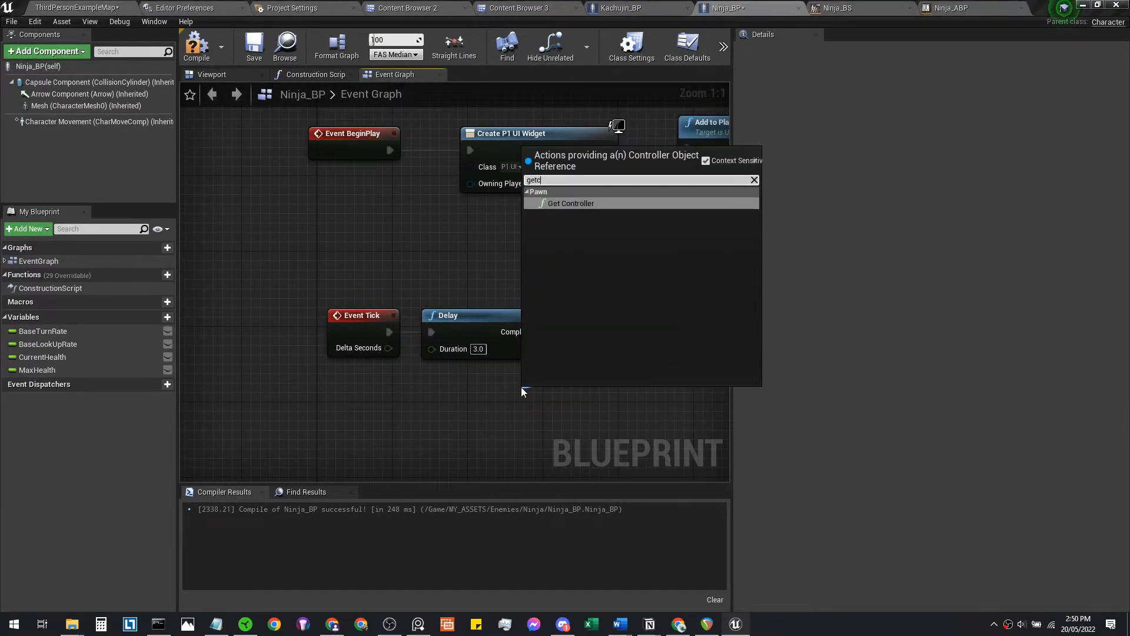
Feed the move with Get Controller and GetRandomPointInNavigableRadius 1000 from the actor location, and compile.
click(570, 202)
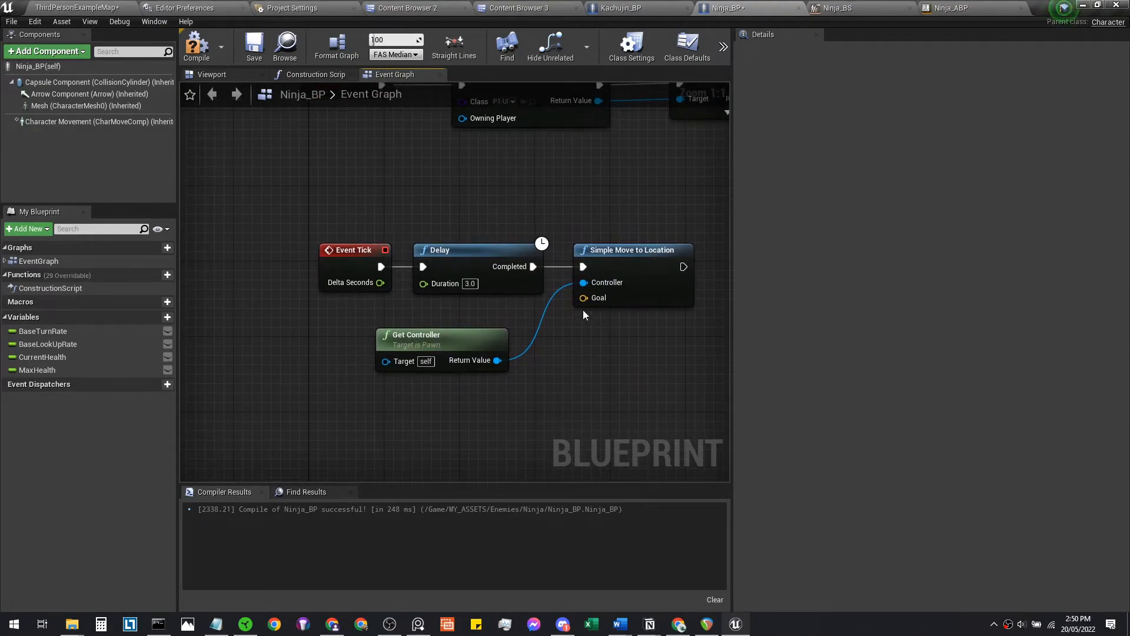
mouse_move(369, 425)
text(getrandom)
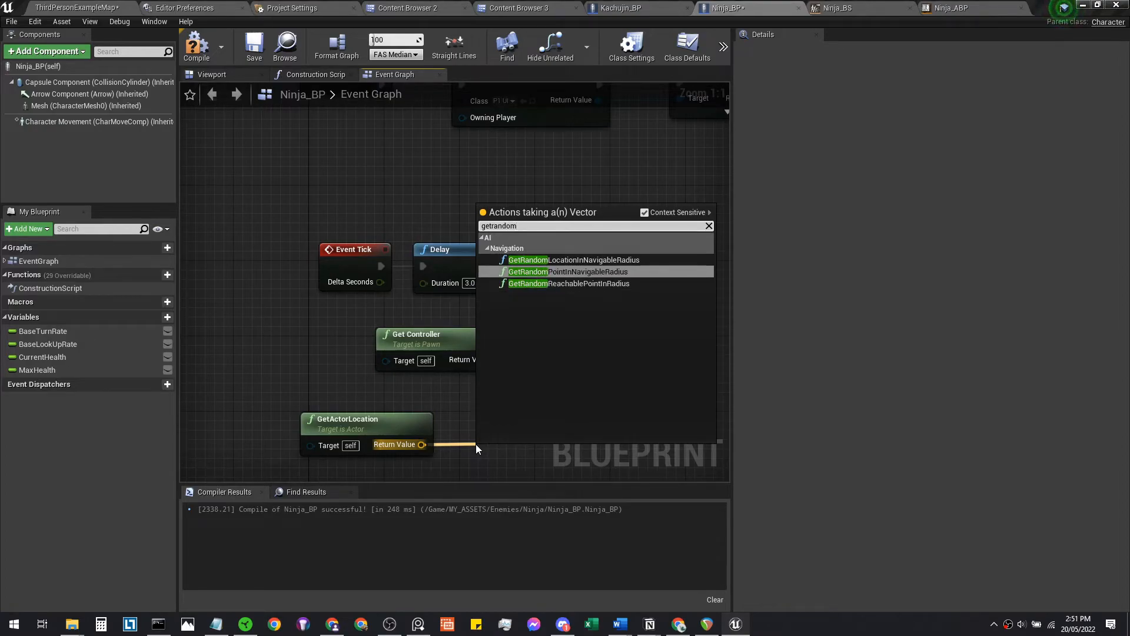
click(567, 271)
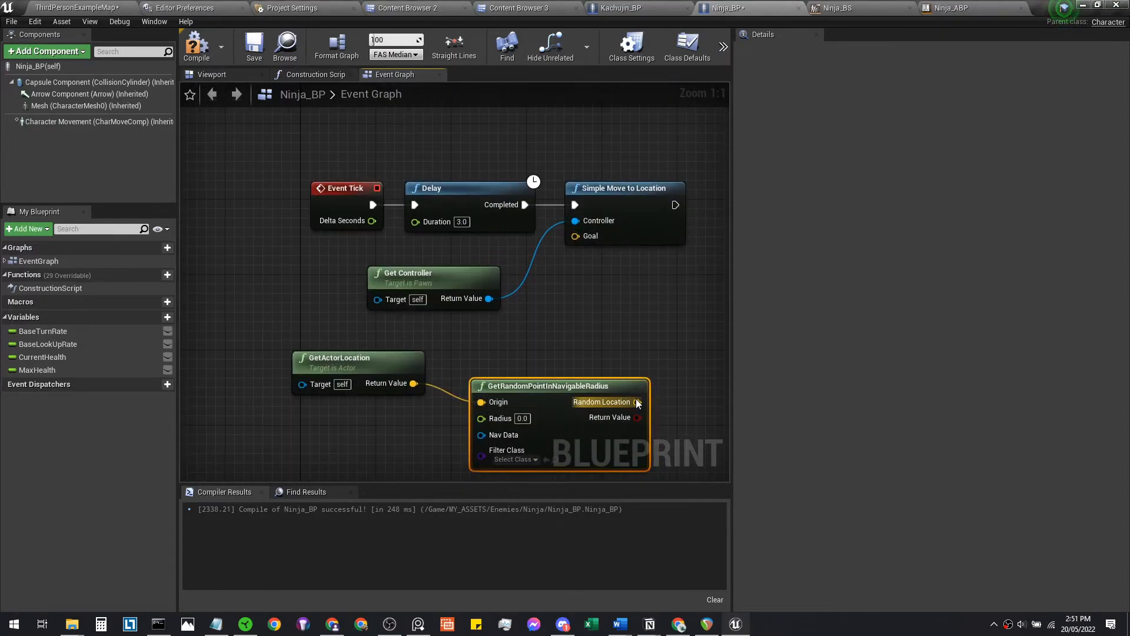
drag(637, 401, 575, 235)
text(1000)
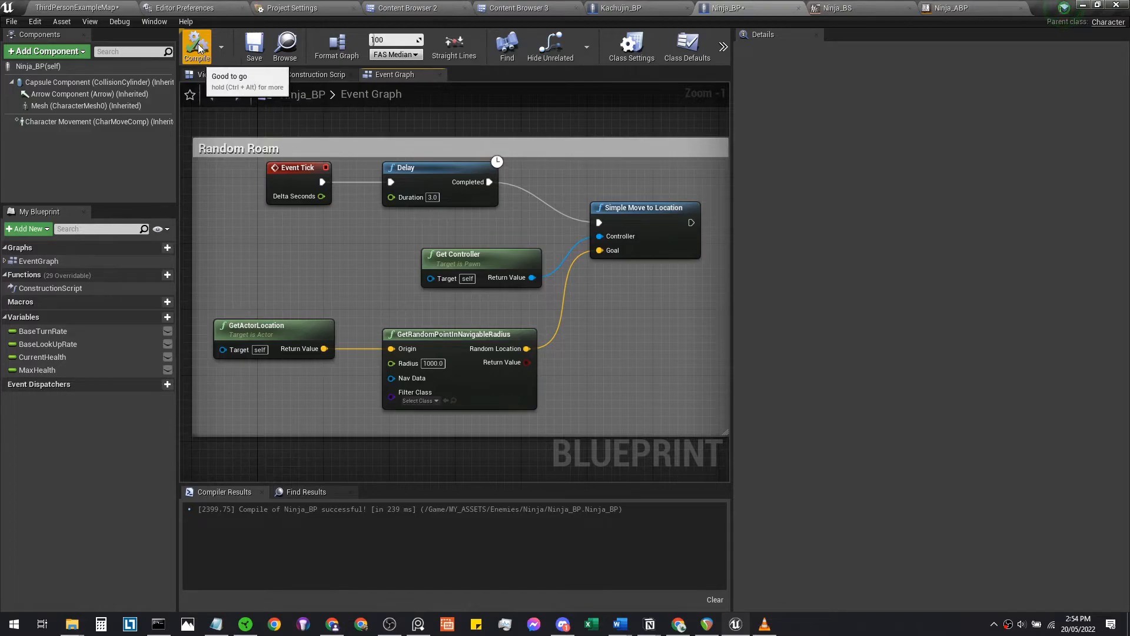
click(197, 45)
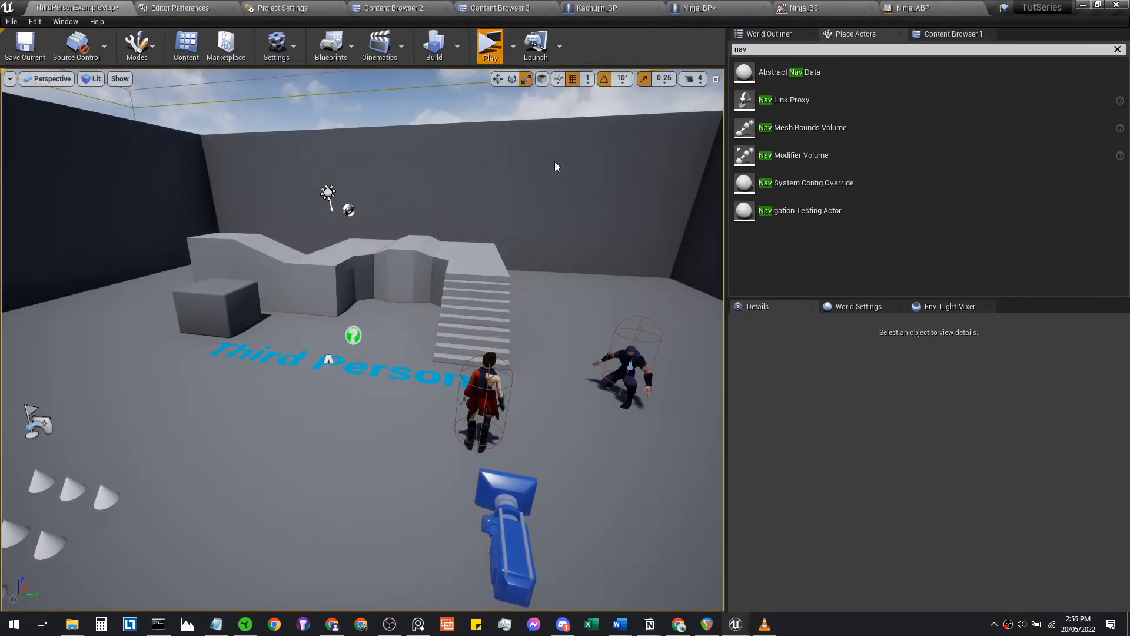
Place a Nav Mesh Bounds Volume and scale it to 15.75, 16.5, 3.25 to cover floor and stairs.
click(490, 46)
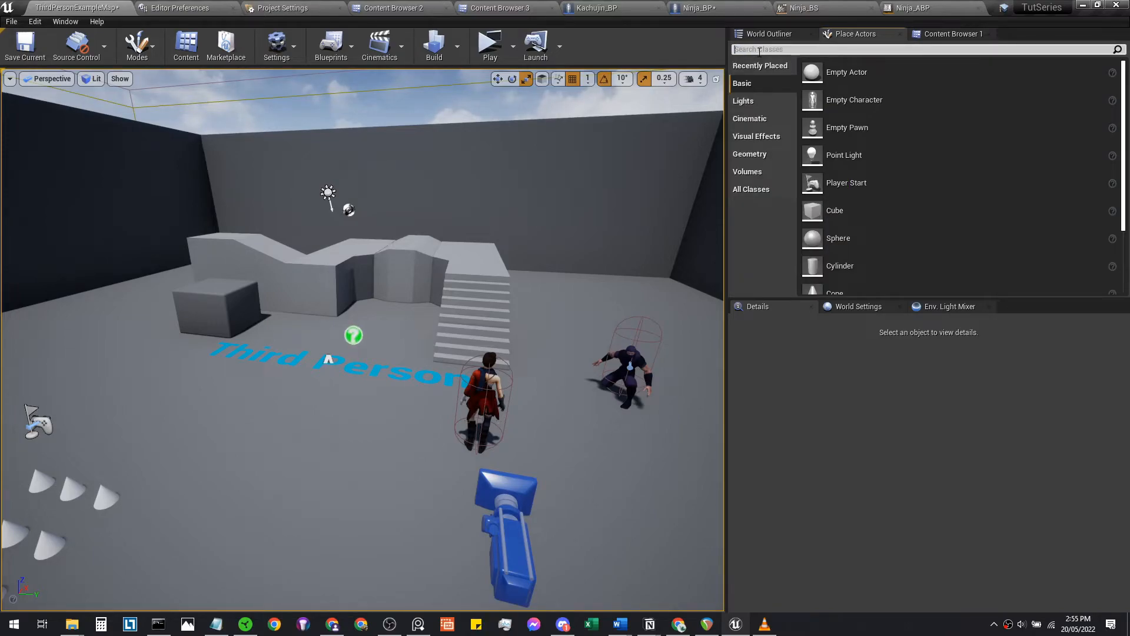
text(nav)
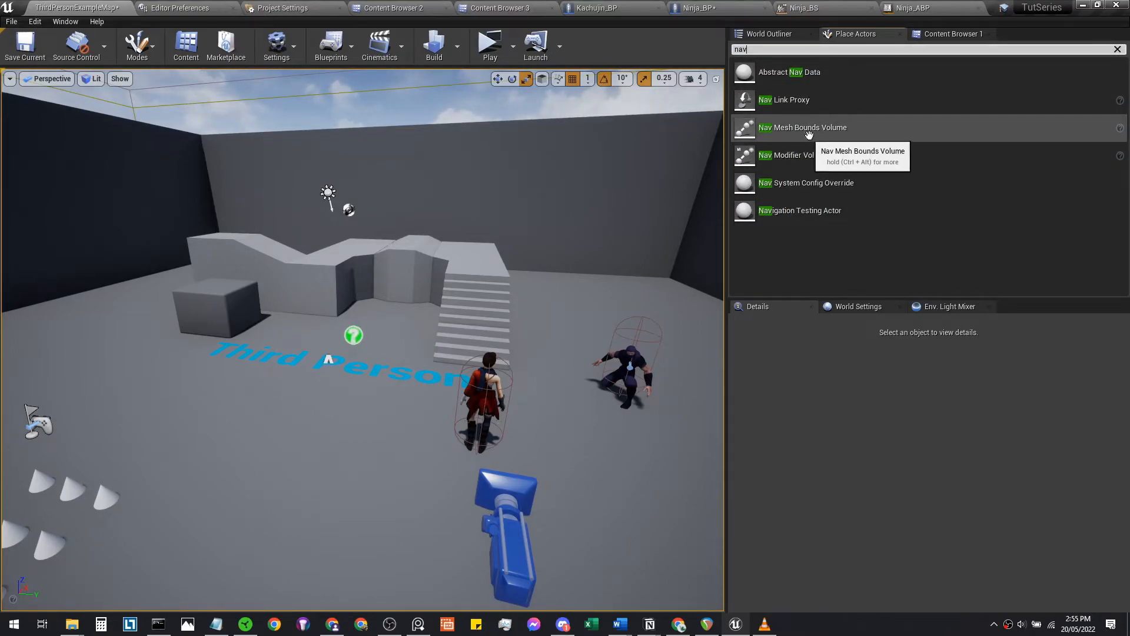
click(801, 128)
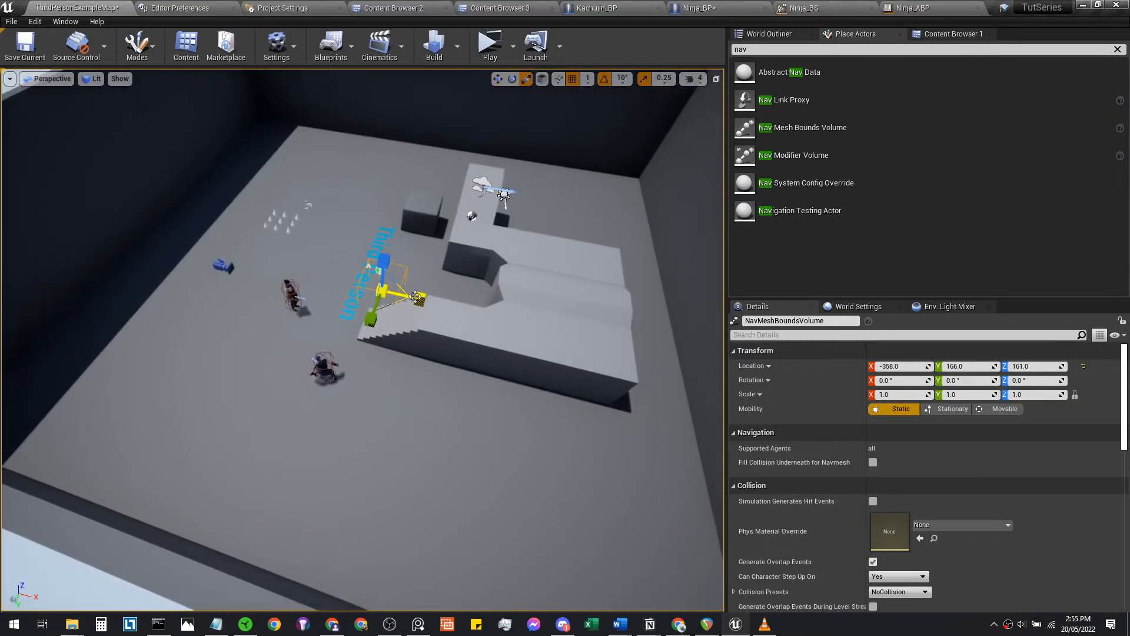
text(15.0)
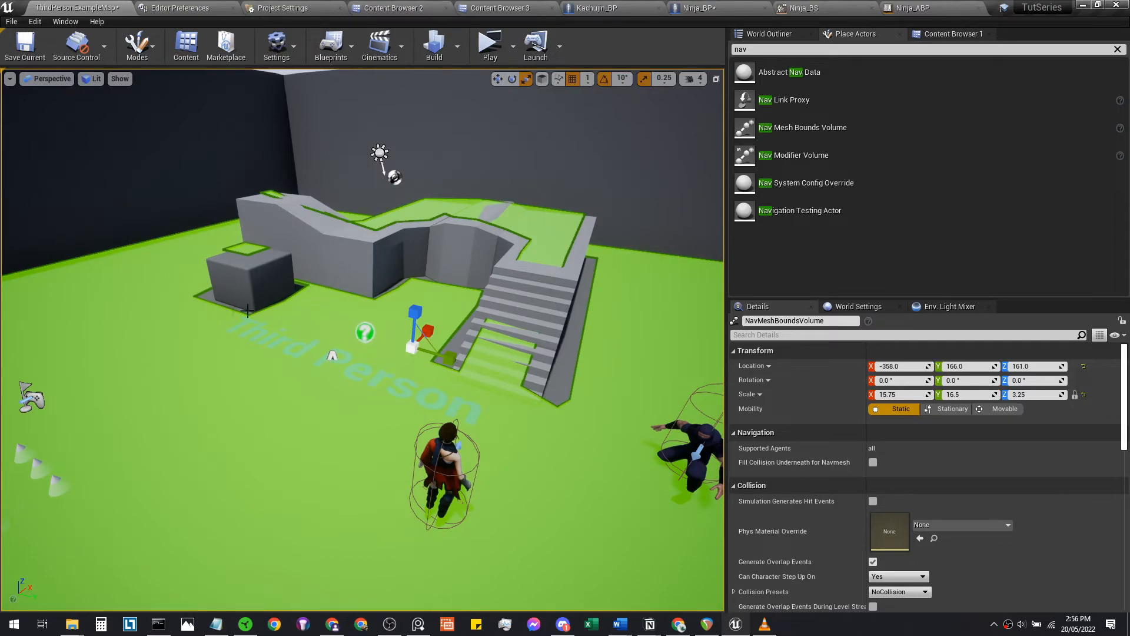
mouse_move(485, 227)
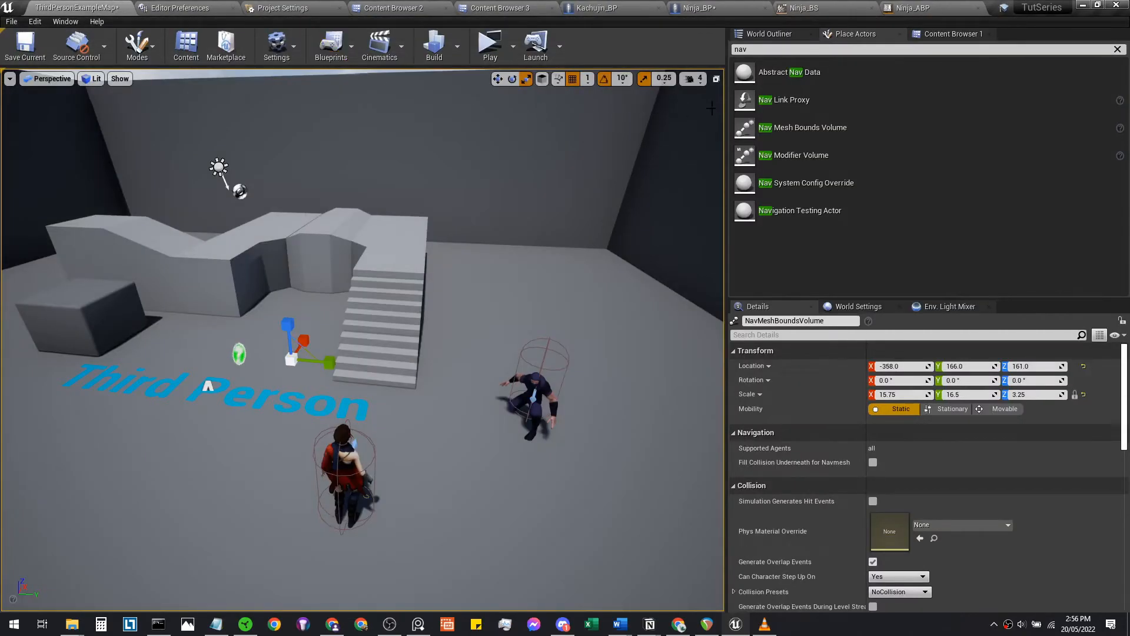
Save all modified assets and play-test the level to watch the ninja roam the floor.
click(490, 46)
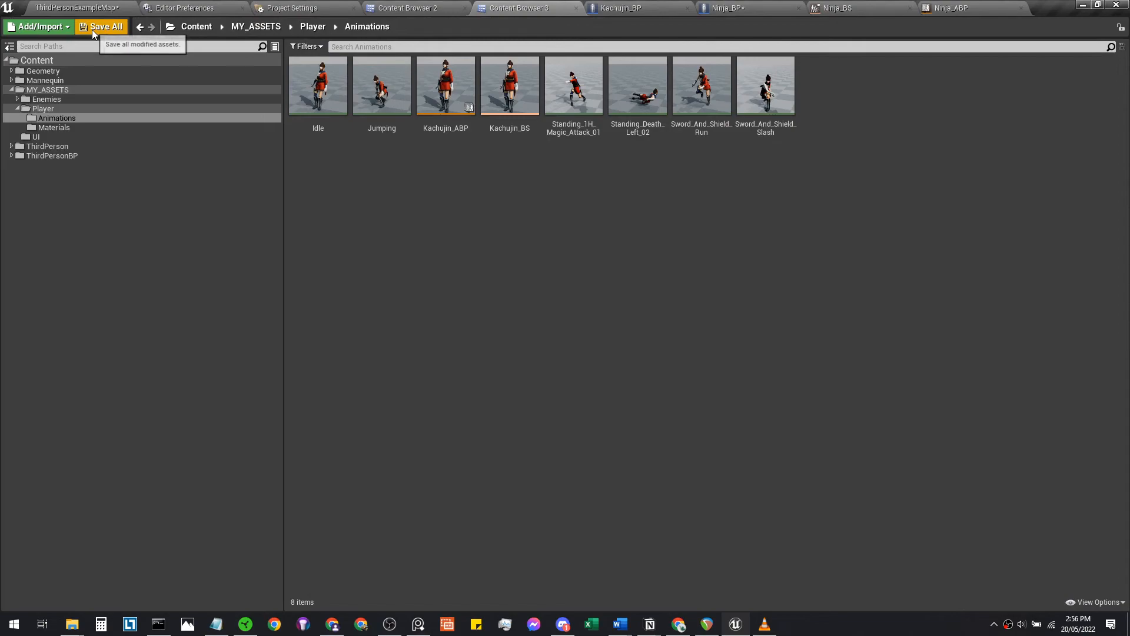
click(105, 27)
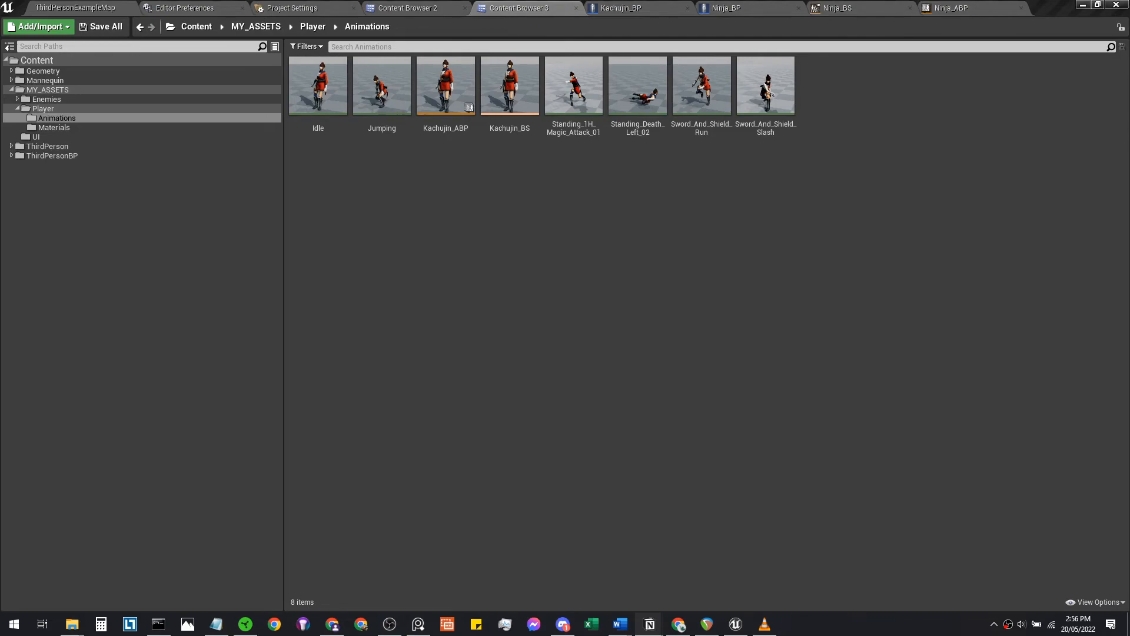
mouse_move(778, 244)
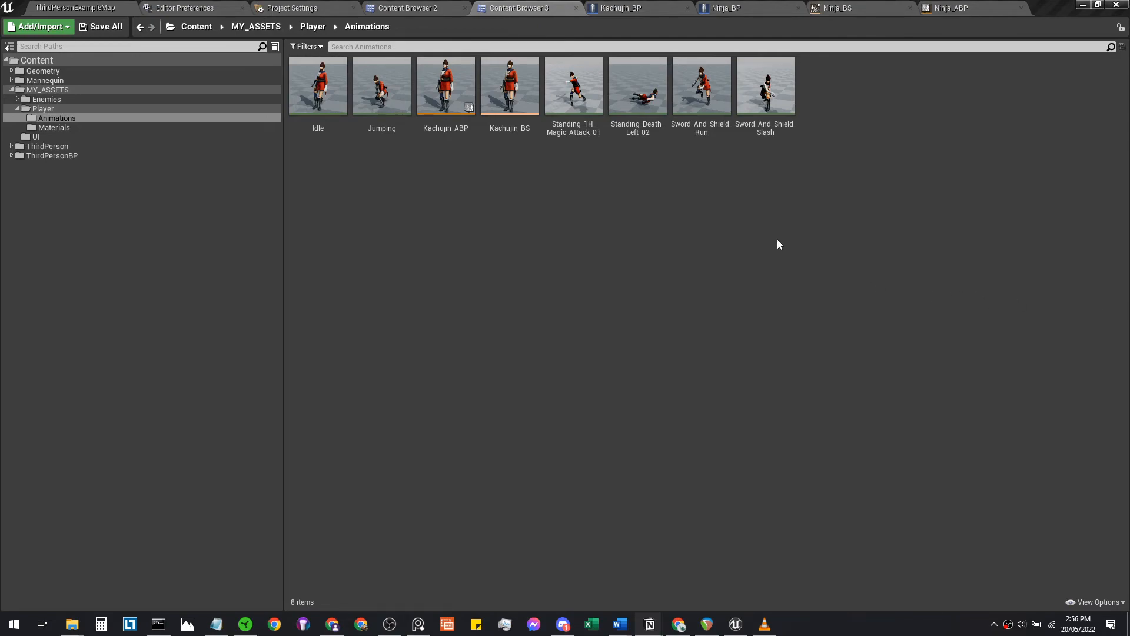
mouse_move(704, 239)
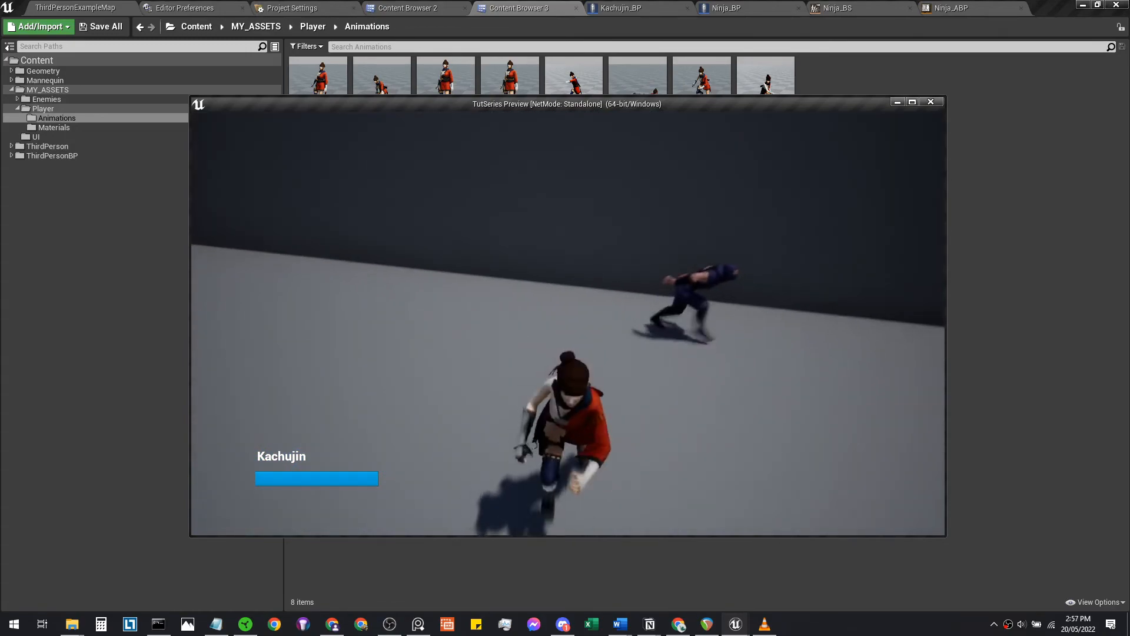
click(931, 101)
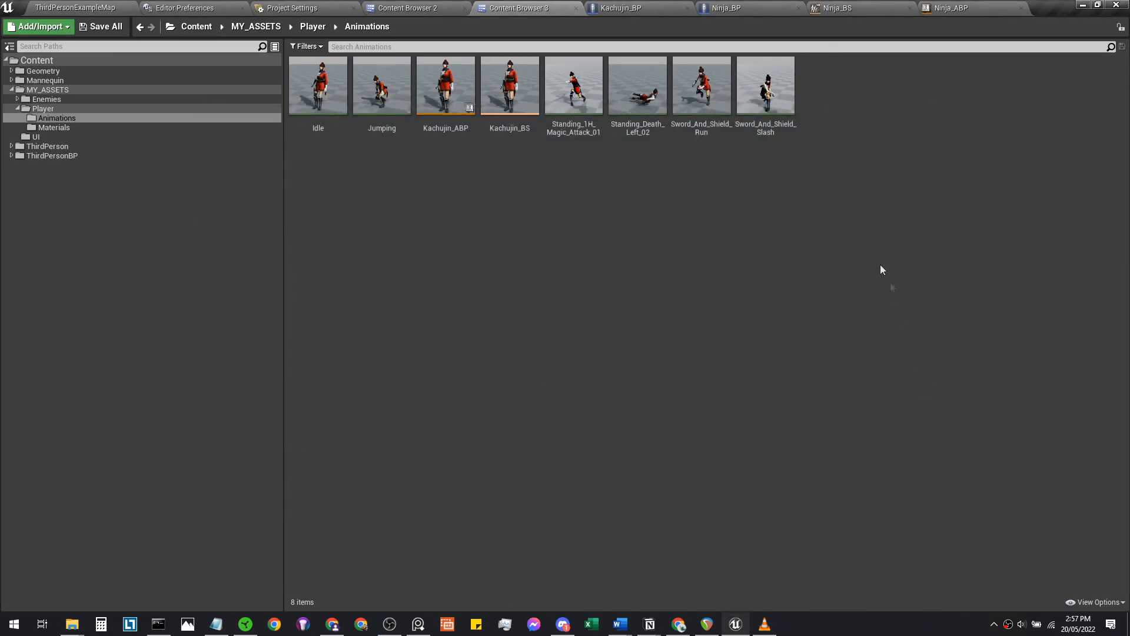
mouse_move(836, 8)
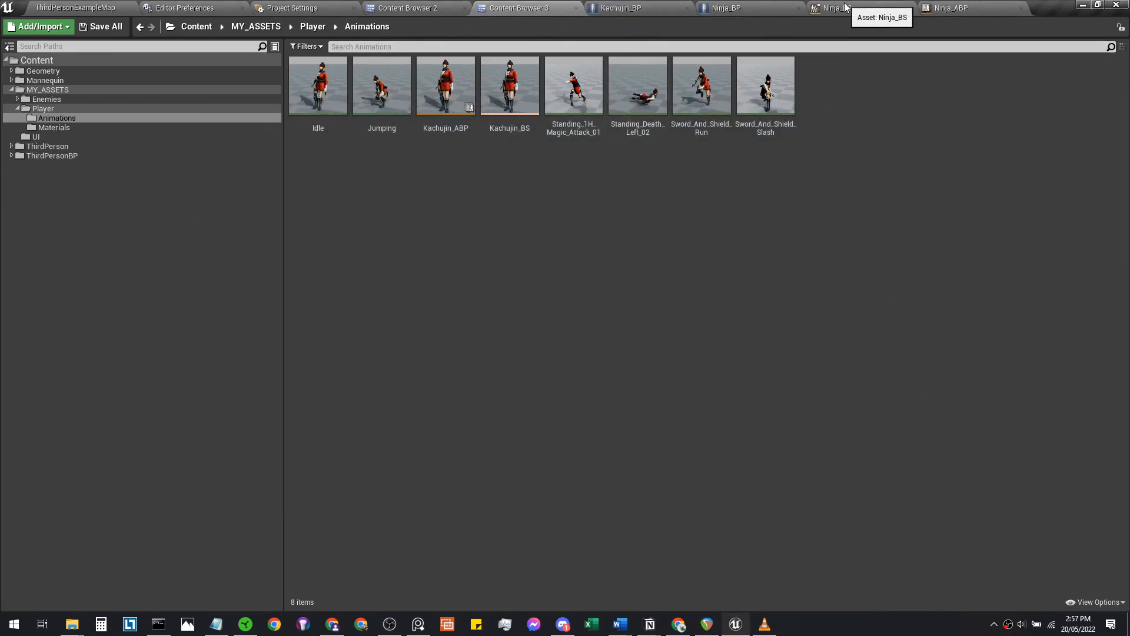
Set Ninja_BS Target Weight Interpolation Speed to 5.0 and play-test the smoothed walking.
click(829, 8)
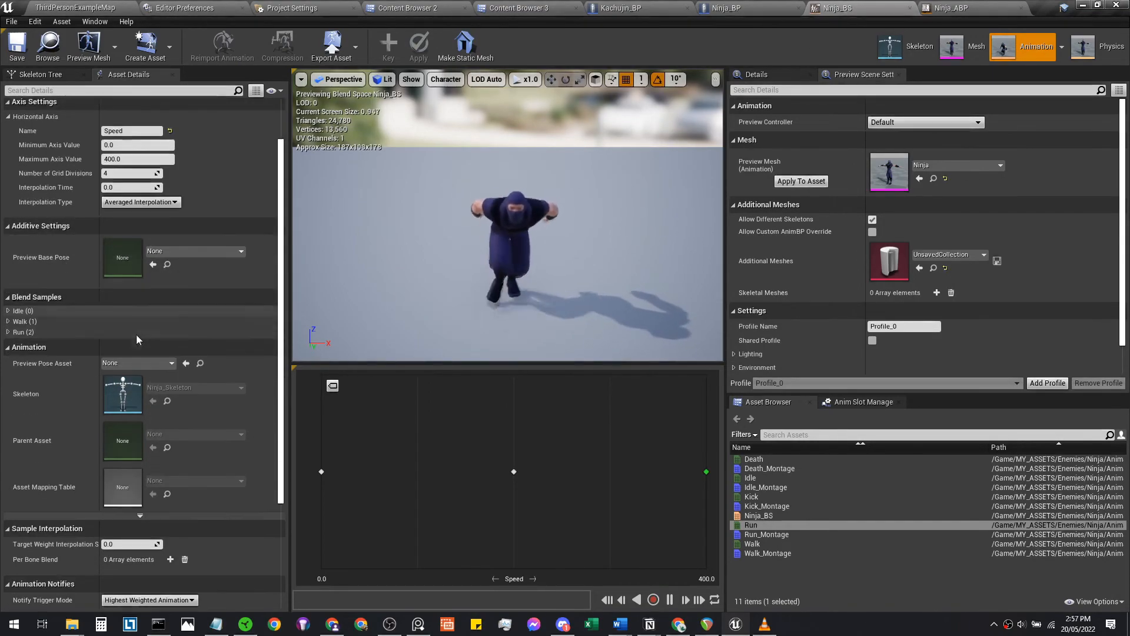
scroll(down, 3)
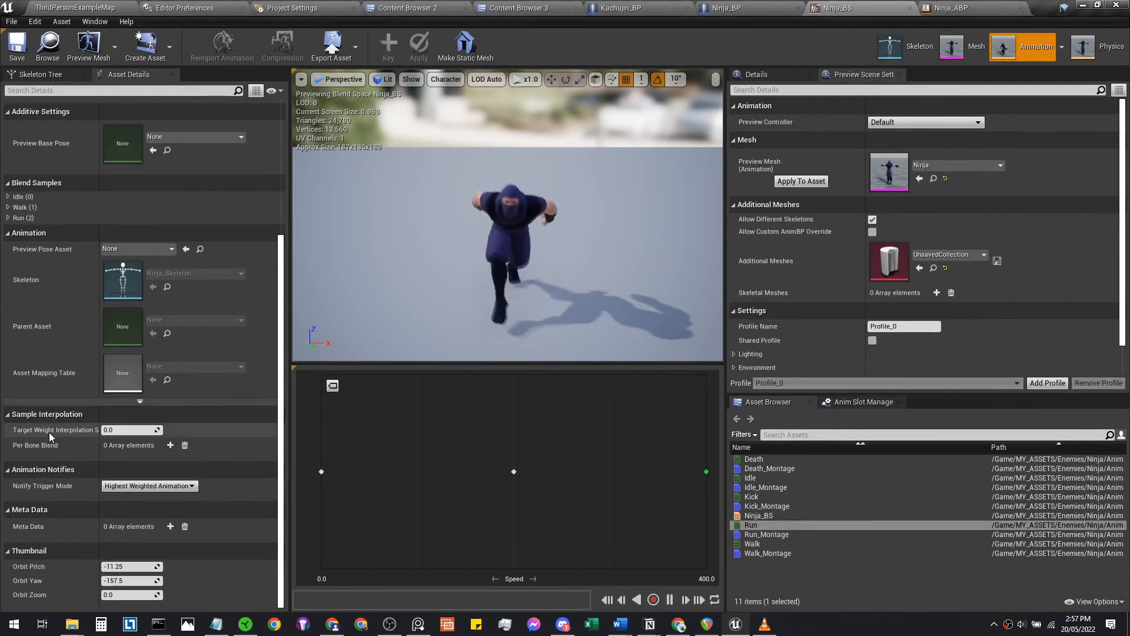
mouse_move(55, 429)
text(1)
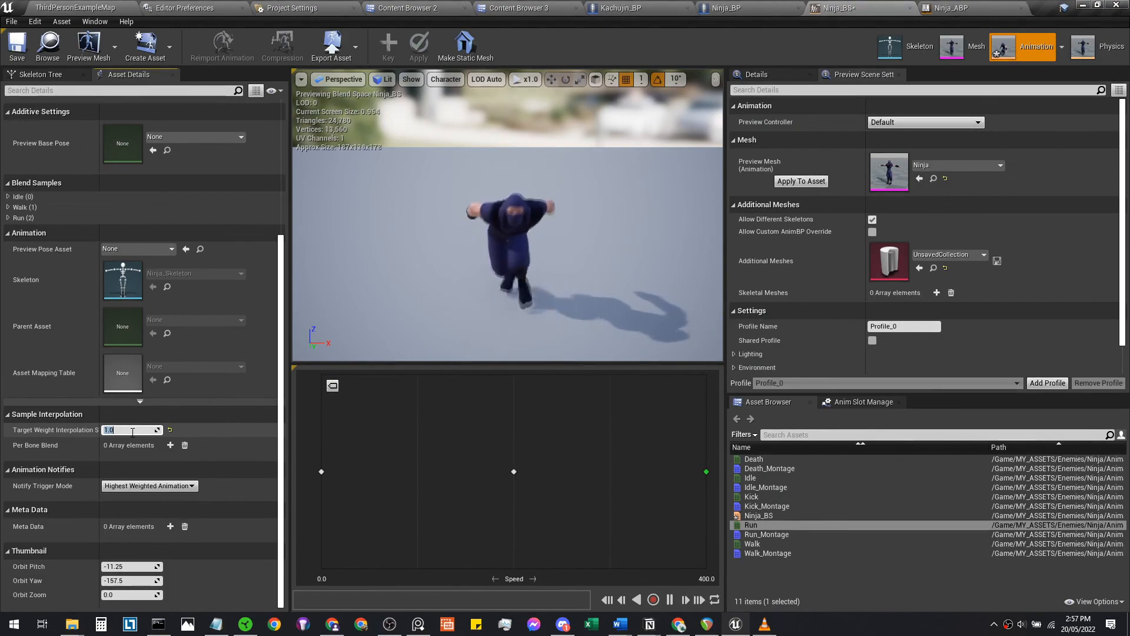
text(5.0)
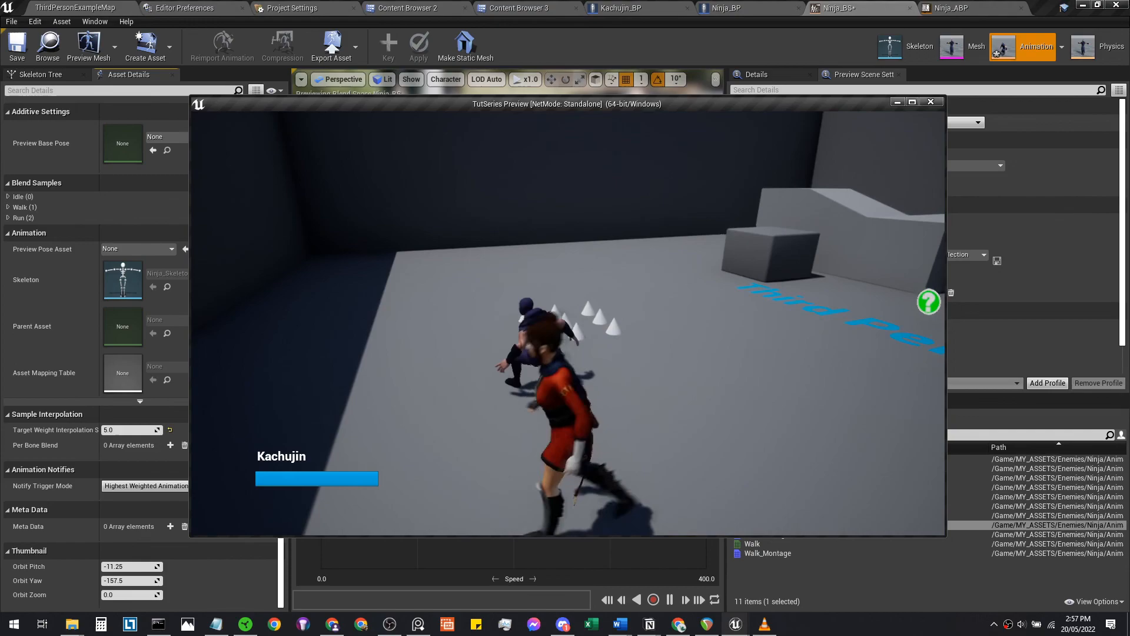
click(930, 104)
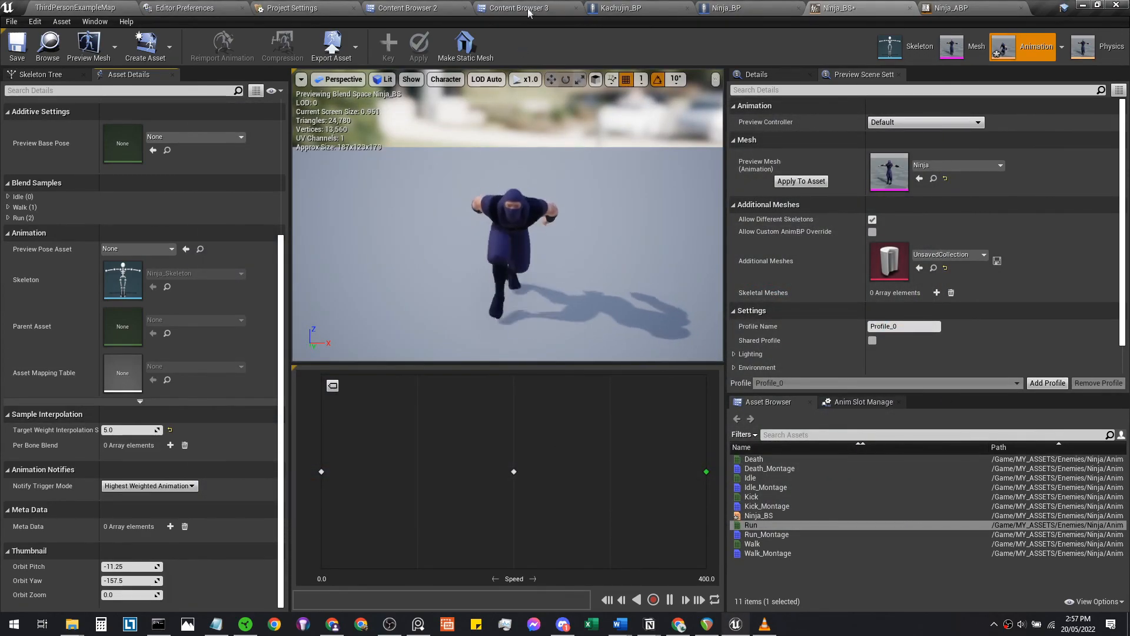